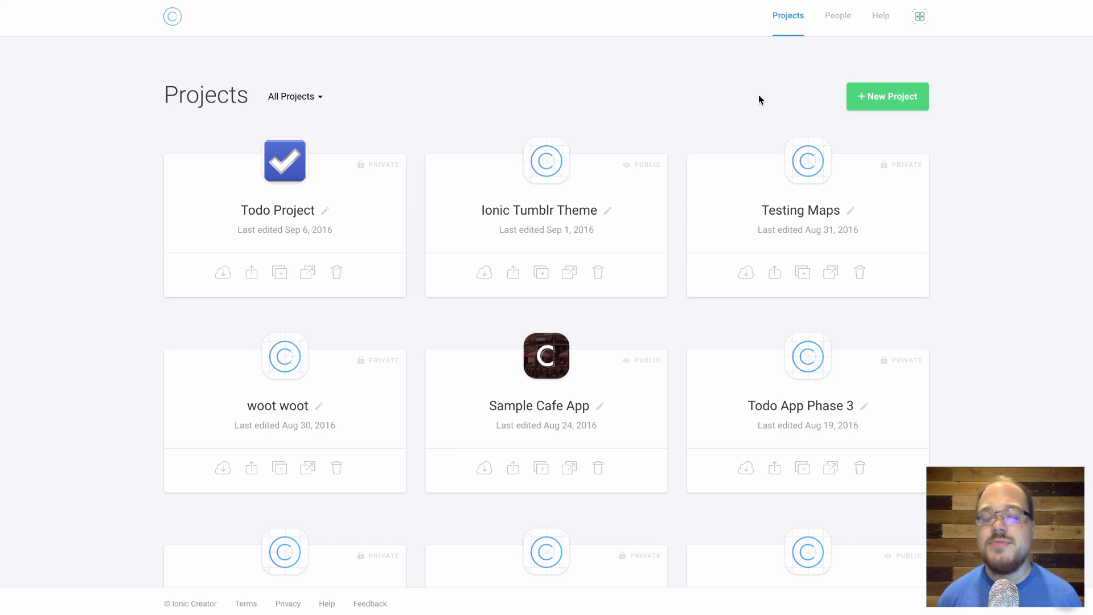
{"action": "mouse_move", "coordinate": [858, 105]}
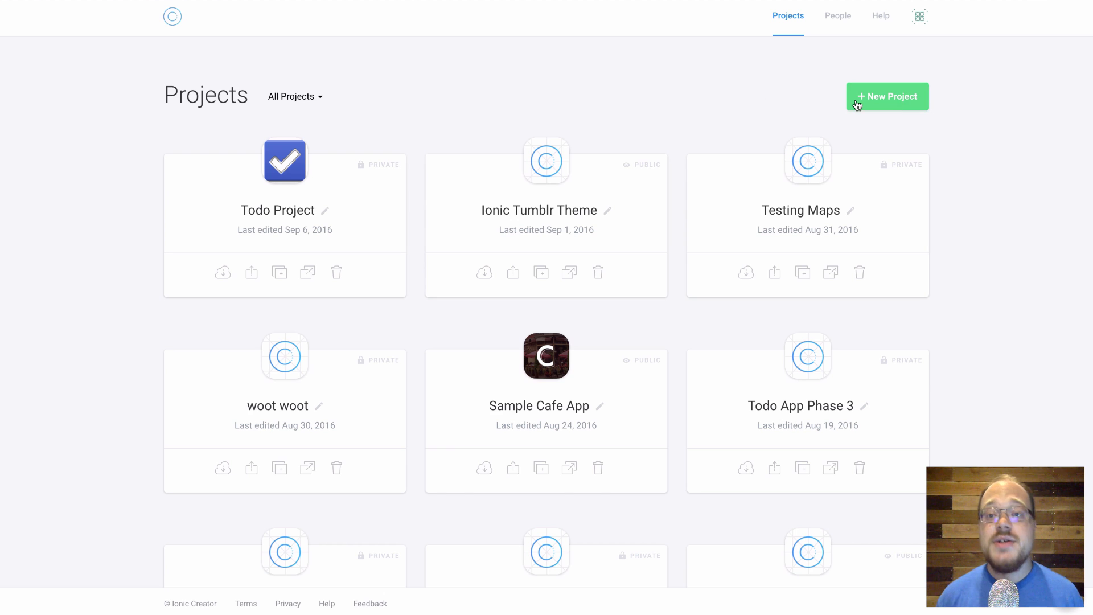
Create a new Side Menu project named Beautiful Side Menu.
{"action": "left_click", "coordinate": [887, 95]}
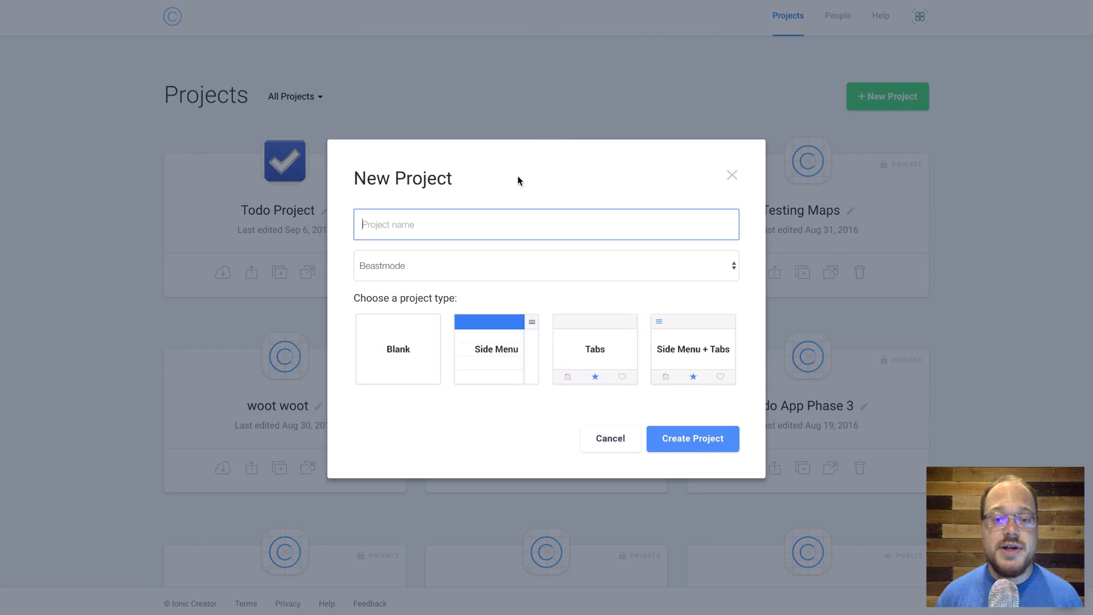
{"action": "type", "text": "Beautiful Side Menu"}
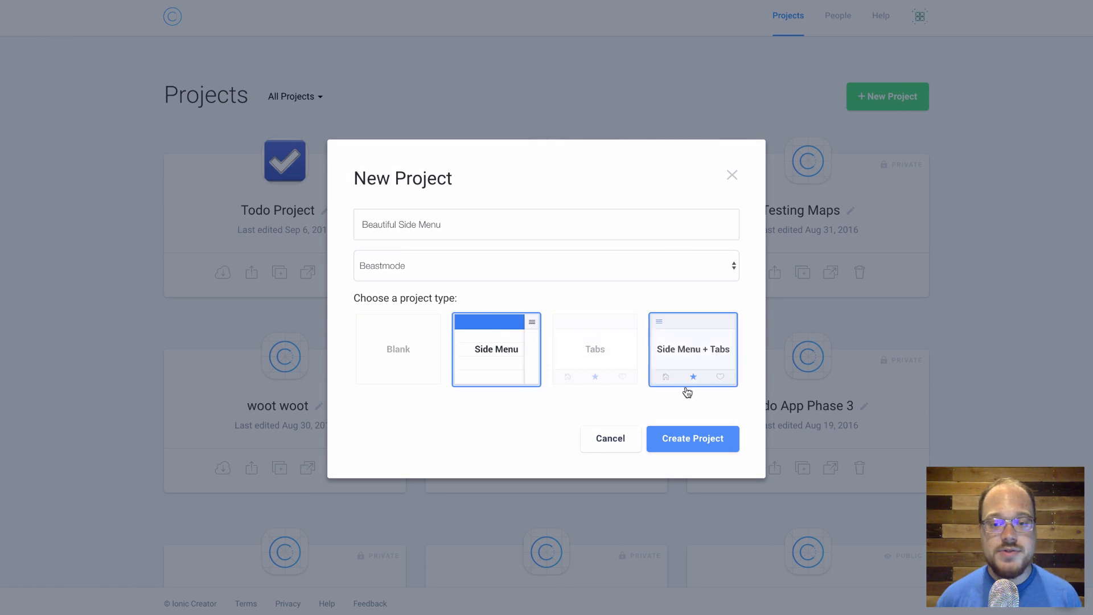
{"action": "left_click", "coordinate": [691, 438]}
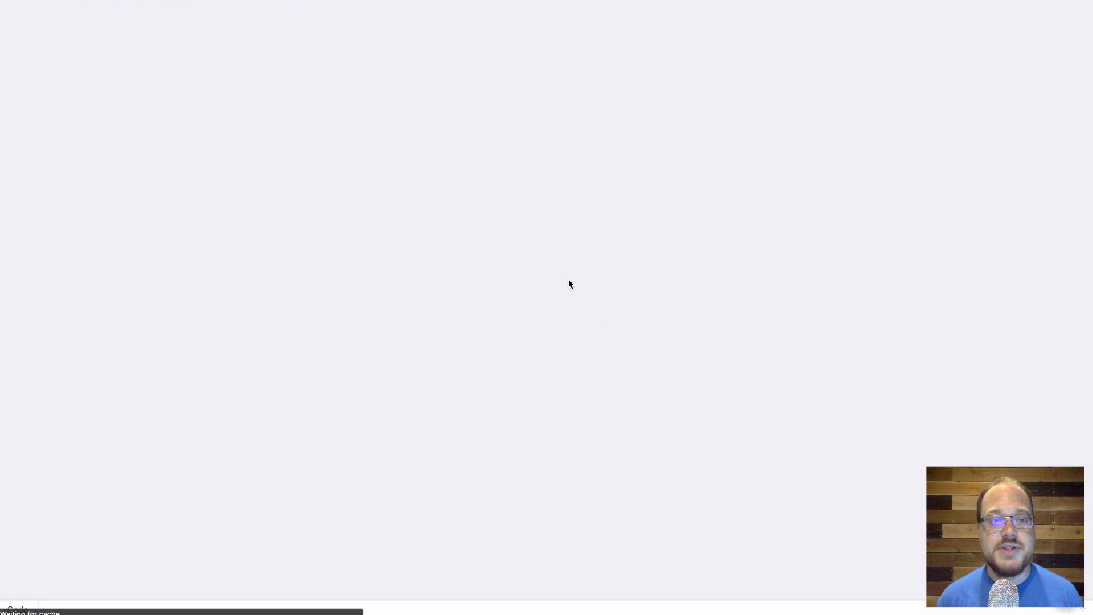
{"action": "mouse_move", "coordinate": [474, 197]}
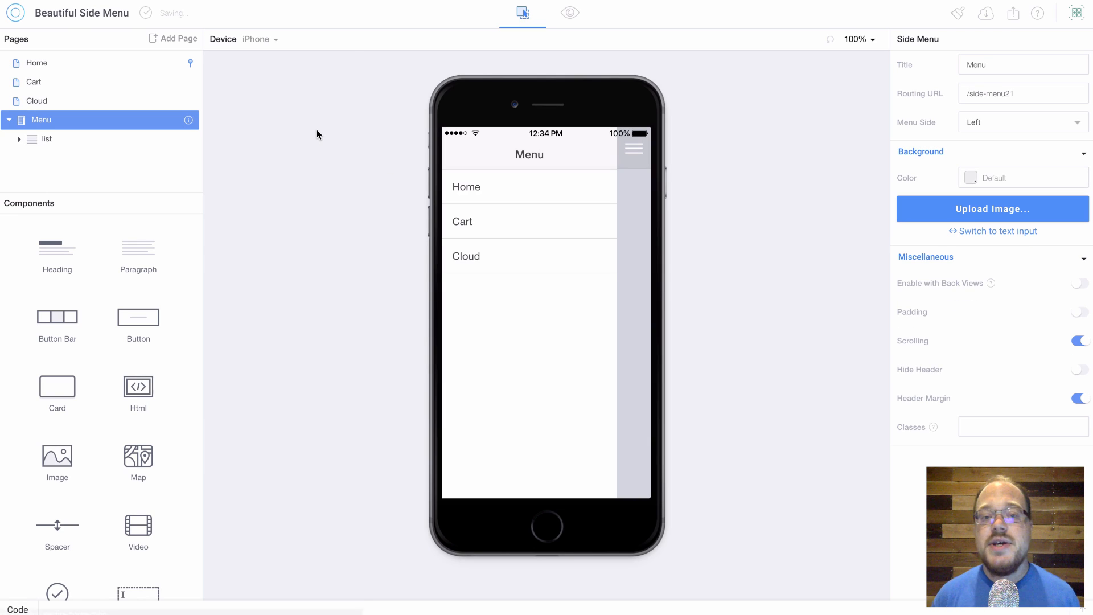
{"action": "mouse_move", "coordinate": [584, 365]}
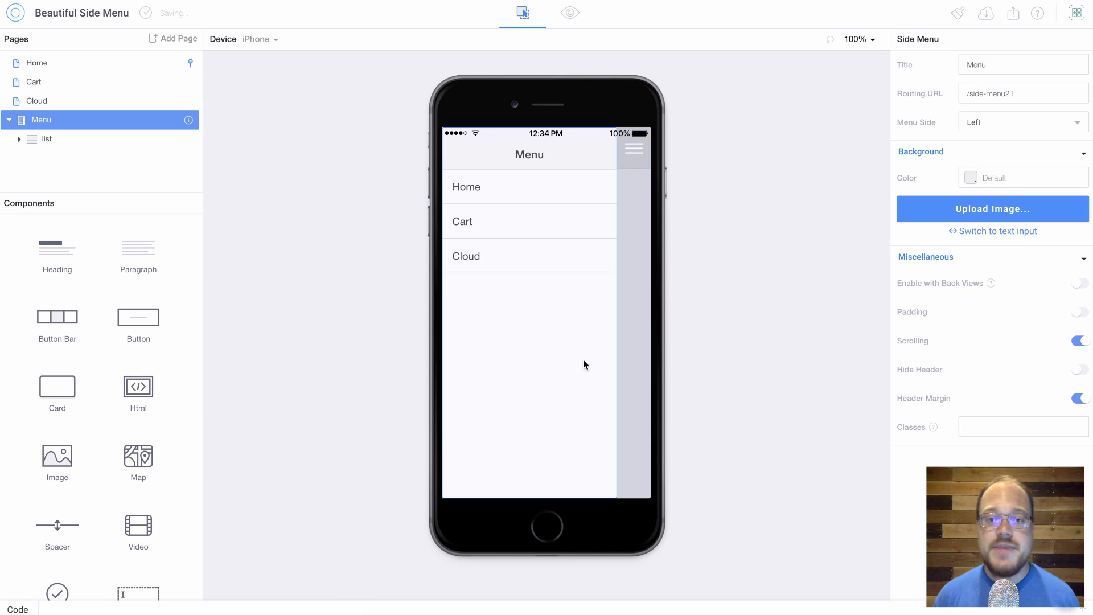
{"action": "mouse_move", "coordinate": [958, 13]}
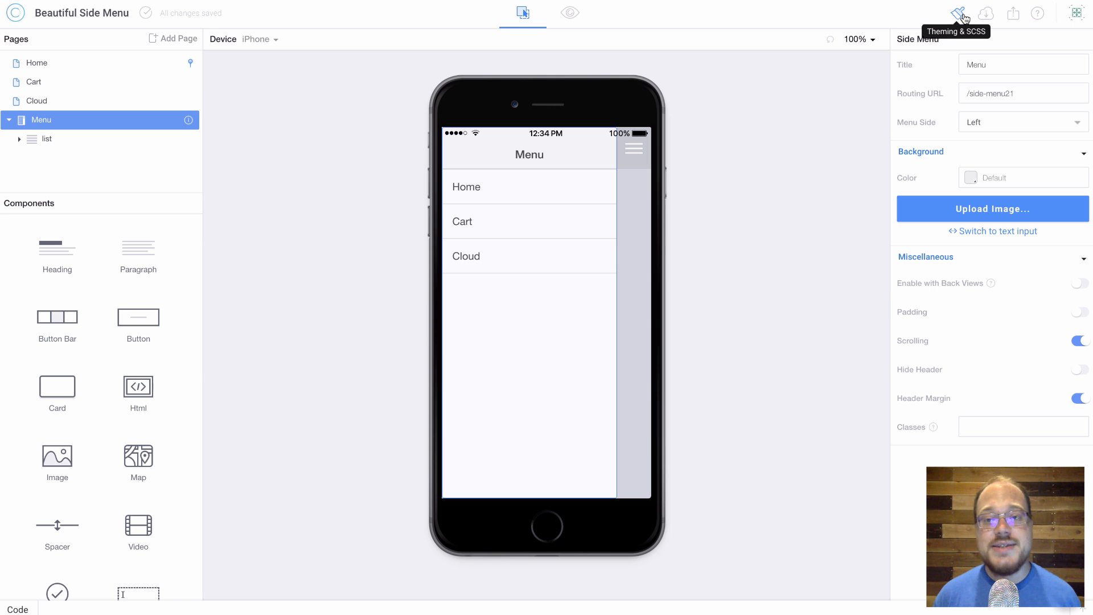
{"action": "mouse_move", "coordinate": [935, 59]}
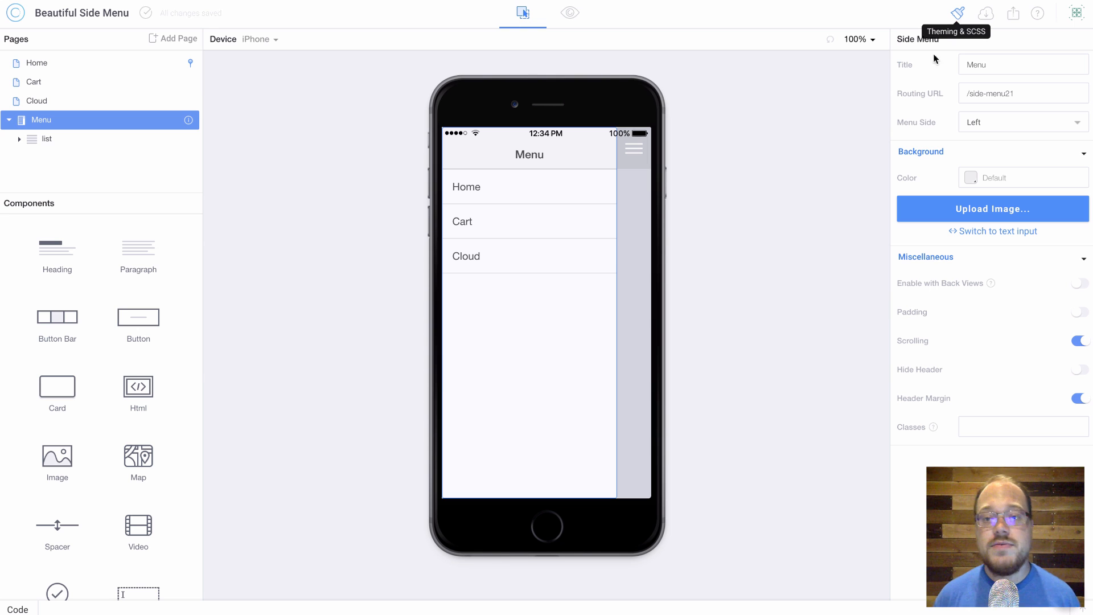
Set Header Background to Positive, recolour Positive to #F85032, and save the theme.
{"action": "left_click", "coordinate": [958, 13]}
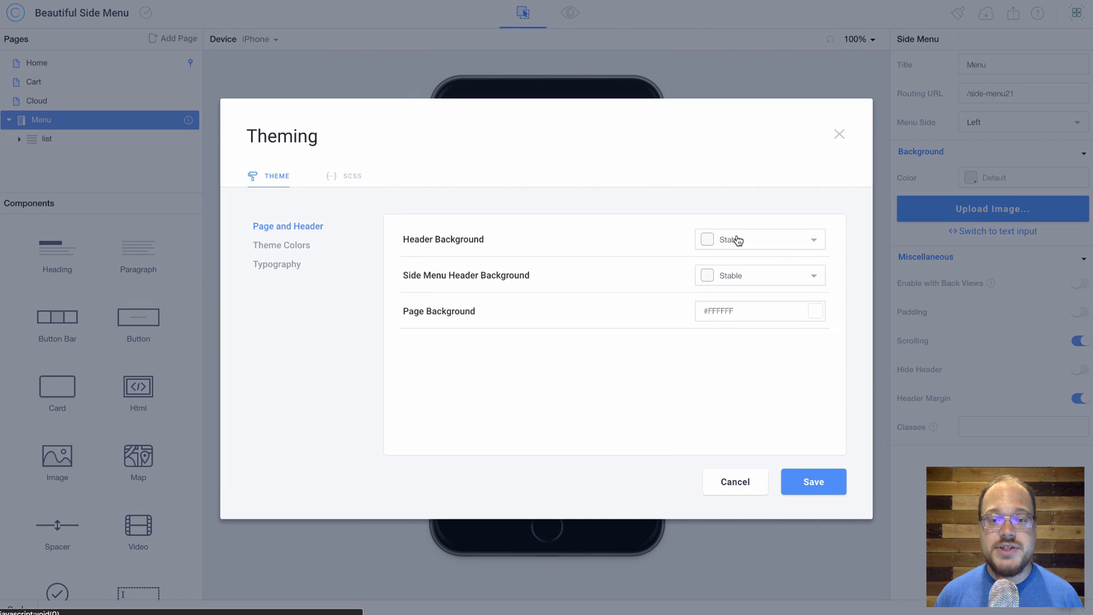
{"action": "left_click", "coordinate": [758, 239]}
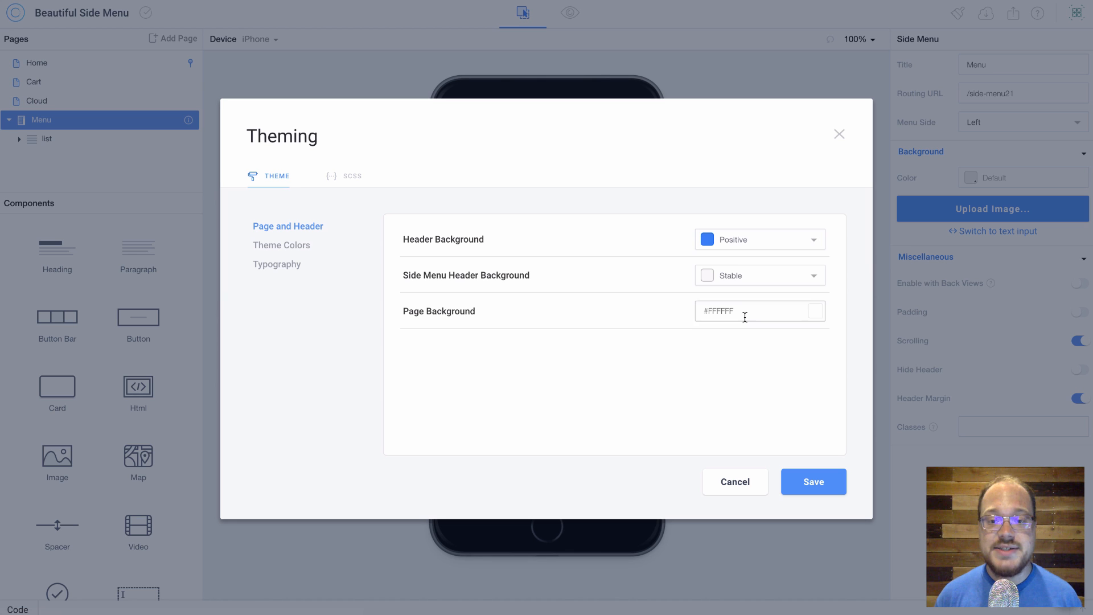
{"action": "left_click", "coordinate": [281, 245]}
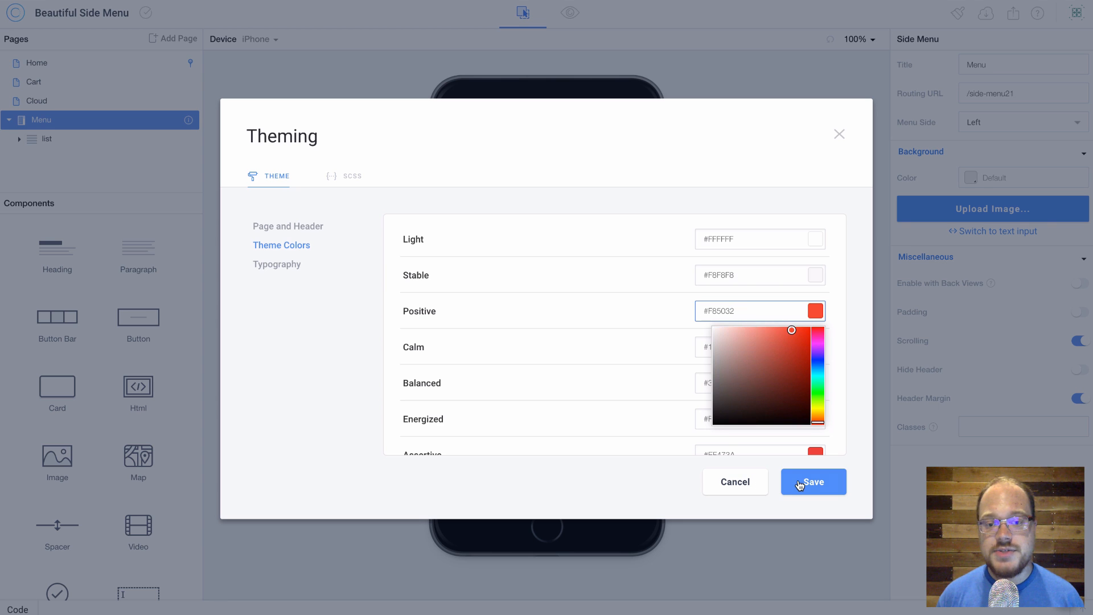
{"action": "left_click", "coordinate": [811, 482]}
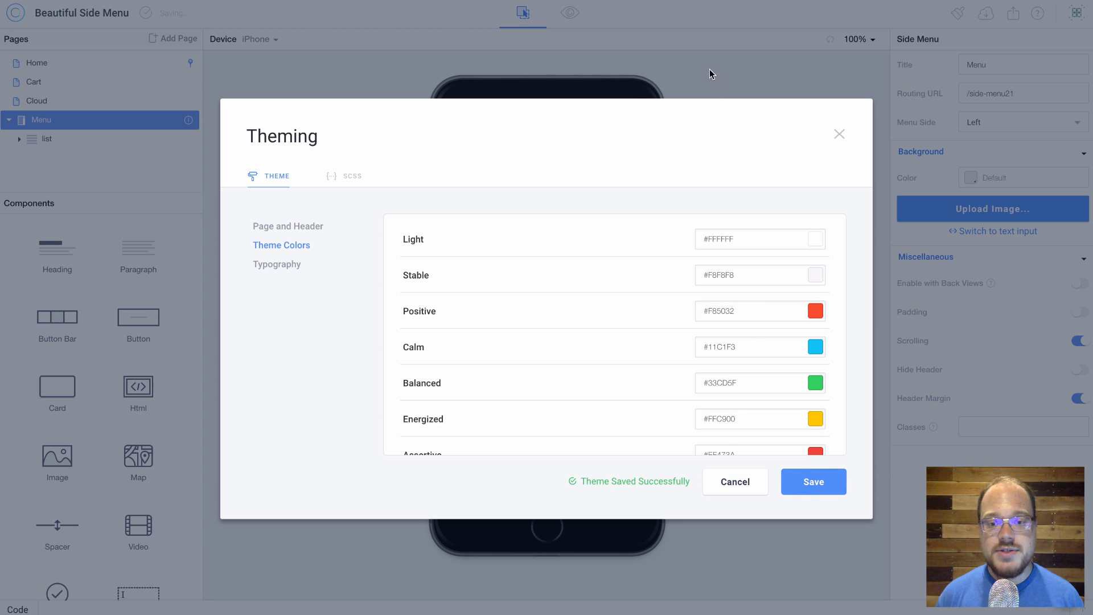
Close theming and run a live preview showing the orange-red Home header.
{"action": "left_click", "coordinate": [569, 12]}
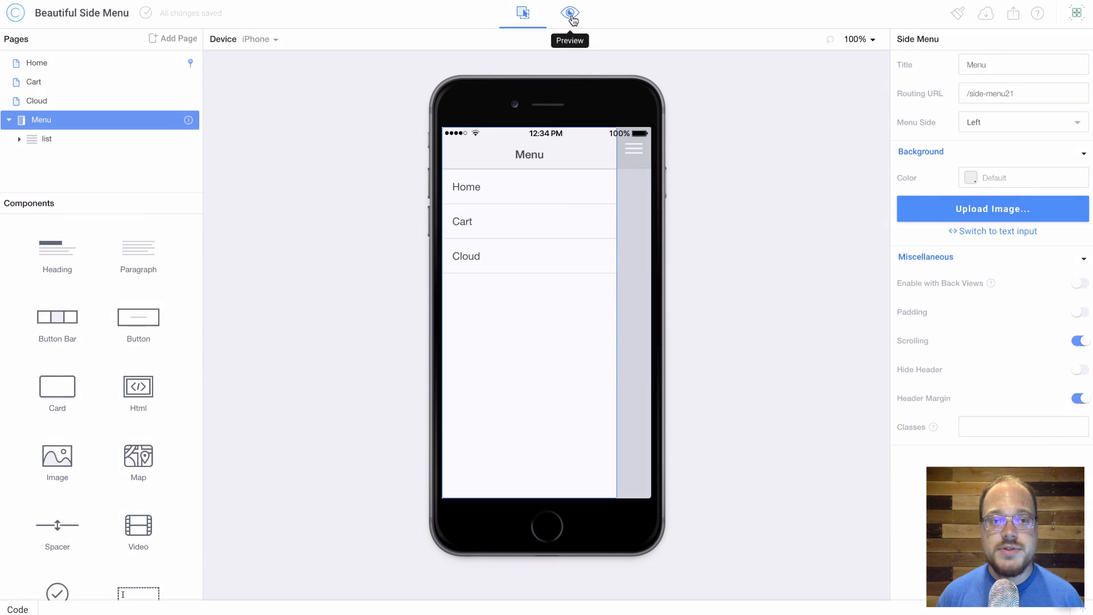
{"action": "left_click", "coordinate": [569, 13]}
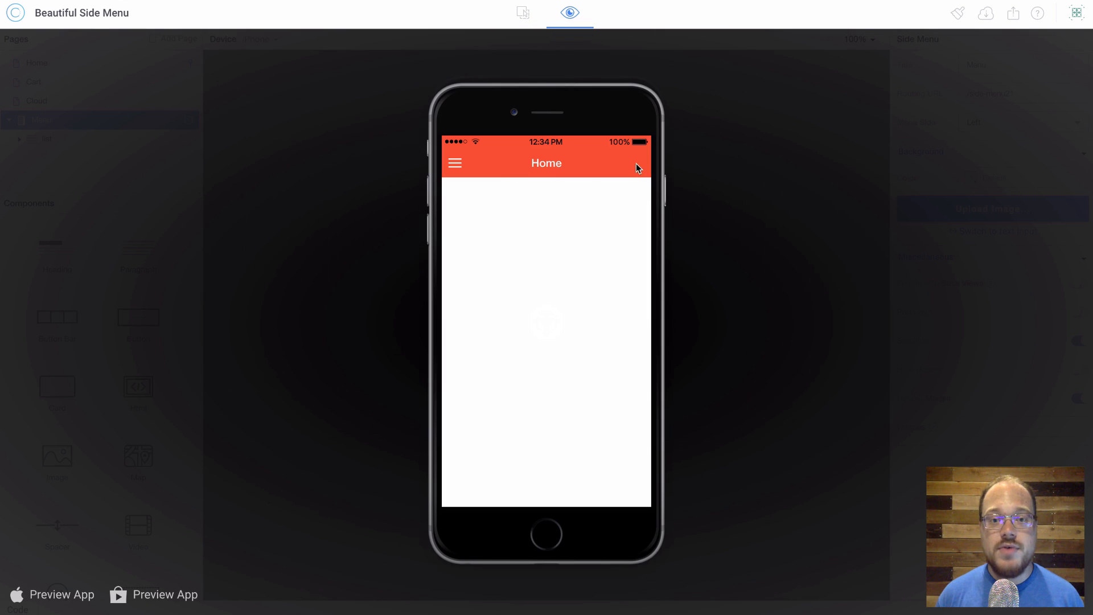
{"action": "mouse_move", "coordinate": [499, 167]}
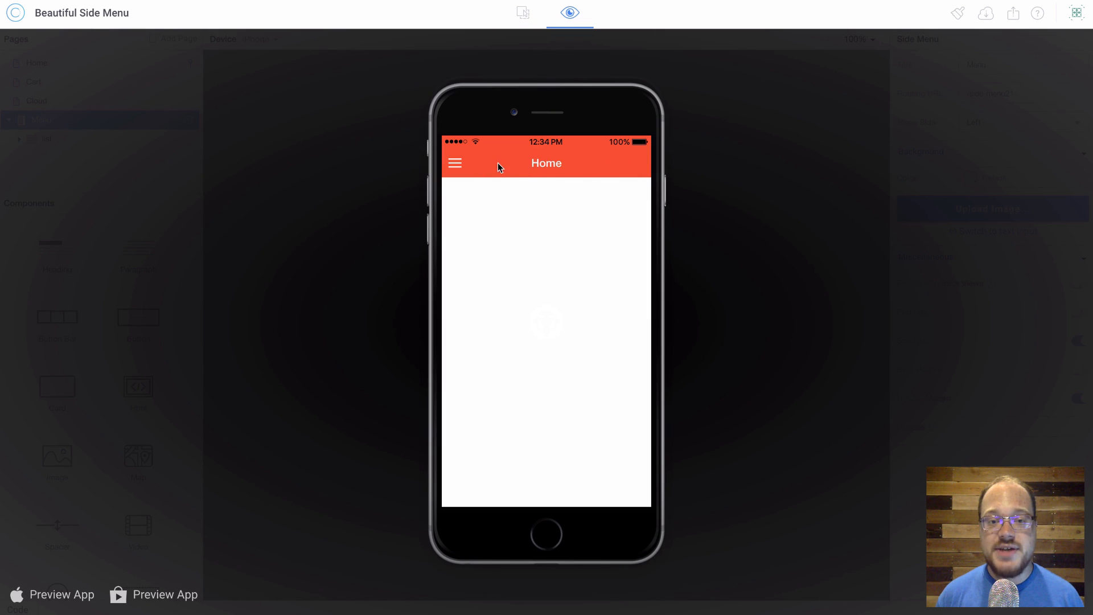
{"action": "left_click", "coordinate": [454, 163]}
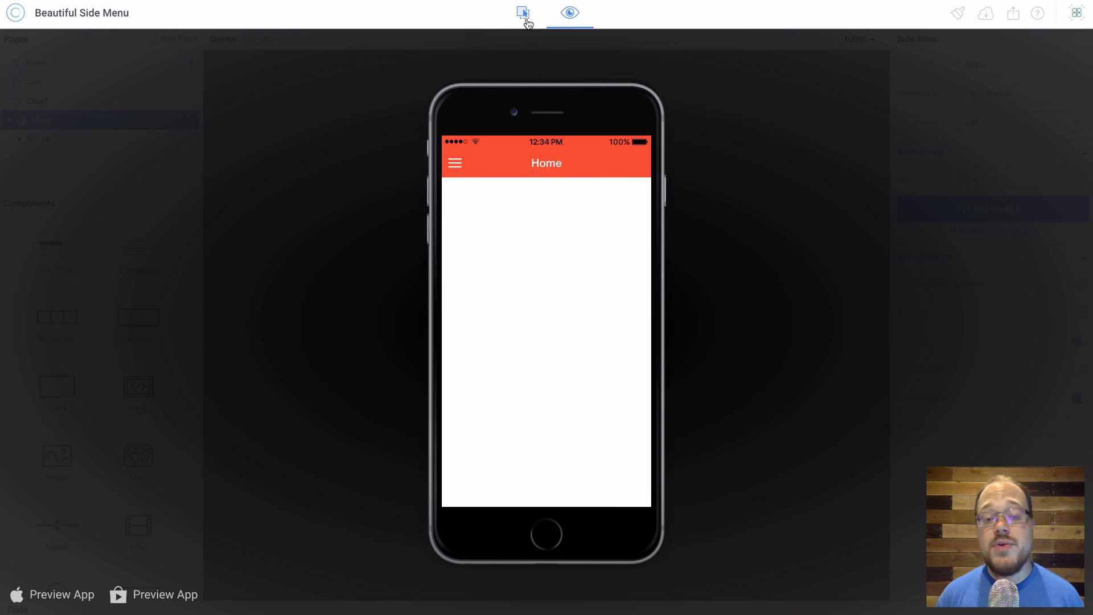
Return to the designer and switch on Hide Header for the side menu.
{"action": "left_click", "coordinate": [522, 13]}
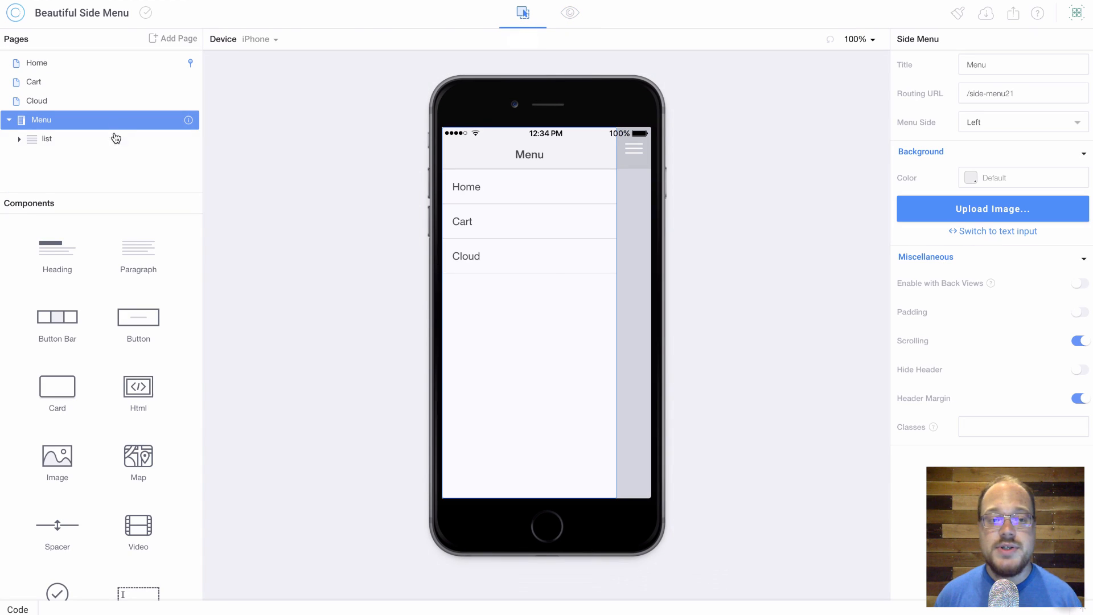
{"action": "left_click", "coordinate": [1079, 369]}
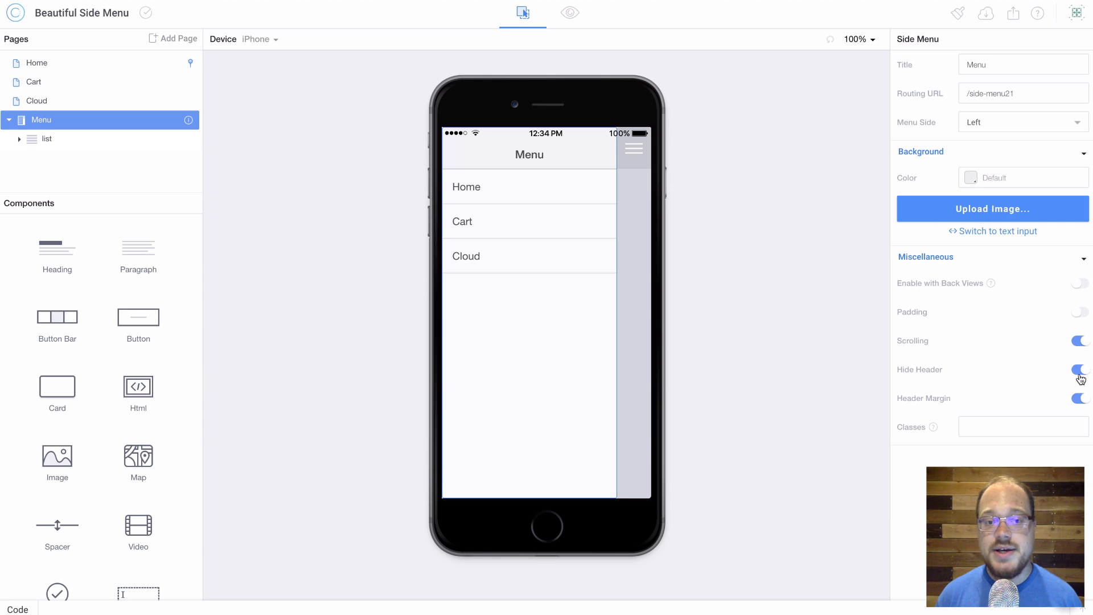
{"action": "left_click", "coordinate": [1079, 369]}
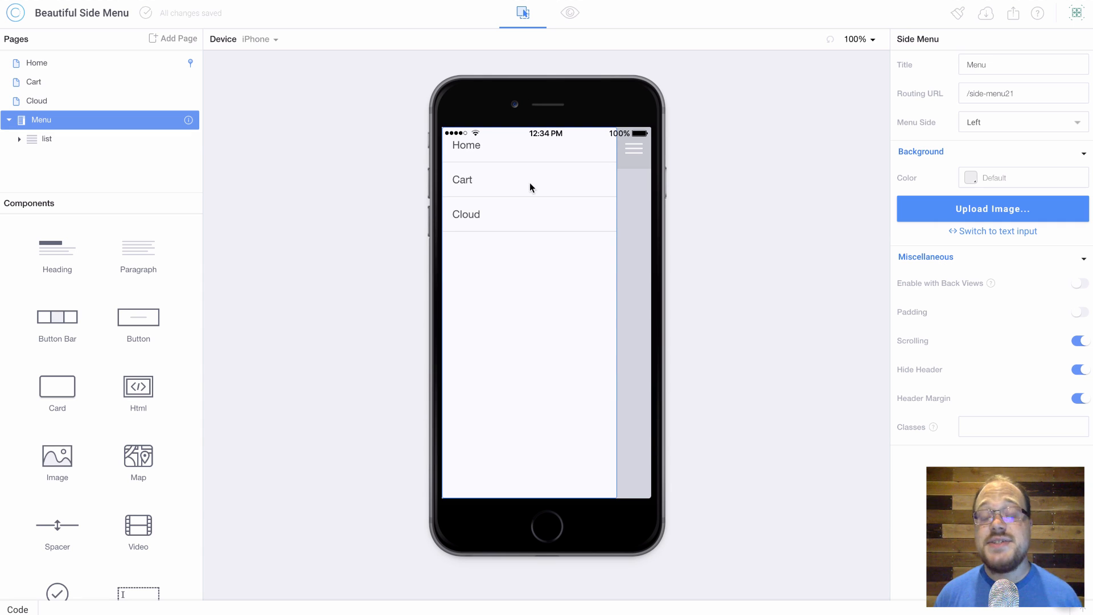
{"action": "mouse_move", "coordinate": [321, 292]}
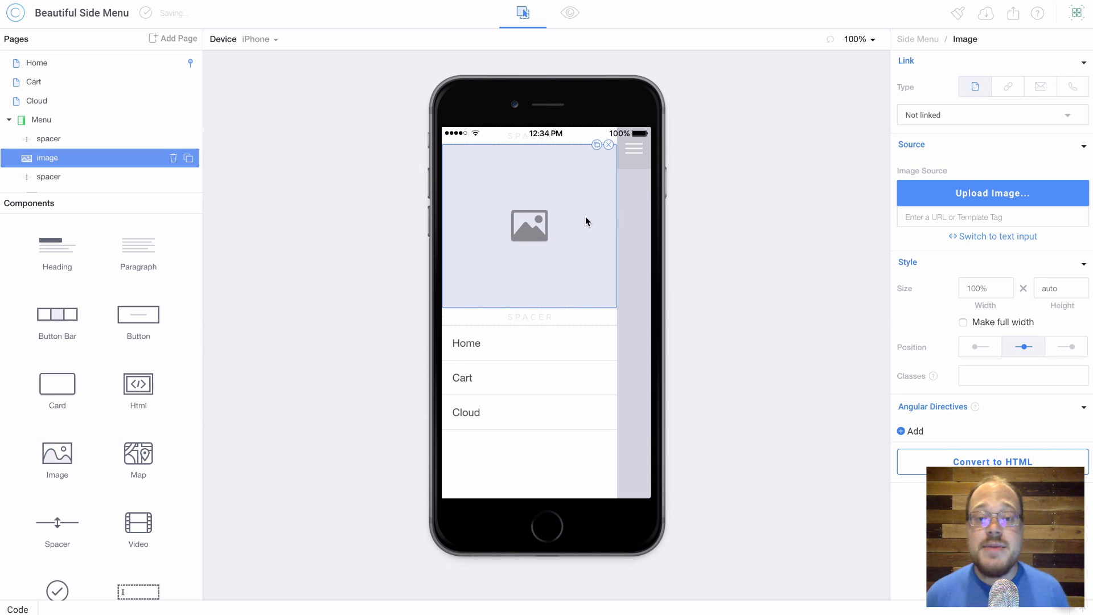
{"action": "mouse_move", "coordinate": [553, 229]}
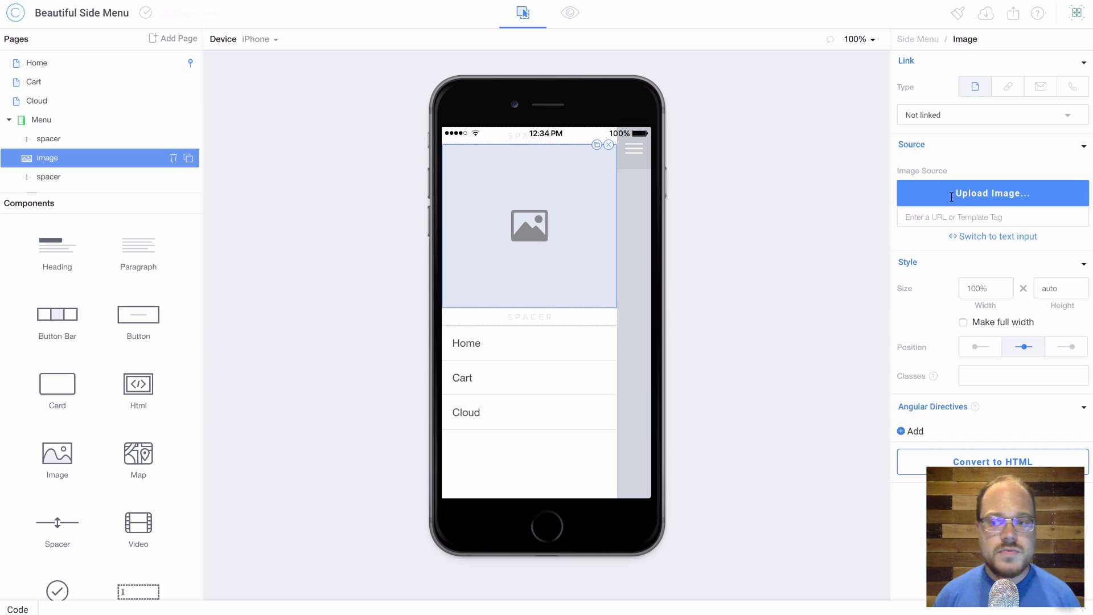
Start uploading a picture for the menu's image placeholder.
{"action": "left_click", "coordinate": [990, 193]}
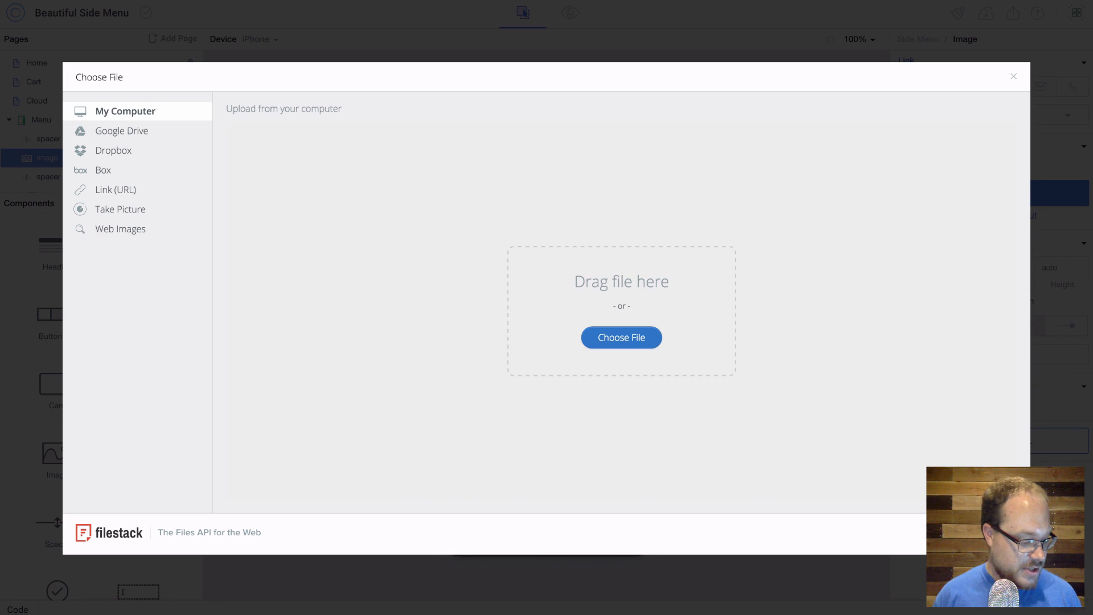
{"action": "mouse_move", "coordinate": [325, 442]}
{"action": "type", "text": "40"}
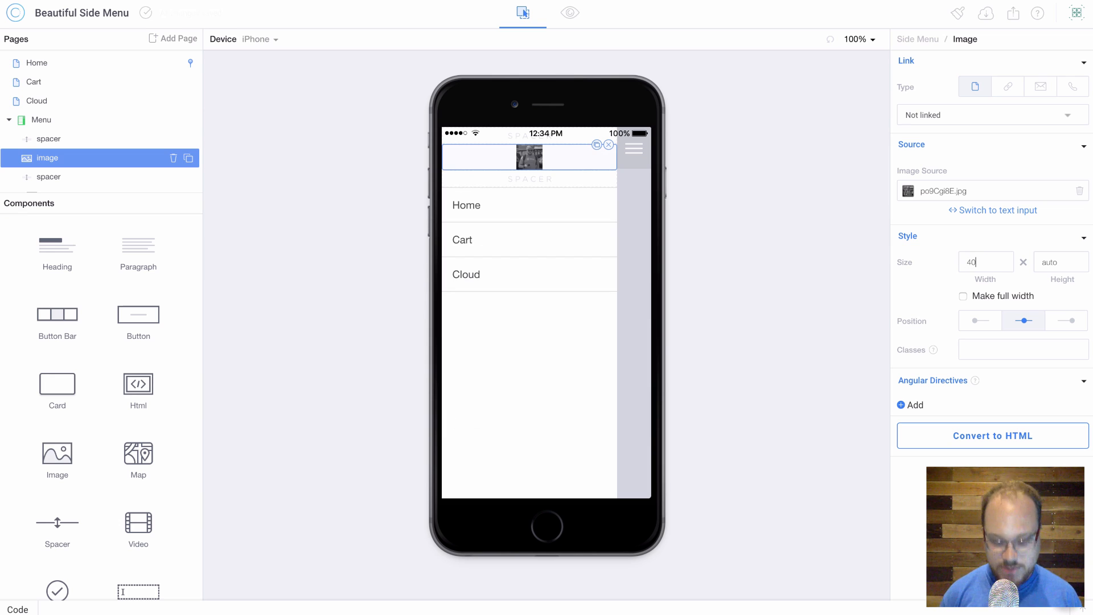
Set the profile image width to 40% and select the Menu page.
{"action": "type", "text": "$"}
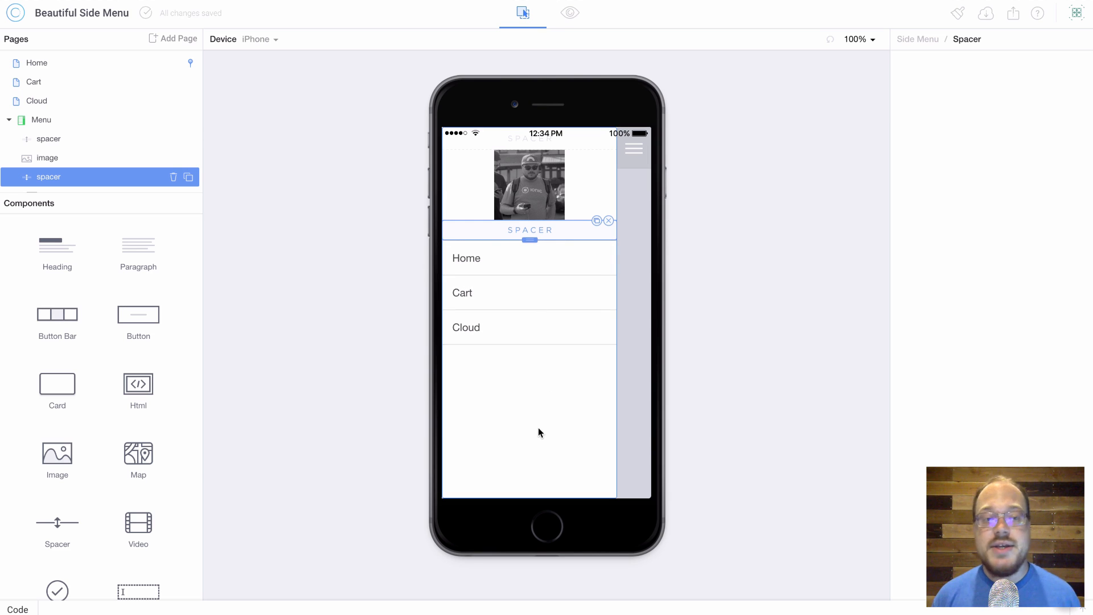
{"action": "mouse_move", "coordinate": [552, 441]}
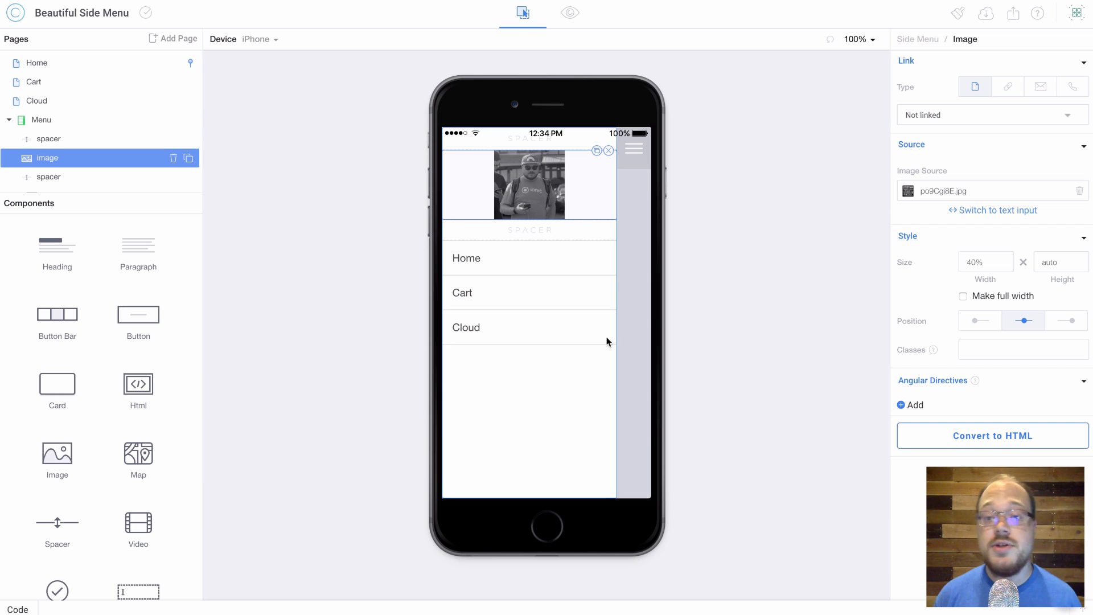
{"action": "left_click", "coordinate": [41, 120]}
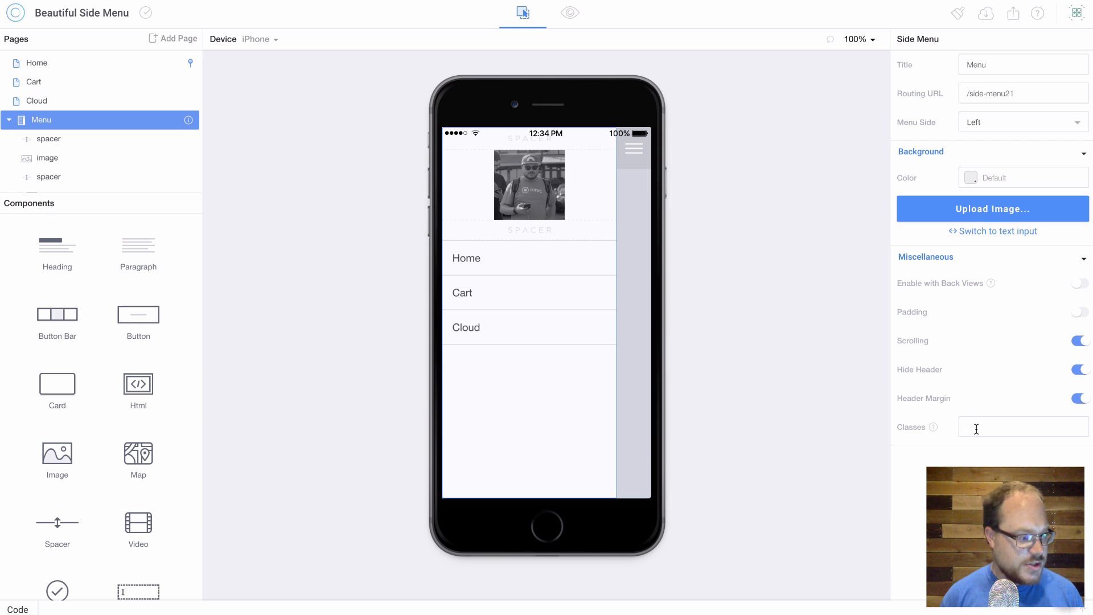
Enter side-menu-gradient in the Side Menu's Classes field.
{"action": "type", "text": "side-menu-gradient"}
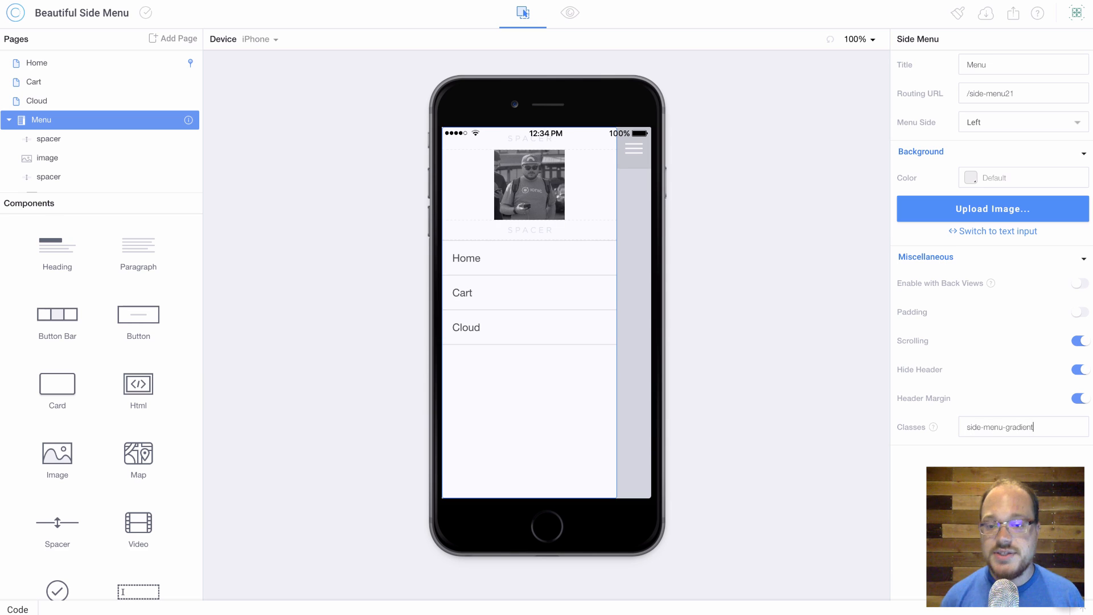
{"action": "mouse_move", "coordinate": [957, 13]}
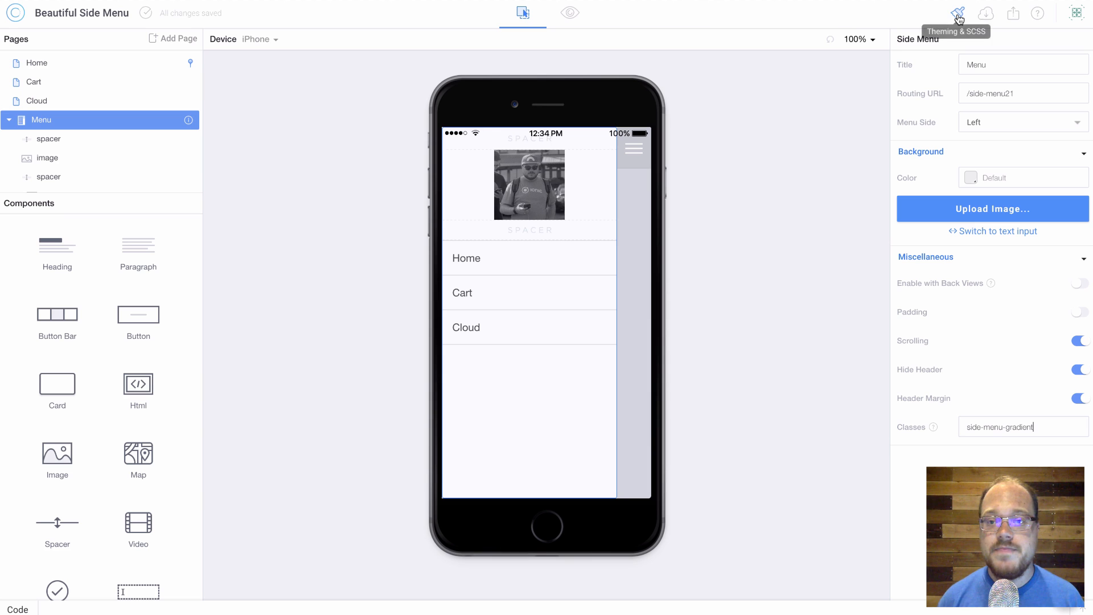
Write the .side-menu-gradient SCSS with $SIDEMENU_TOP #ff4b1f and $SIDEMENU_BOTTOM #ff9068, and save.
{"action": "left_click", "coordinate": [958, 12]}
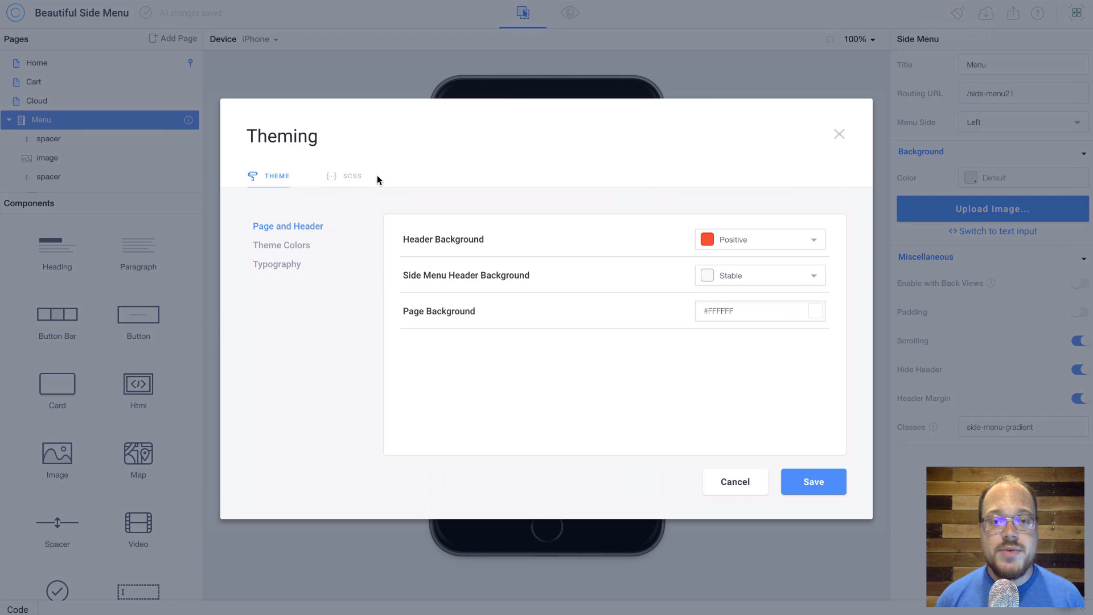
{"action": "left_click", "coordinate": [352, 176]}
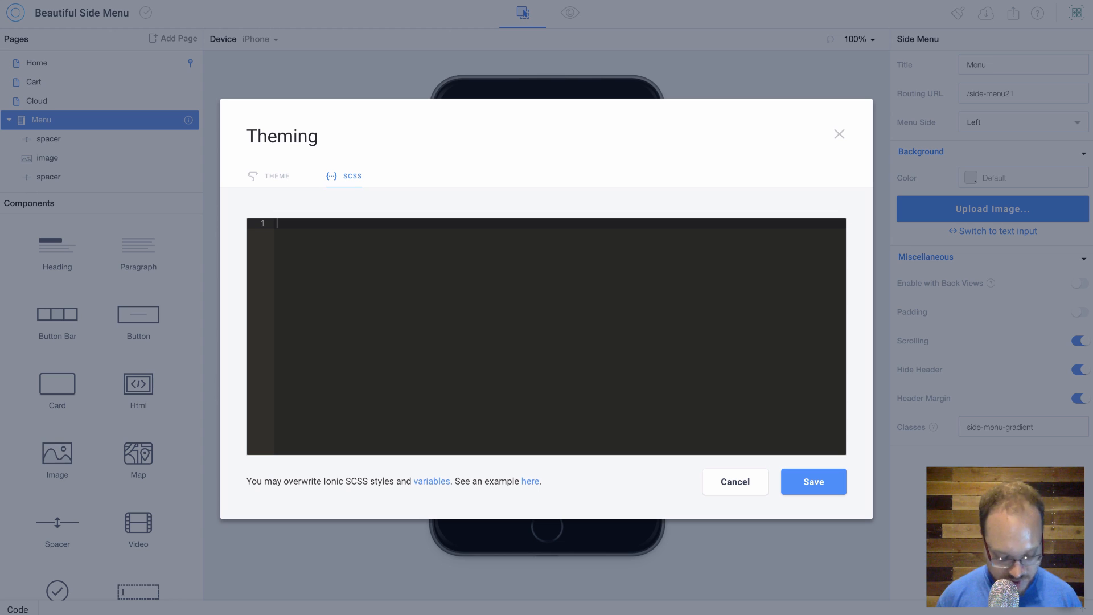
{"action": "type", "text": ".side-menu-gradient{"}
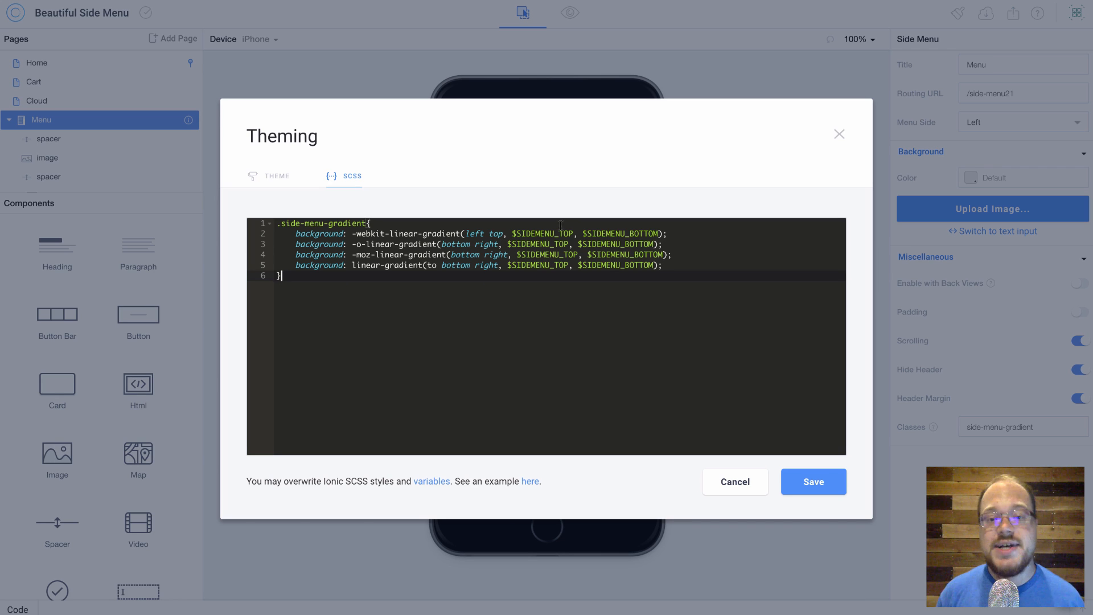
{"action": "mouse_move", "coordinate": [572, 220]}
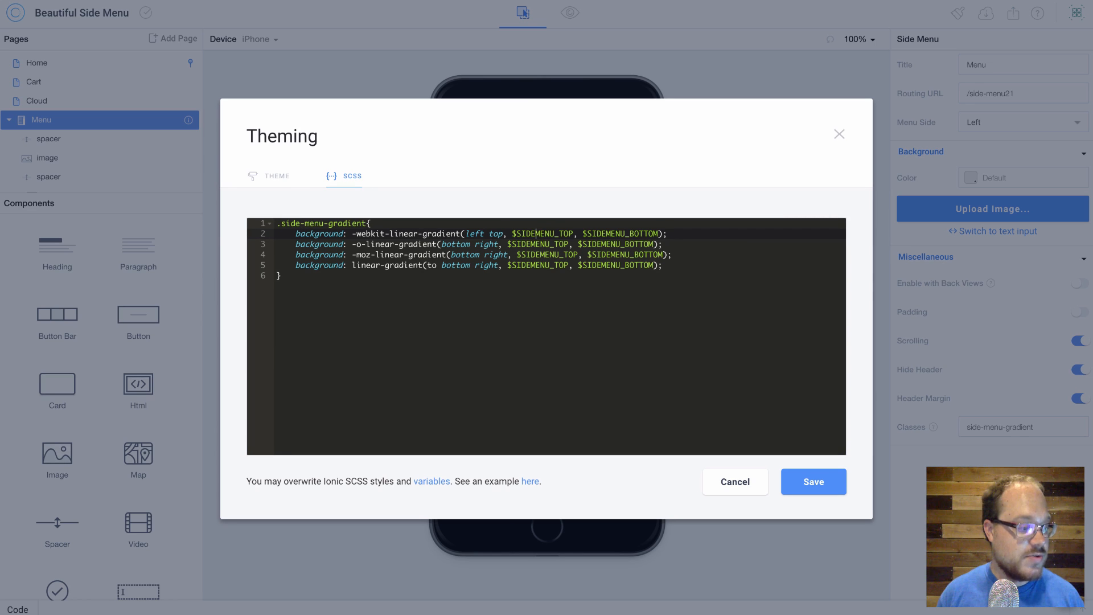
{"action": "mouse_move", "coordinate": [322, 258]}
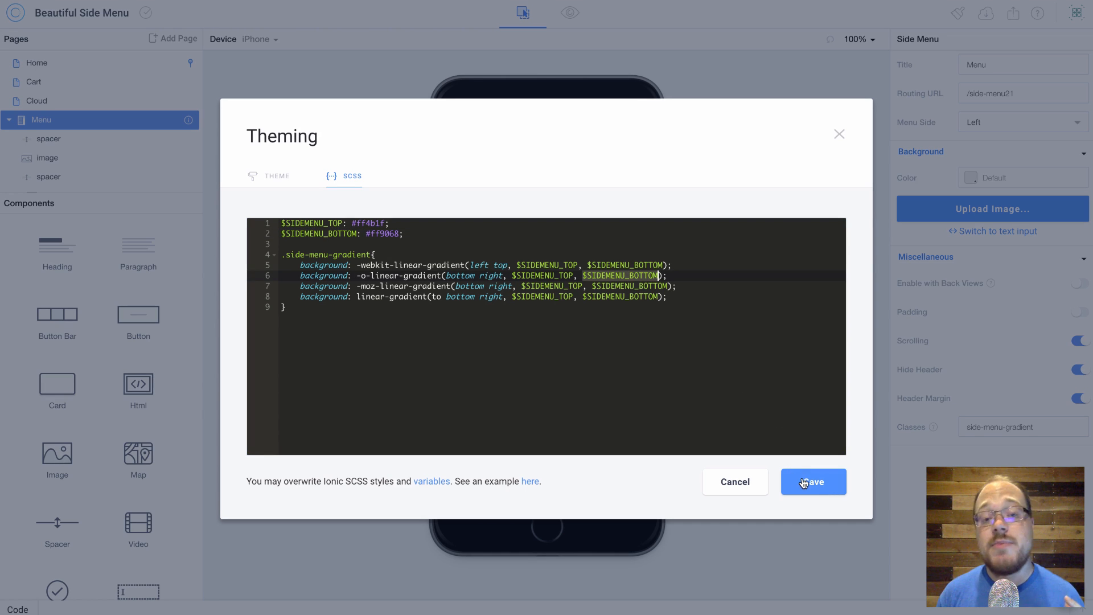
{"action": "left_click", "coordinate": [812, 481]}
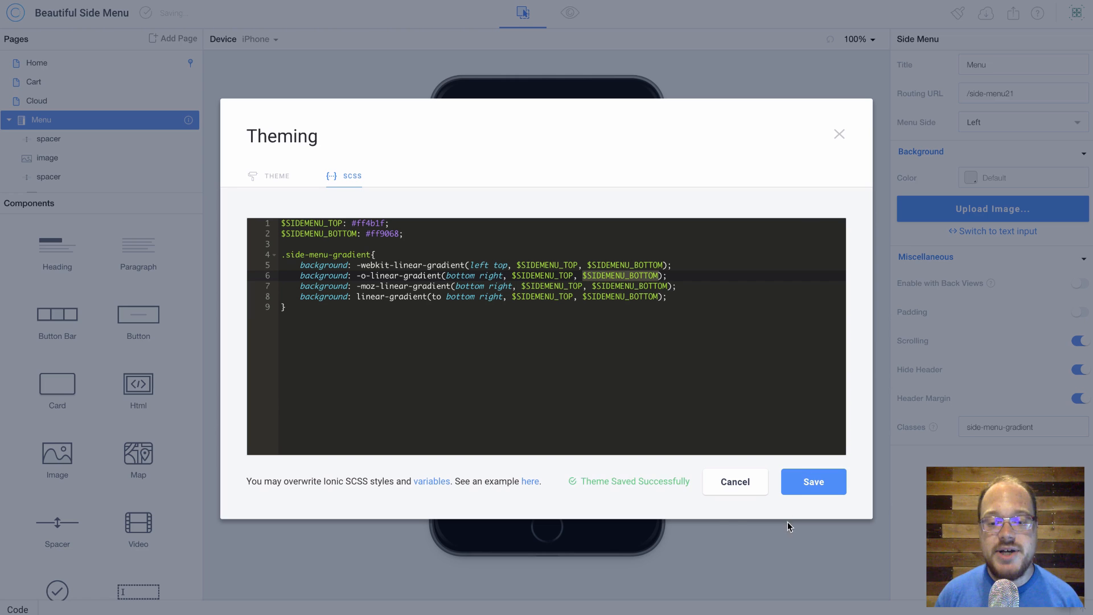
Preview the orange gradient side menu, then return to the design editor.
{"action": "left_click", "coordinate": [812, 481]}
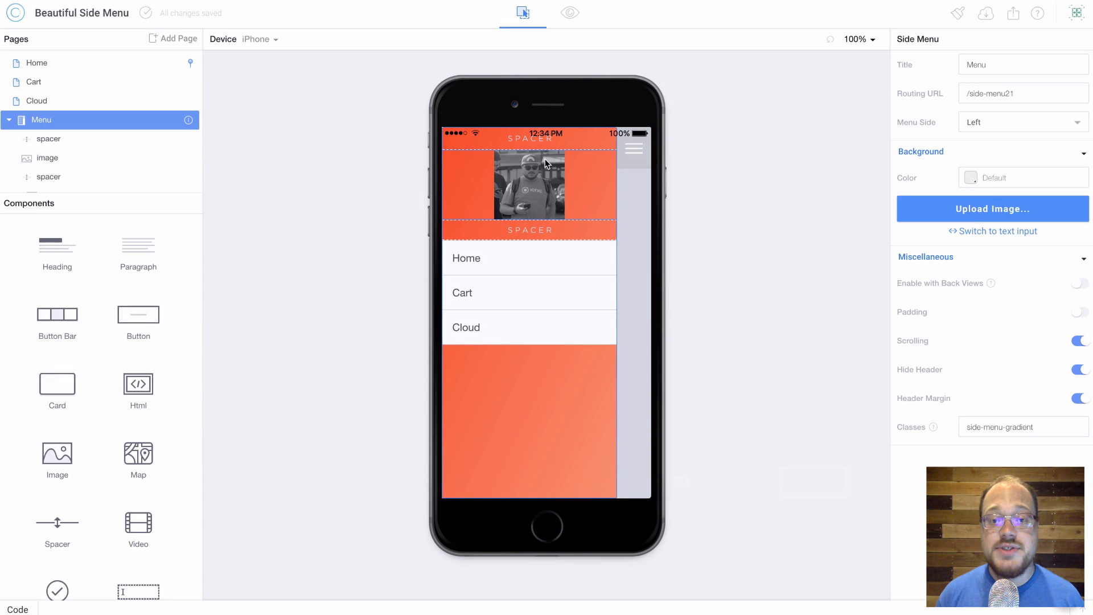
{"action": "left_click", "coordinate": [569, 12]}
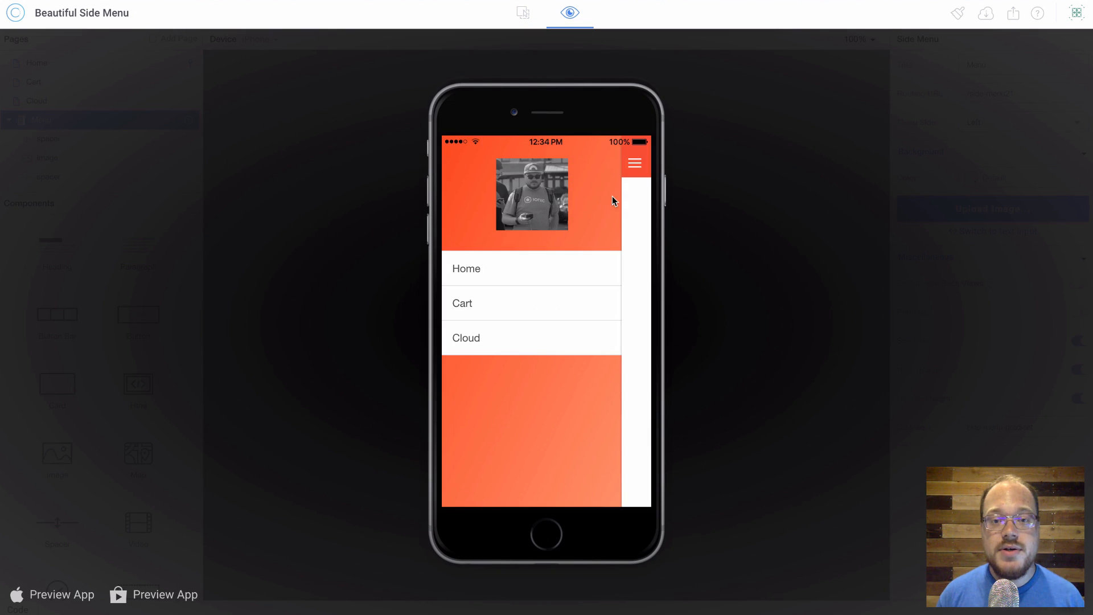
{"action": "mouse_move", "coordinate": [550, 203]}
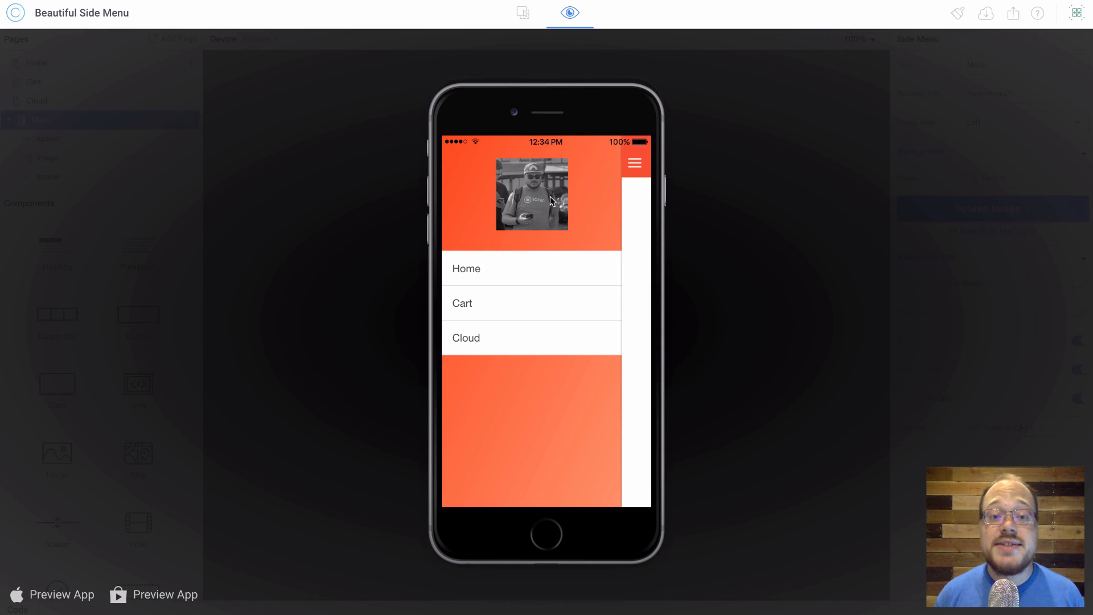
{"action": "left_click", "coordinate": [522, 13]}
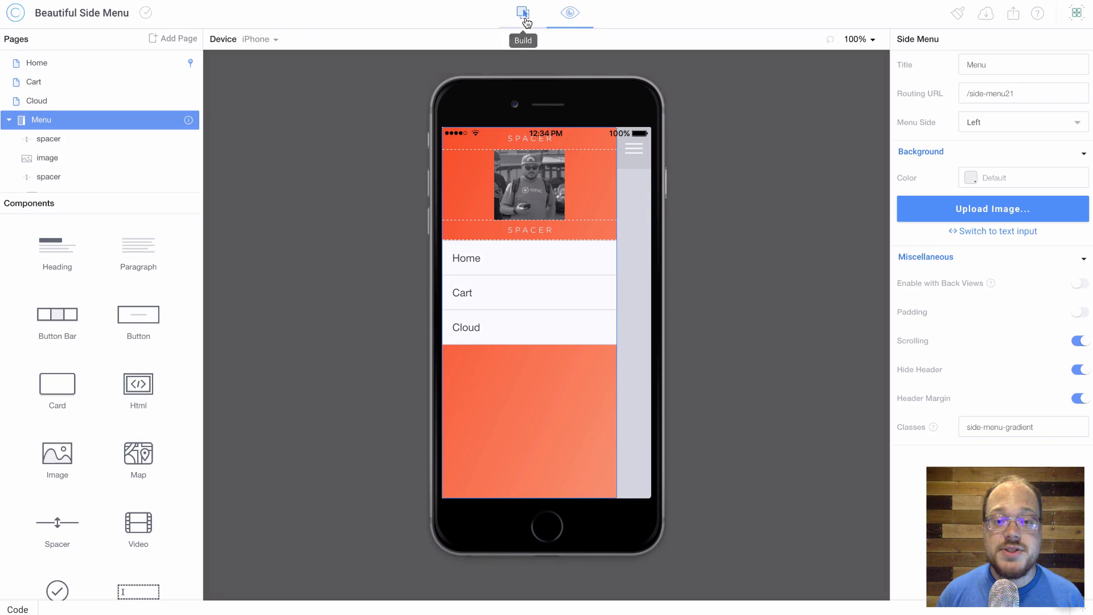
Select the menu photo and give it the class profile-image.
{"action": "left_click", "coordinate": [530, 186]}
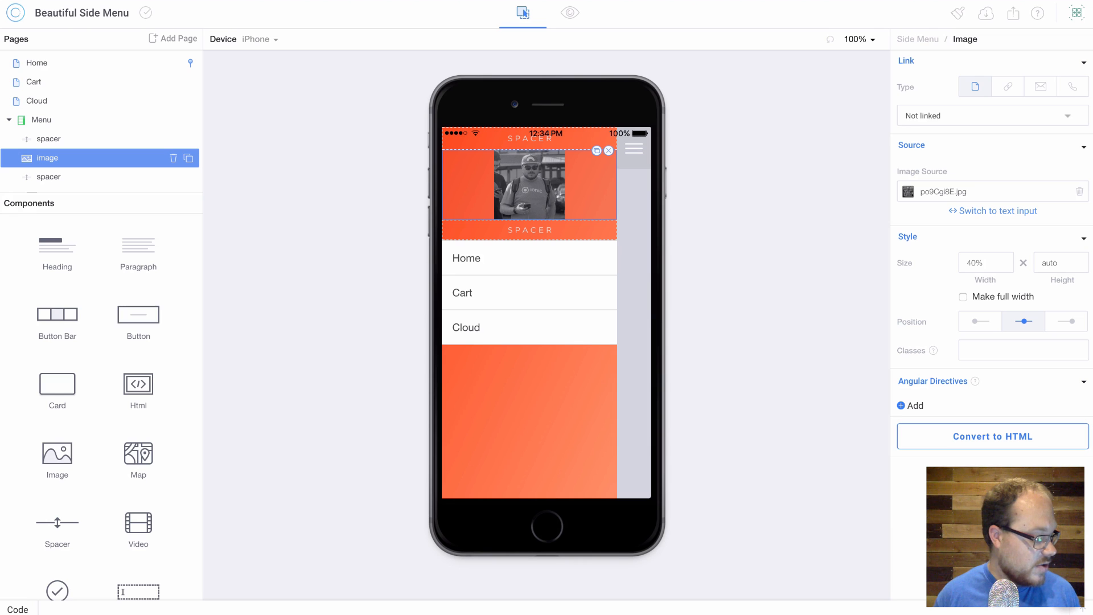
{"action": "mouse_move", "coordinate": [4, 79]}
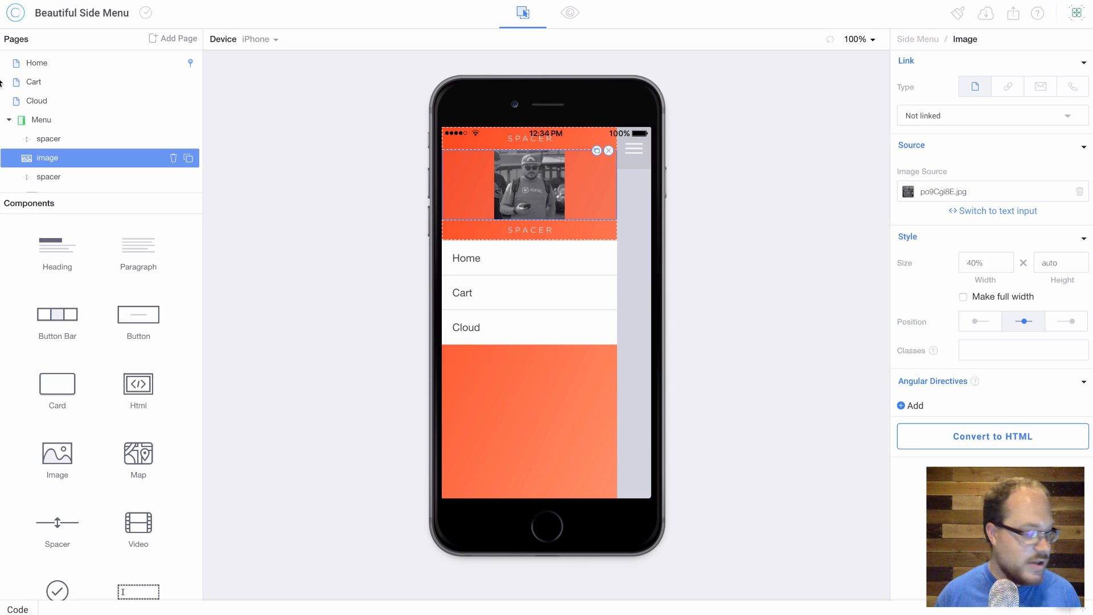
{"action": "left_click", "coordinate": [1021, 350]}
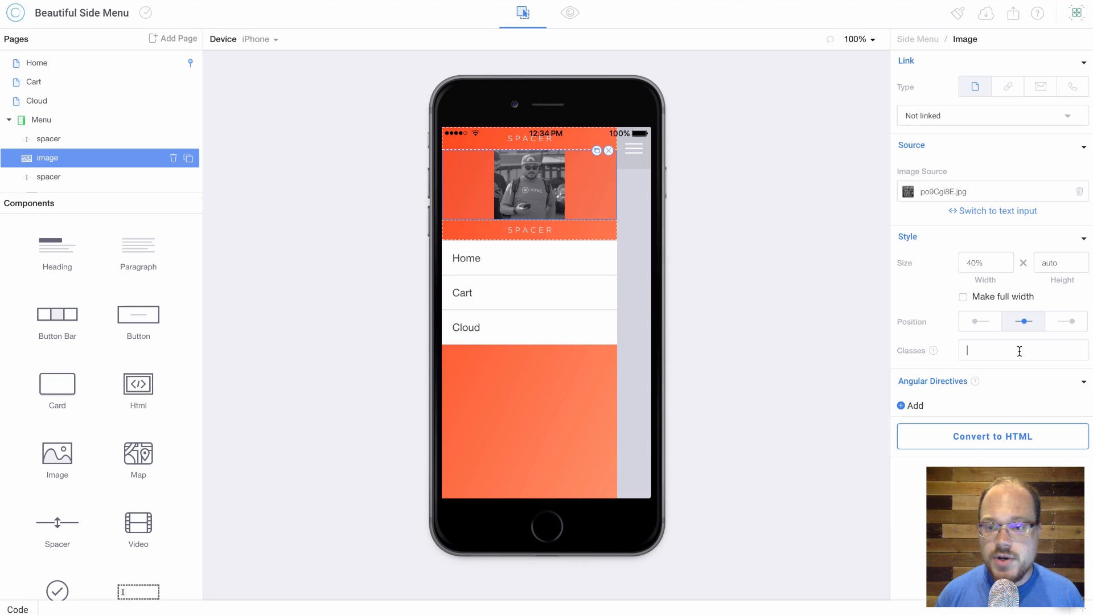
{"action": "type", "text": "profile-"}
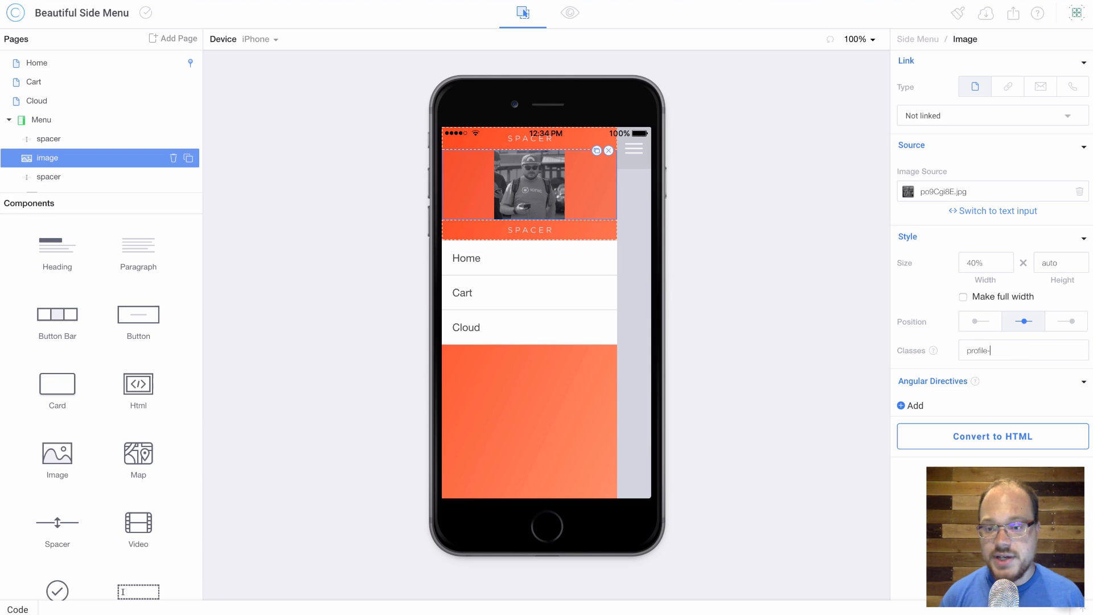
{"action": "type", "text": "image"}
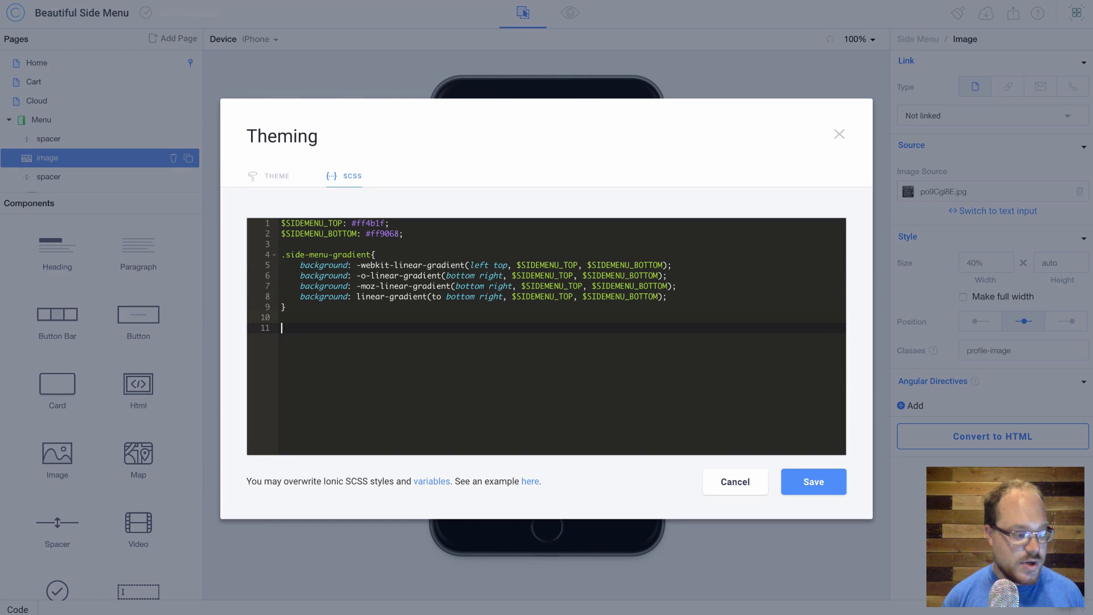
Add a .profile-image img rule with border-radius 50%, margin 10px and a 4px solid $SIDEMENU_TRANSPARENCY border.
{"action": "type", "text": ".profile-i"}
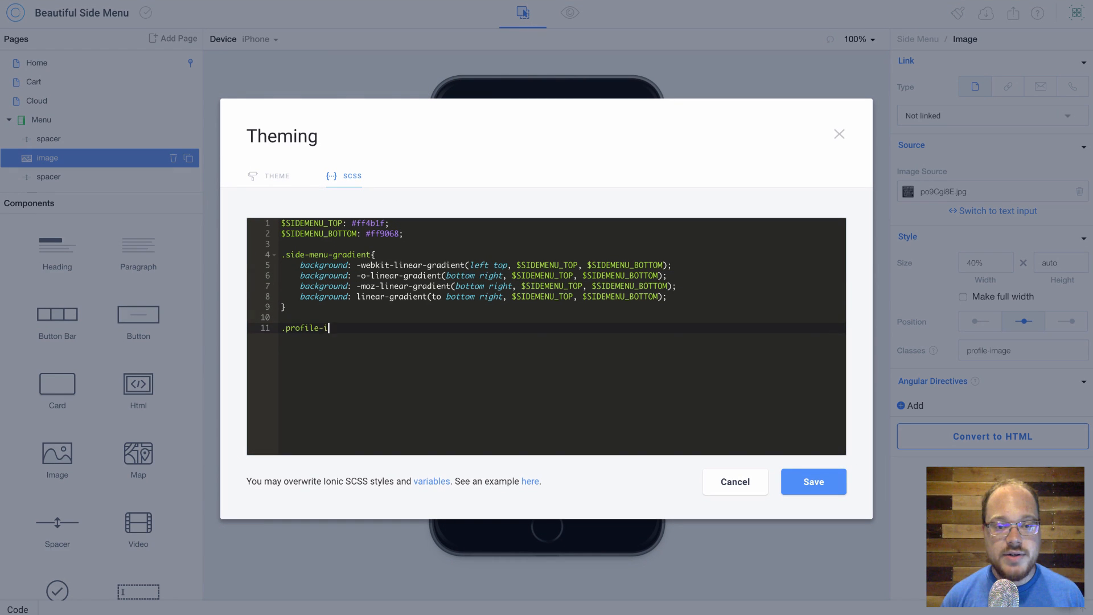
{"action": "type", "text": "mage{"}
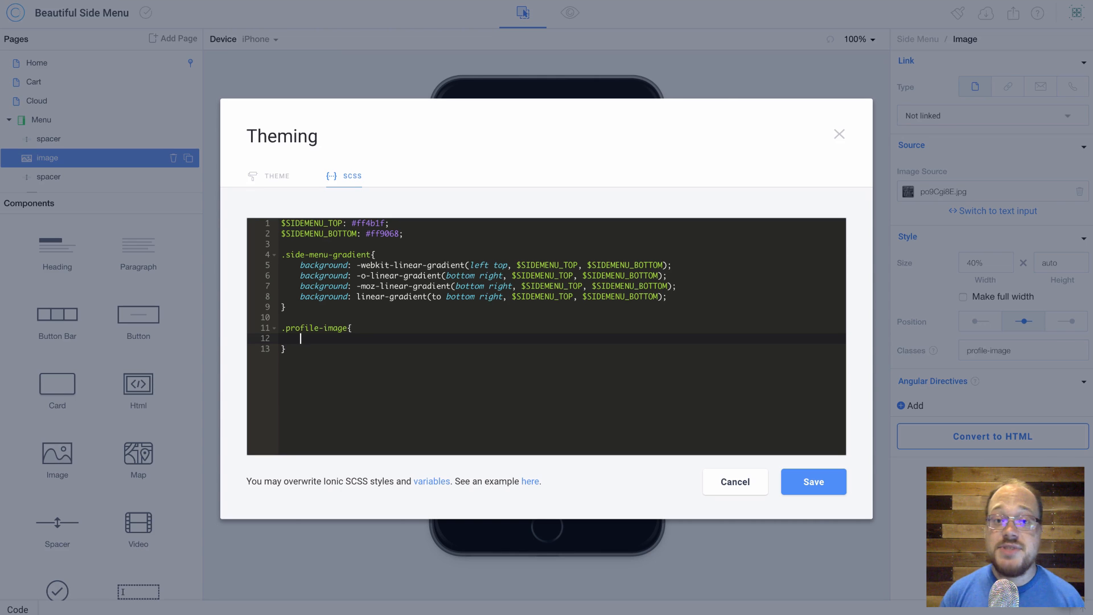
{"action": "type", "text": "img{"}
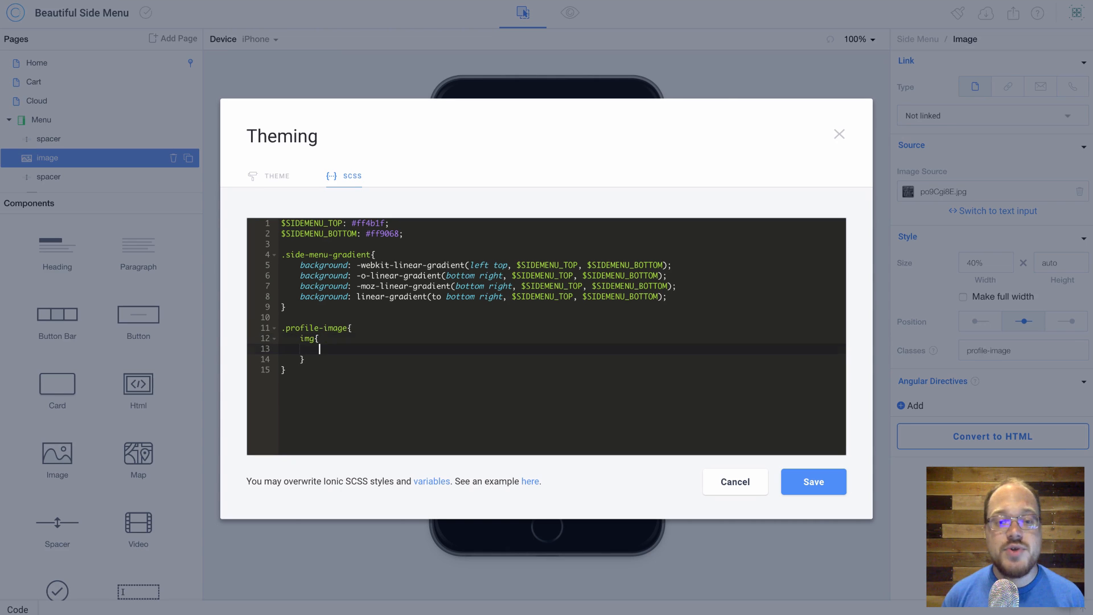
{"action": "type", "text": "border-radius:;"}
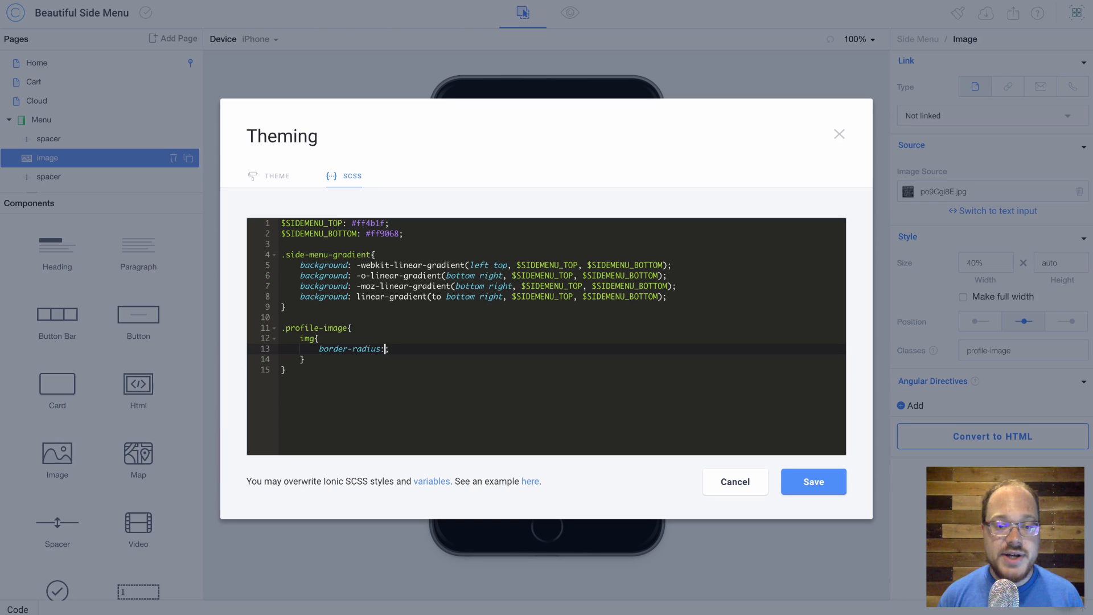
{"action": "type", "text": "50%"}
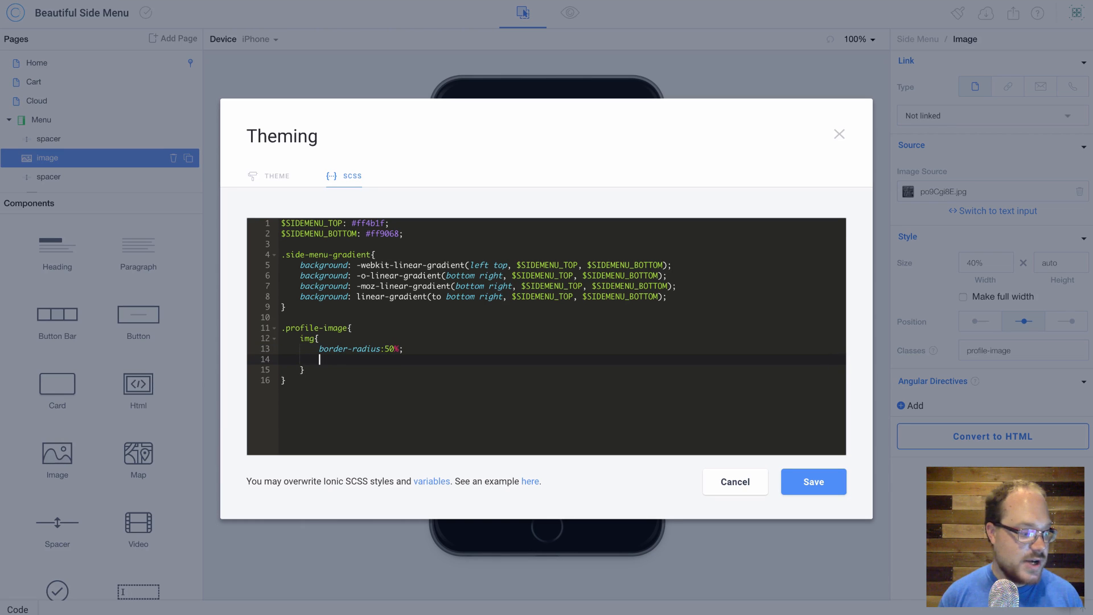
{"action": "type", "text": "margin:10px;"}
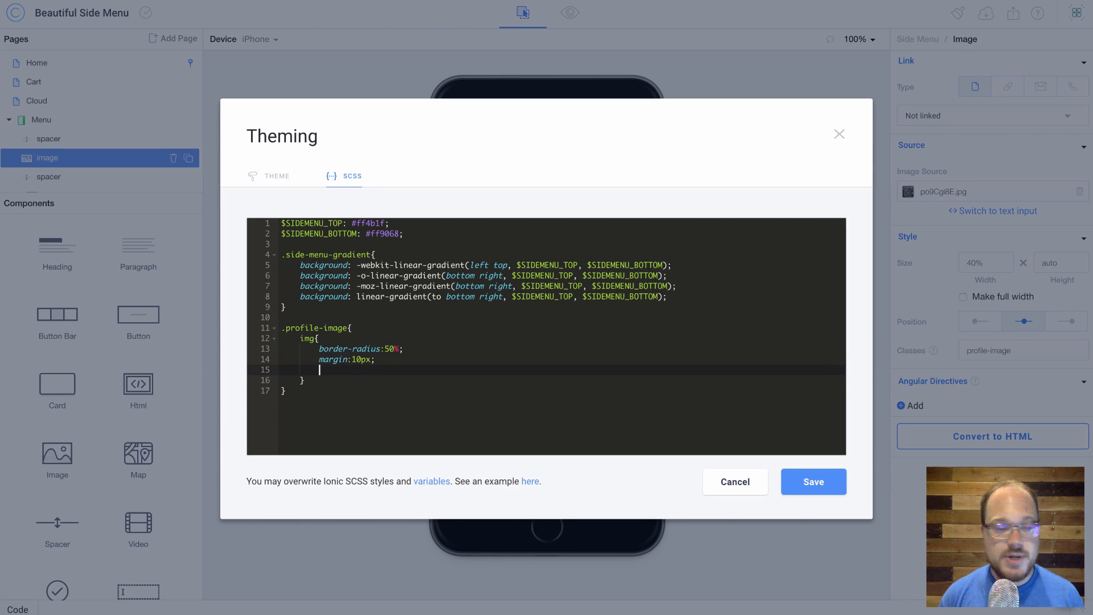
{"action": "type", "text": "border: 4px solid"}
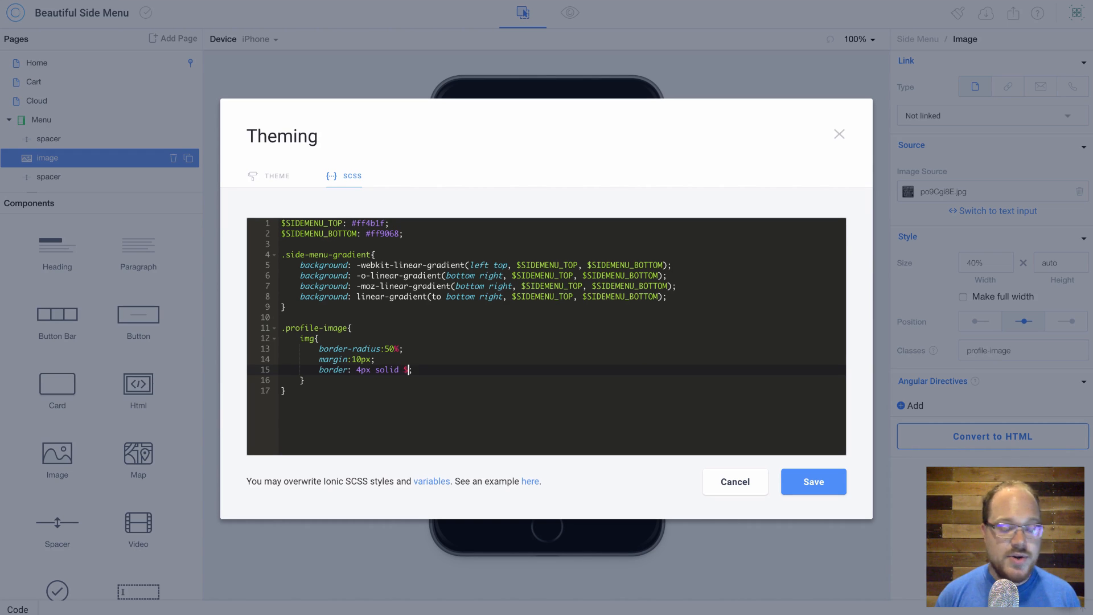
{"action": "type", "text": "$SIDEMENU_"}
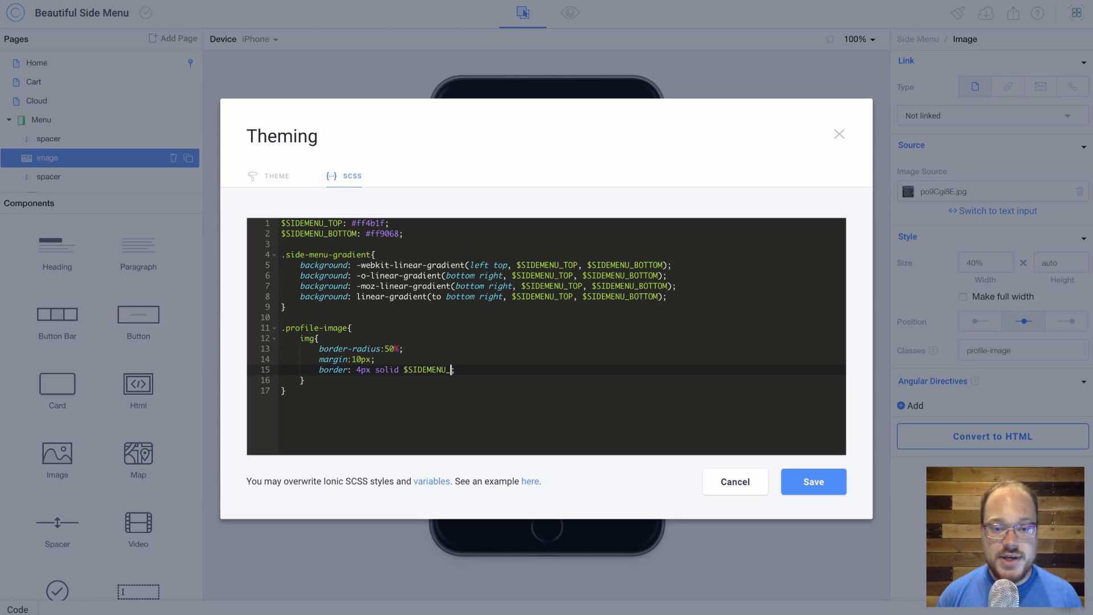
{"action": "type", "text": "TRANSPARENCY"}
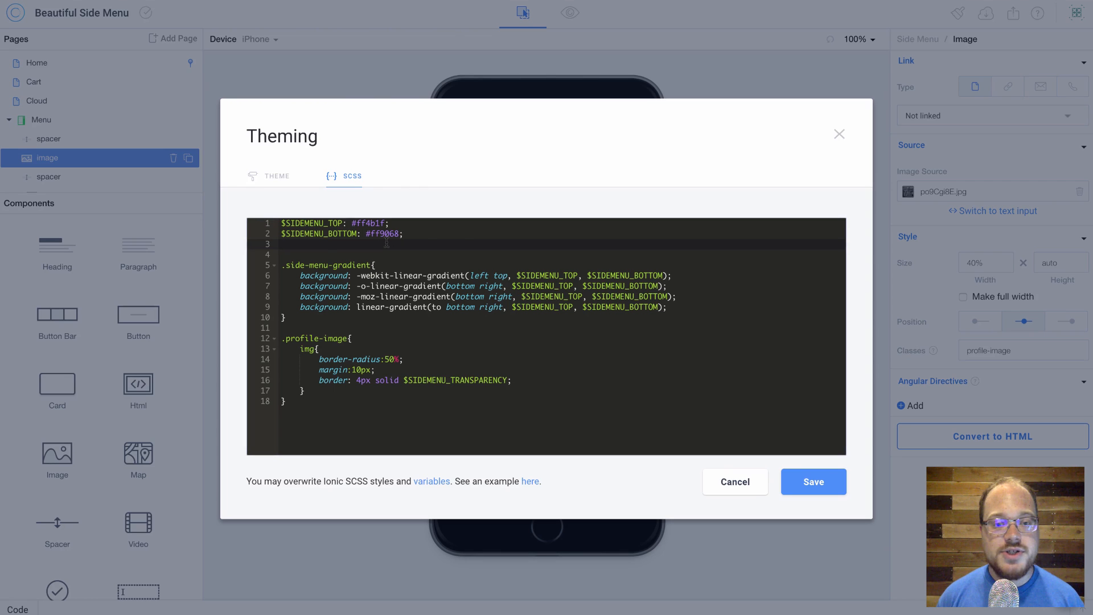
Define $SIDEMENU_TRANSPARENCY as rgba(255,255,255,0.4) and save the theme SCSS.
{"action": "type", "text": "$SIDEMENU_TRANSPARENCY: rgba(255,255,255,0.4);"}
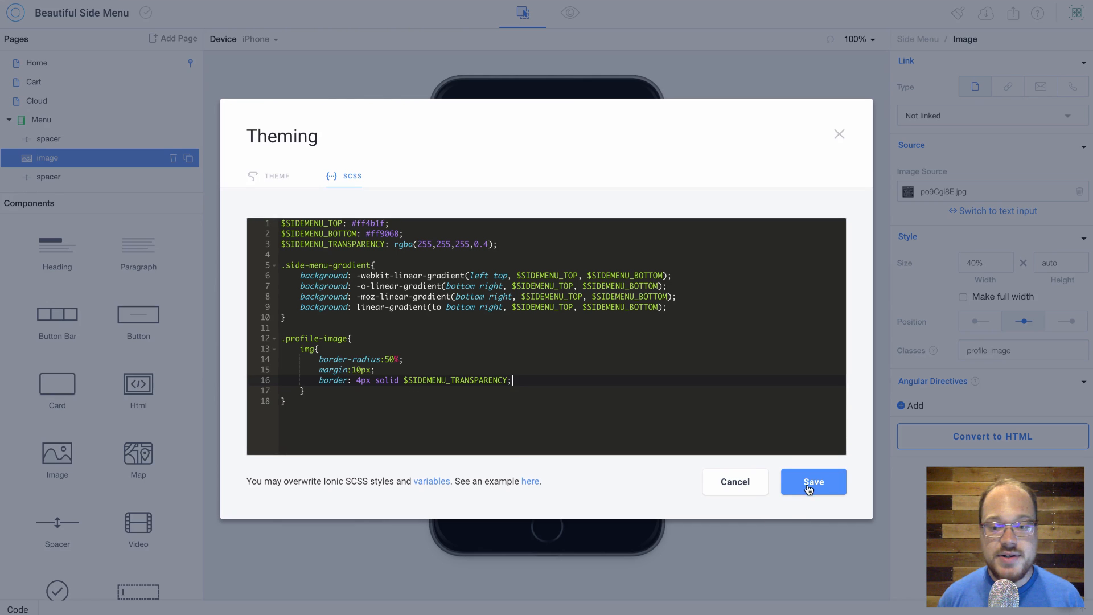
{"action": "left_click", "coordinate": [813, 480]}
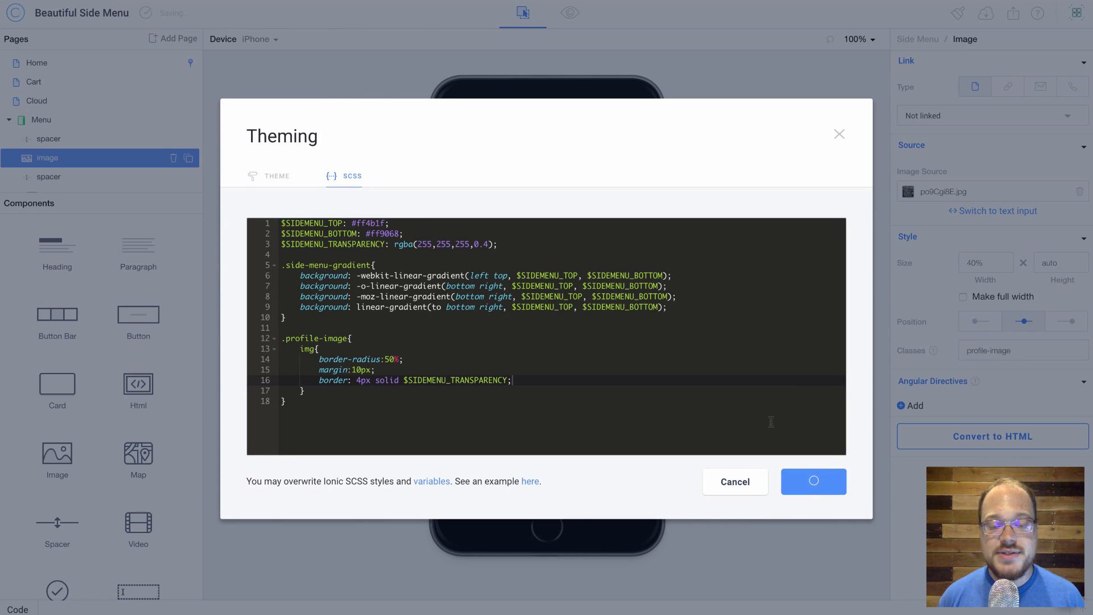
{"action": "left_click", "coordinate": [813, 482]}
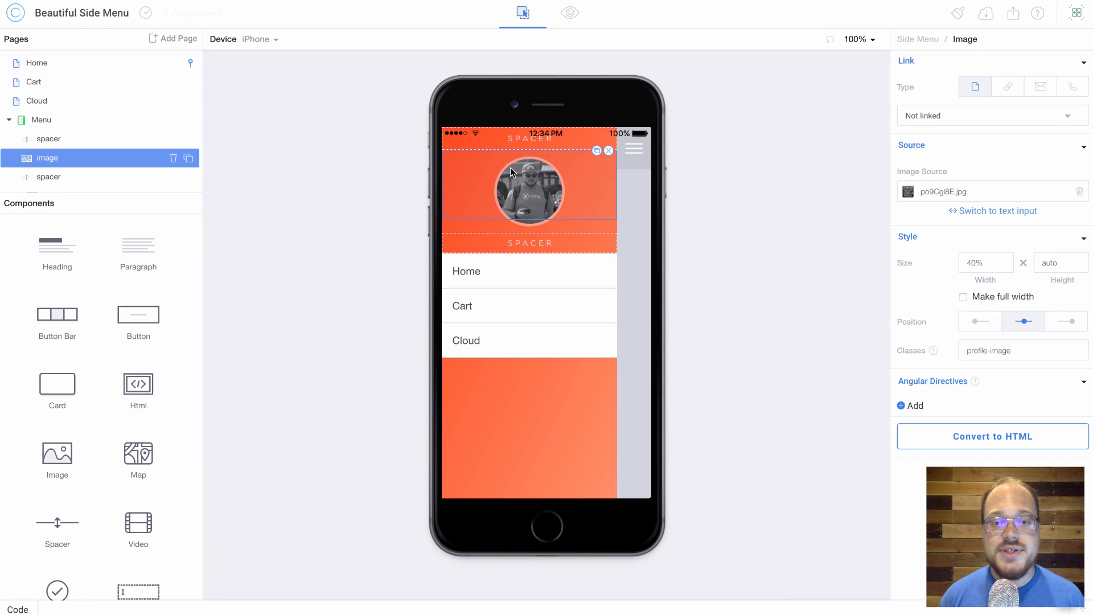
{"action": "left_click", "coordinate": [569, 13]}
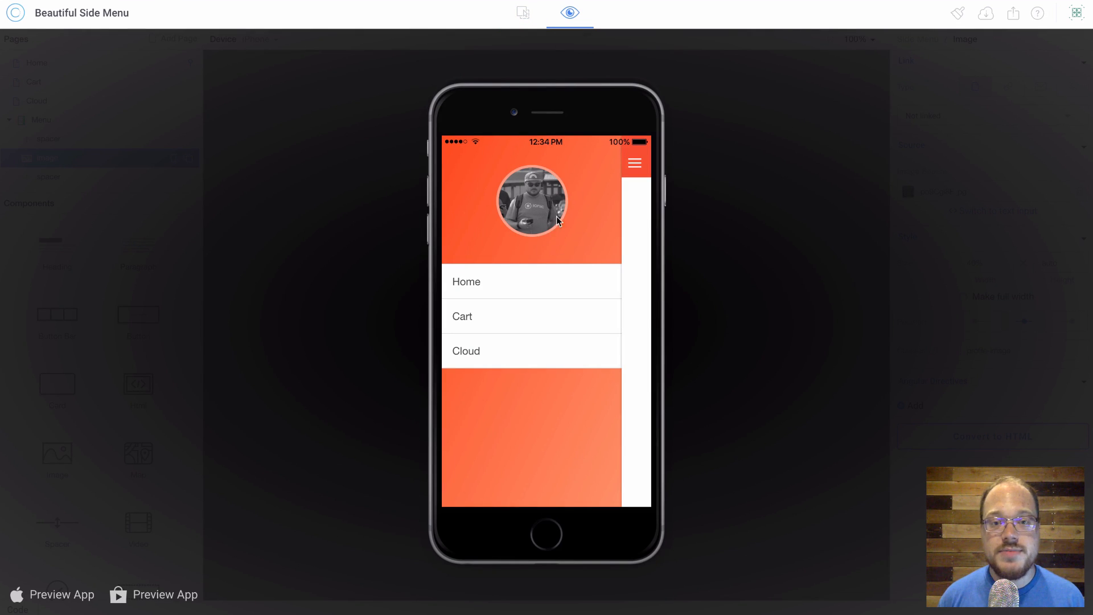
{"action": "left_click", "coordinate": [522, 13]}
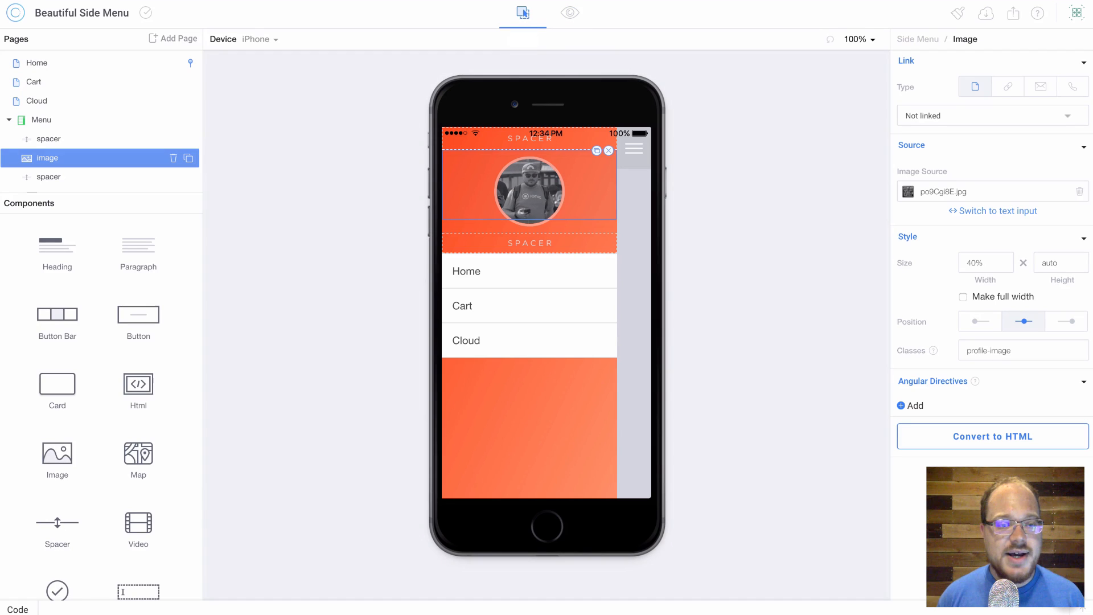
{"action": "mouse_move", "coordinate": [57, 249]}
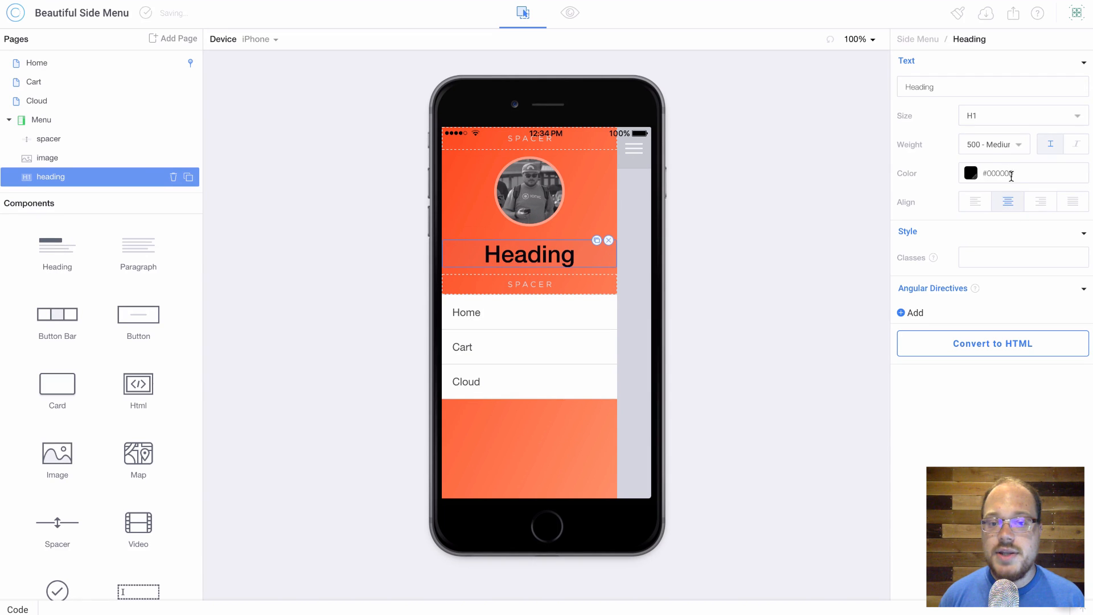
Make the heading white, choose its H3 size and begin replacing its placeholder text.
{"action": "left_click", "coordinate": [969, 173]}
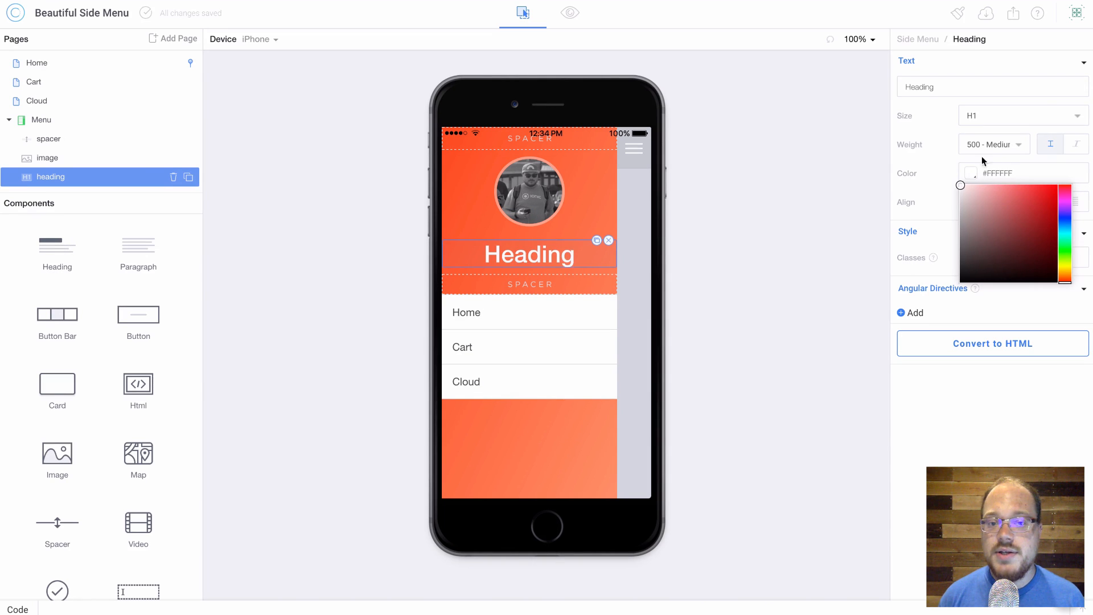
{"action": "left_click", "coordinate": [992, 145]}
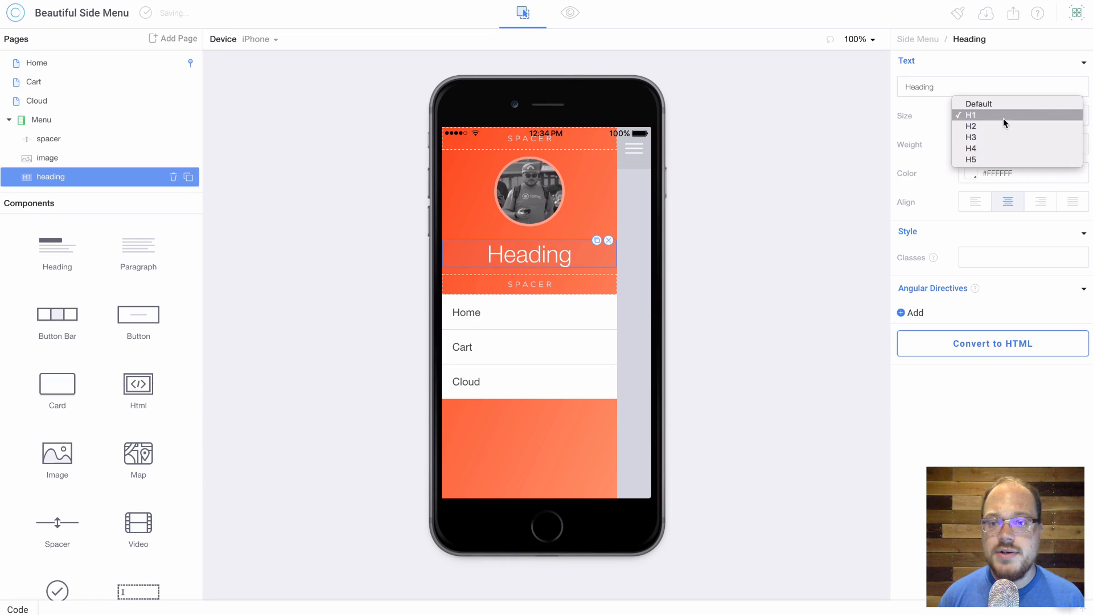
{"action": "left_click", "coordinate": [969, 137]}
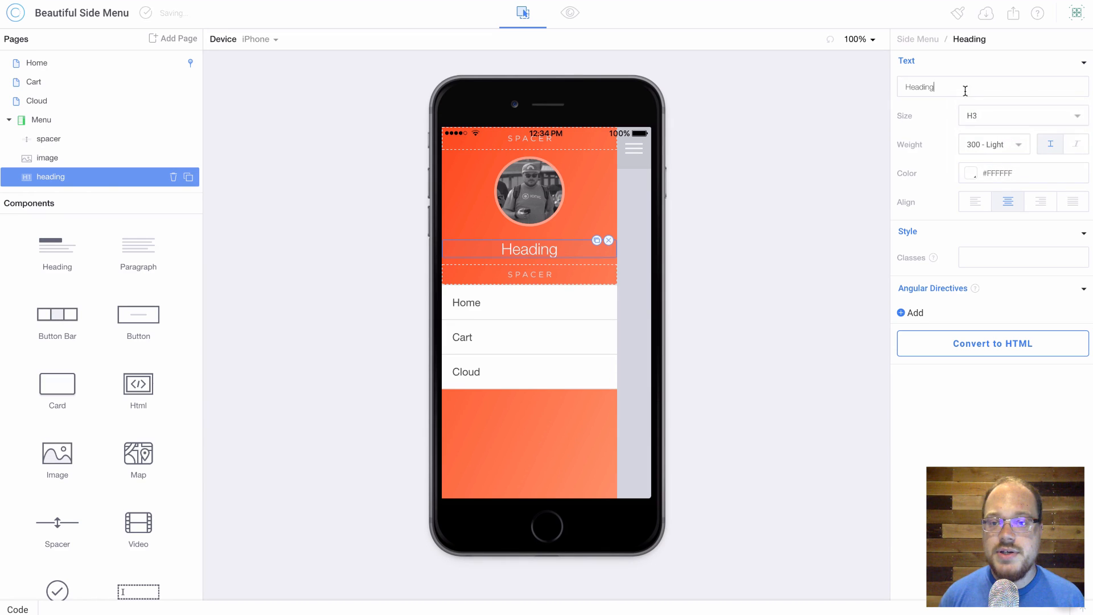
Name the heading 'Matt Kremer', preview the app with the side menu open and inspect the Home item.
{"action": "type", "text": "Matt"}
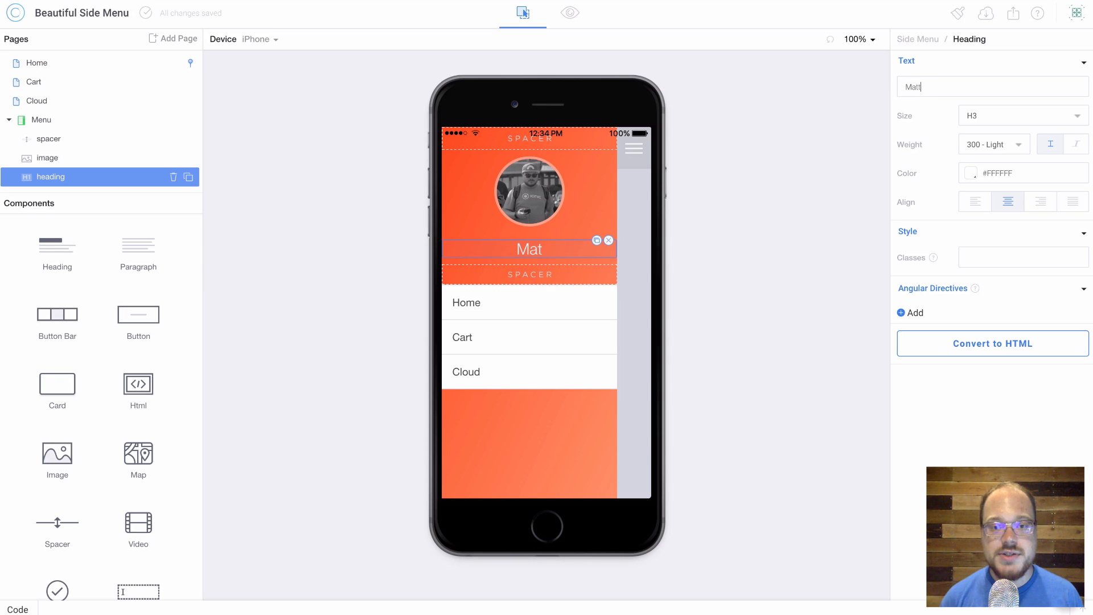
{"action": "type", "text": "Kremer"}
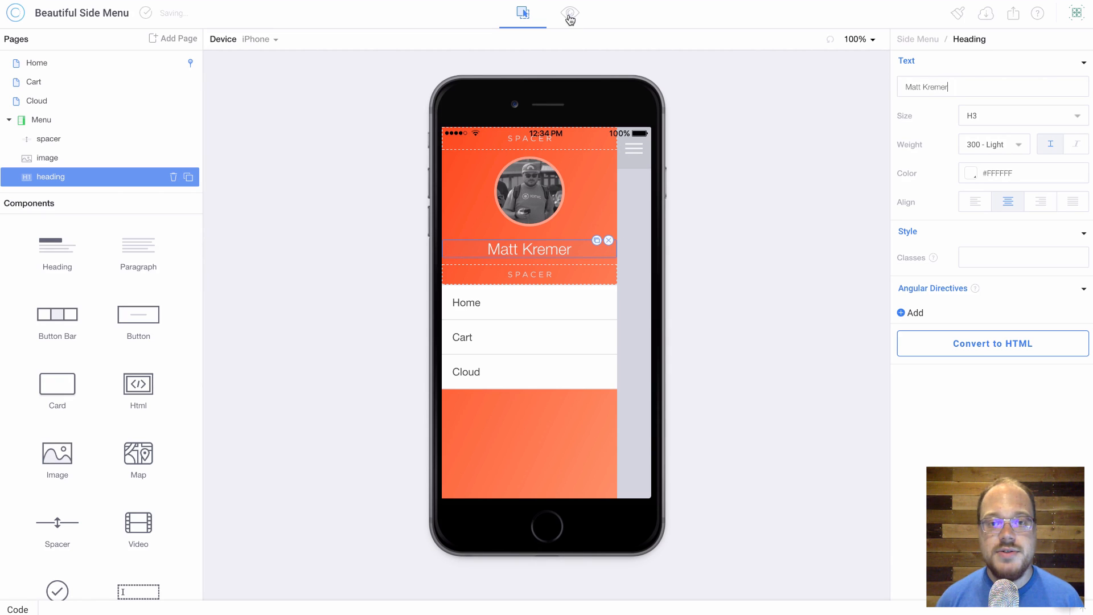
{"action": "left_click", "coordinate": [569, 13]}
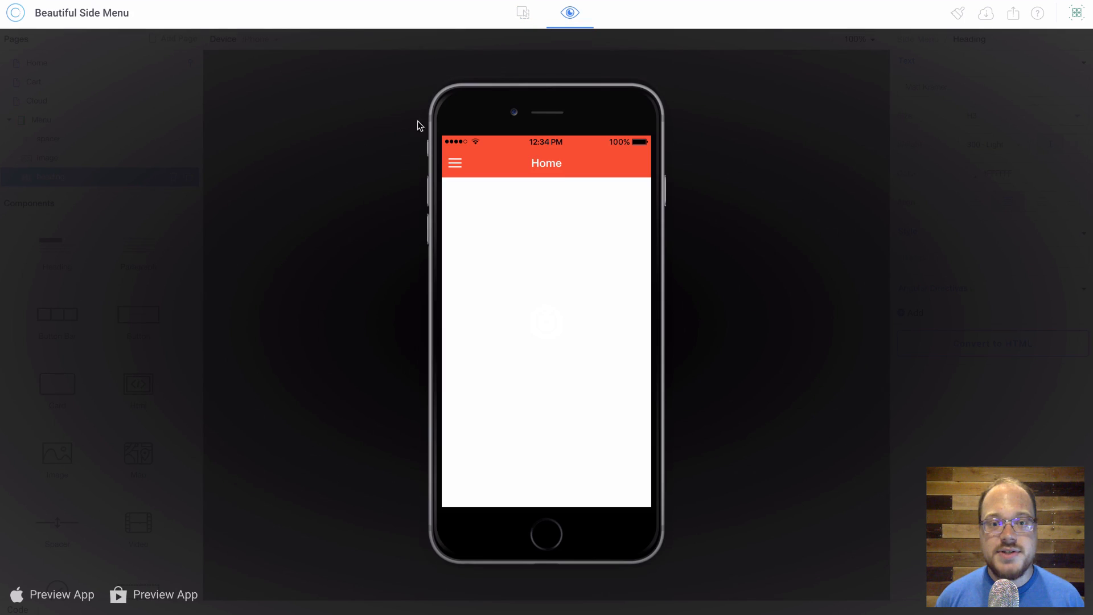
{"action": "left_click", "coordinate": [454, 163]}
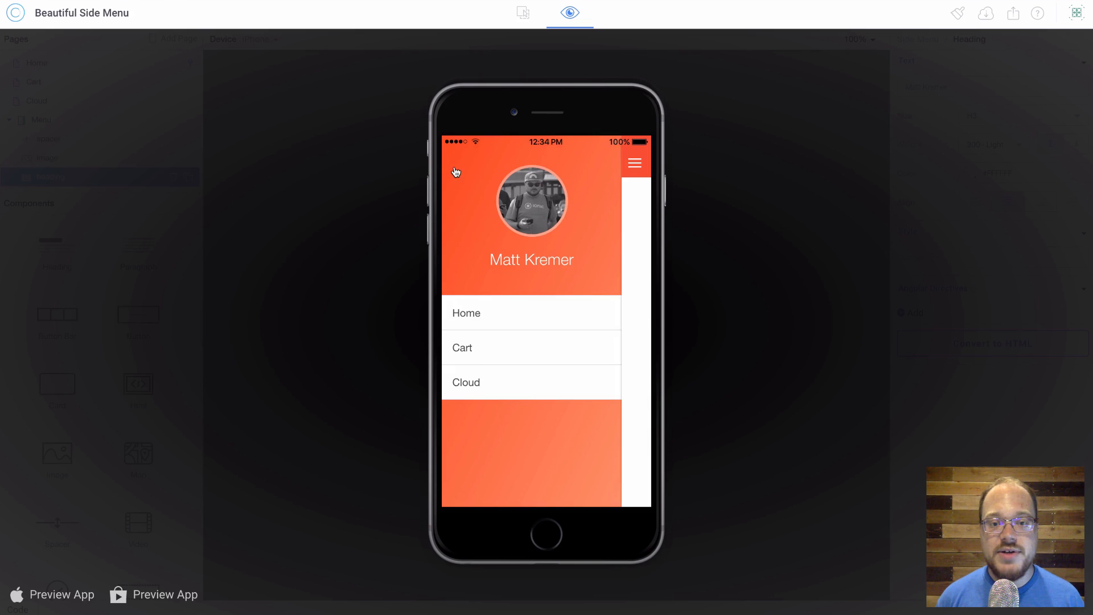
{"action": "mouse_move", "coordinate": [535, 267]}
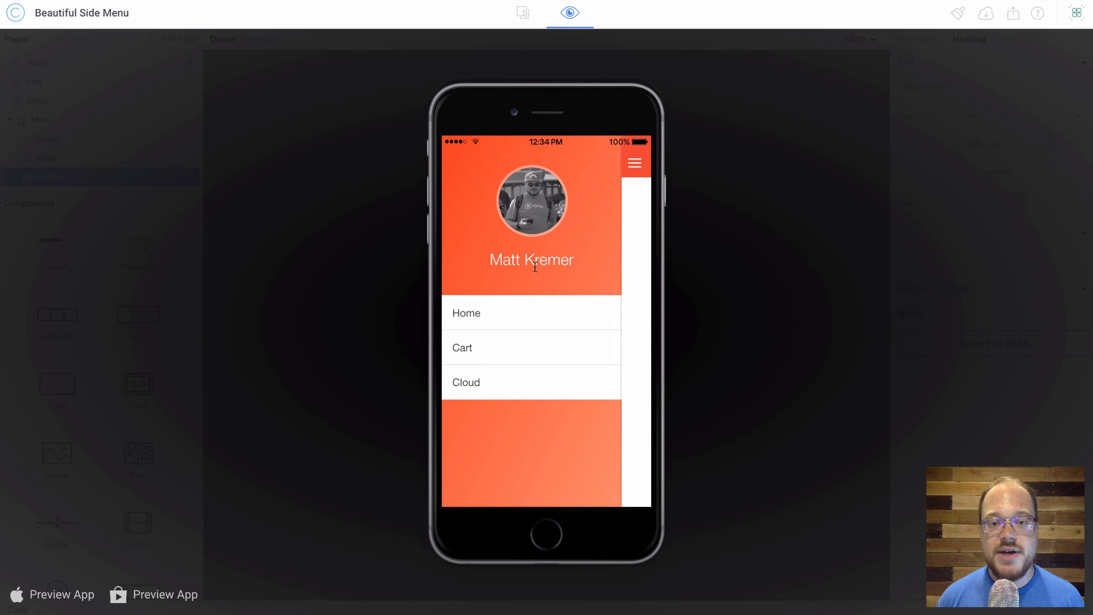
{"action": "mouse_move", "coordinate": [534, 330]}
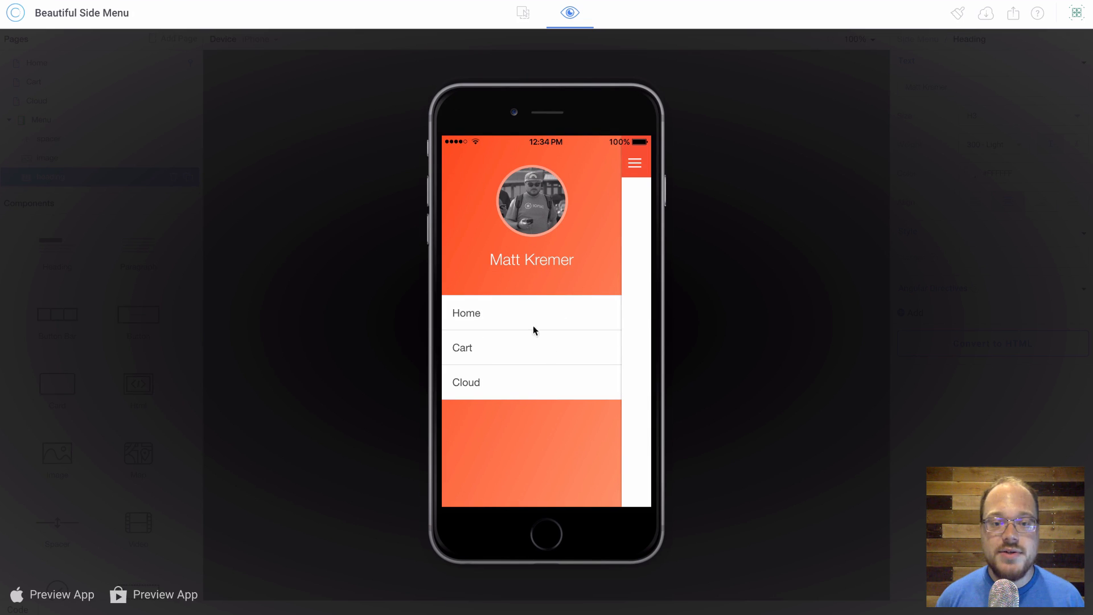
{"action": "mouse_move", "coordinate": [527, 361]}
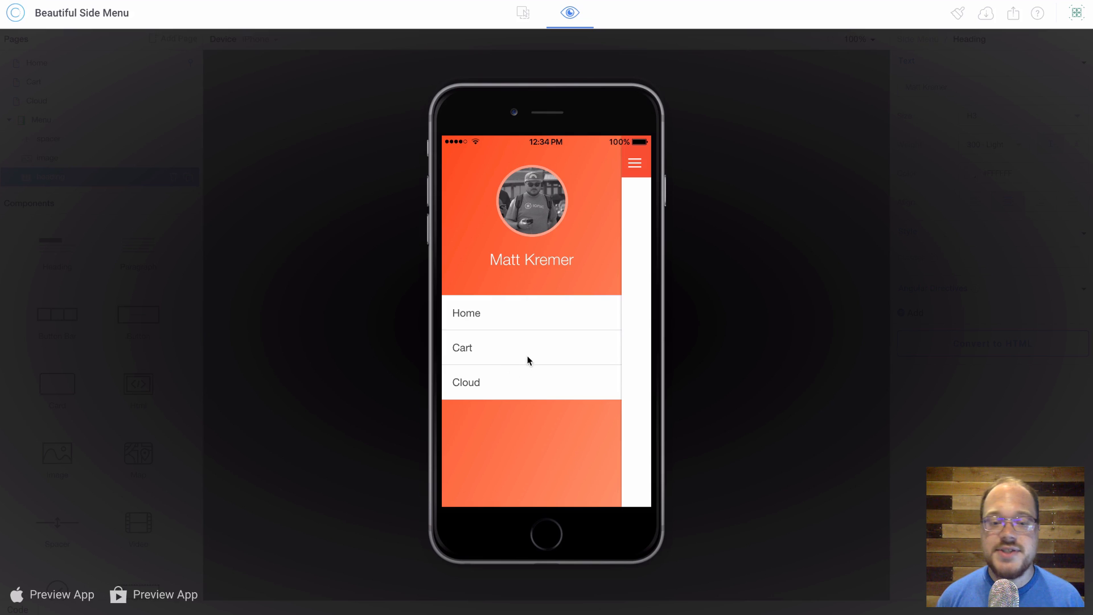
{"action": "mouse_move", "coordinate": [519, 350]}
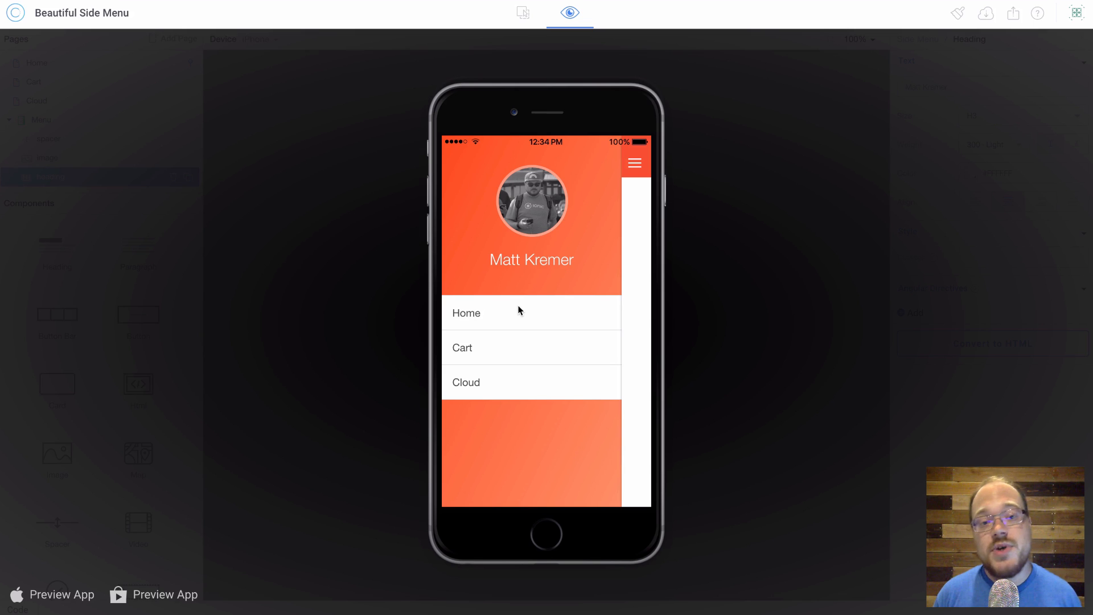
{"action": "right_click", "coordinate": [519, 311]}
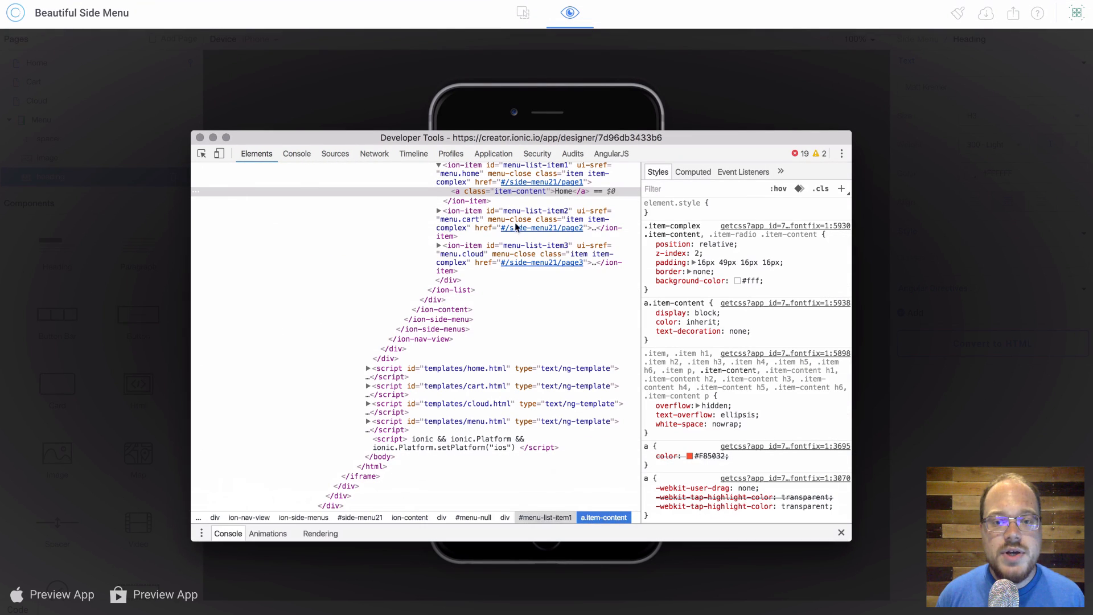
{"action": "left_click", "coordinate": [519, 191]}
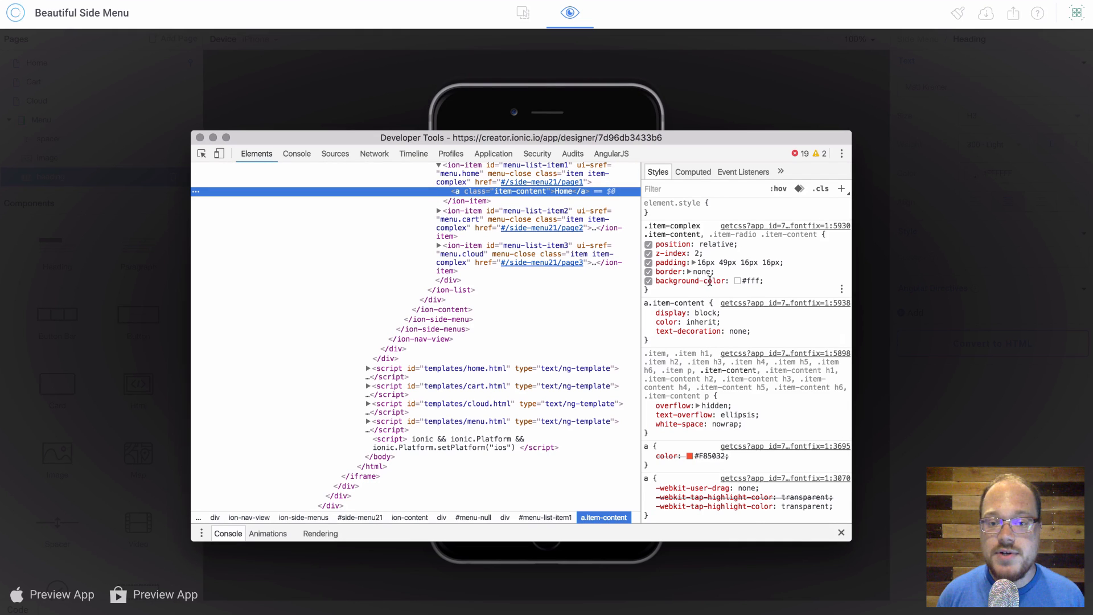
{"action": "mouse_move", "coordinate": [689, 233]}
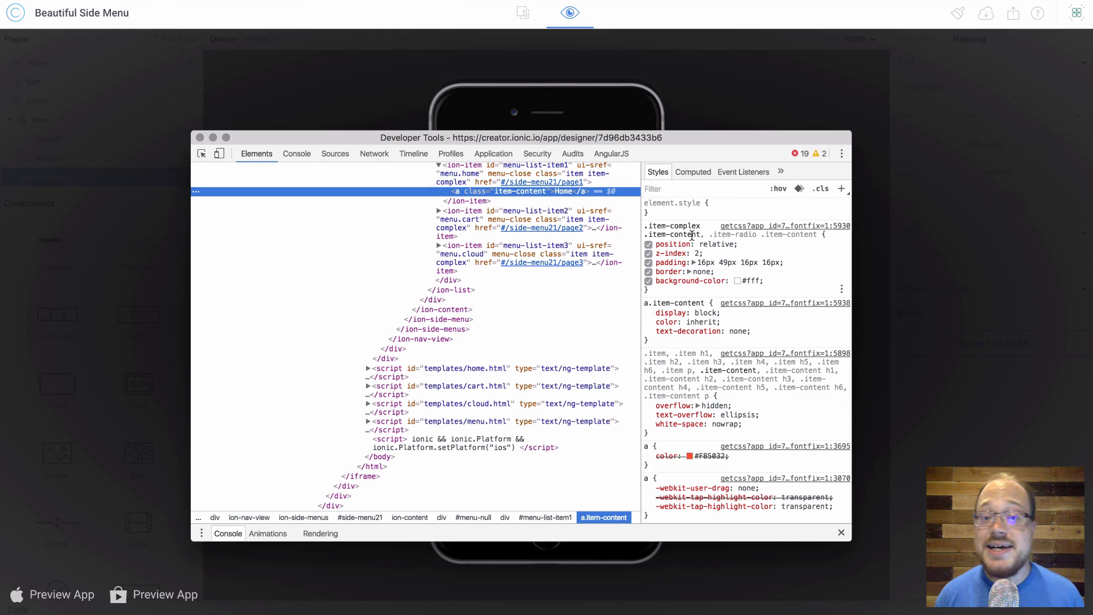
{"action": "mouse_move", "coordinate": [700, 240]}
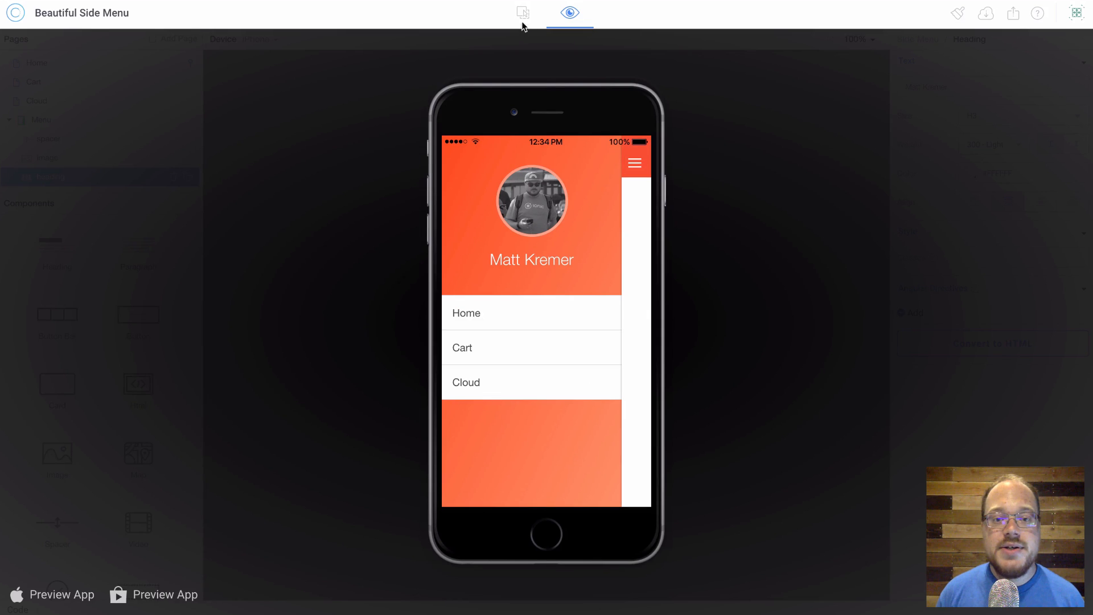
Back in Design mode, give the Home and Cloud list items the class side-menu-item.
{"action": "left_click", "coordinate": [521, 13]}
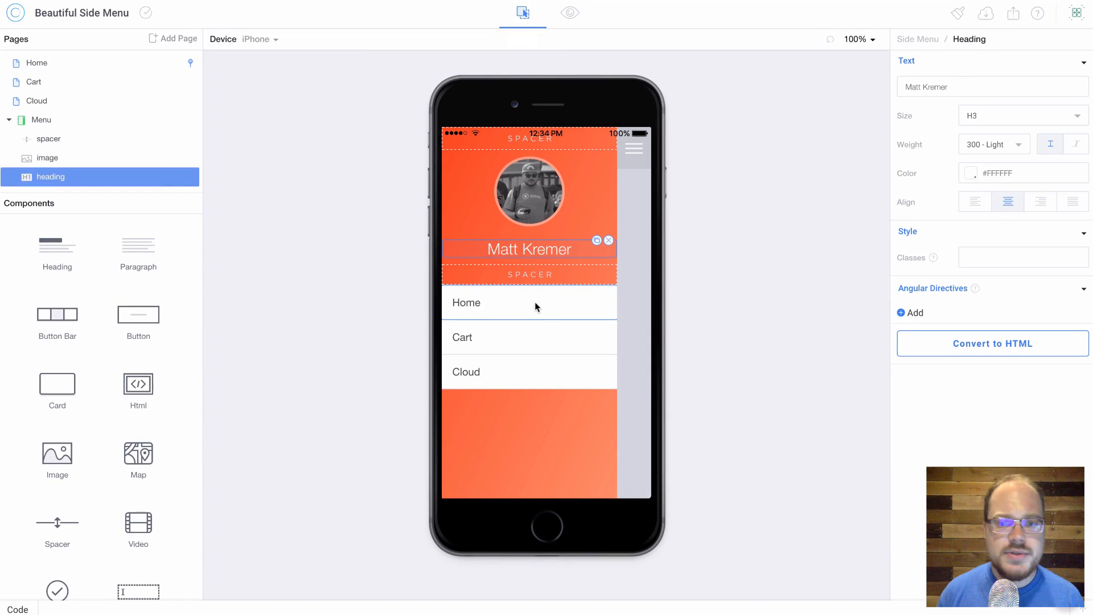
{"action": "left_click", "coordinate": [466, 302]}
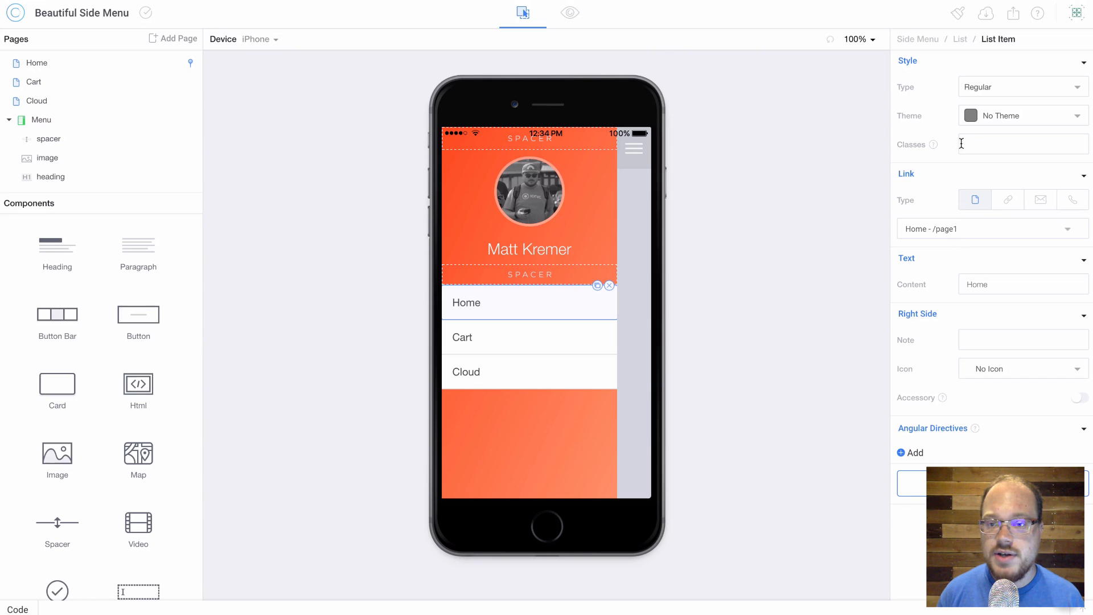
{"action": "type", "text": "side-menu-item"}
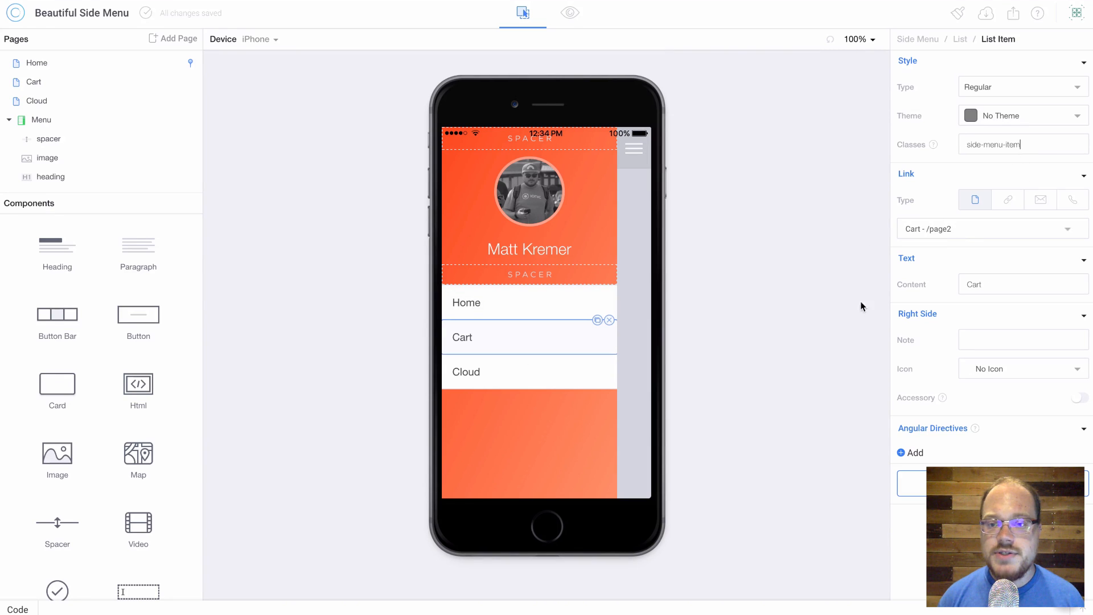
{"action": "left_click", "coordinate": [465, 371]}
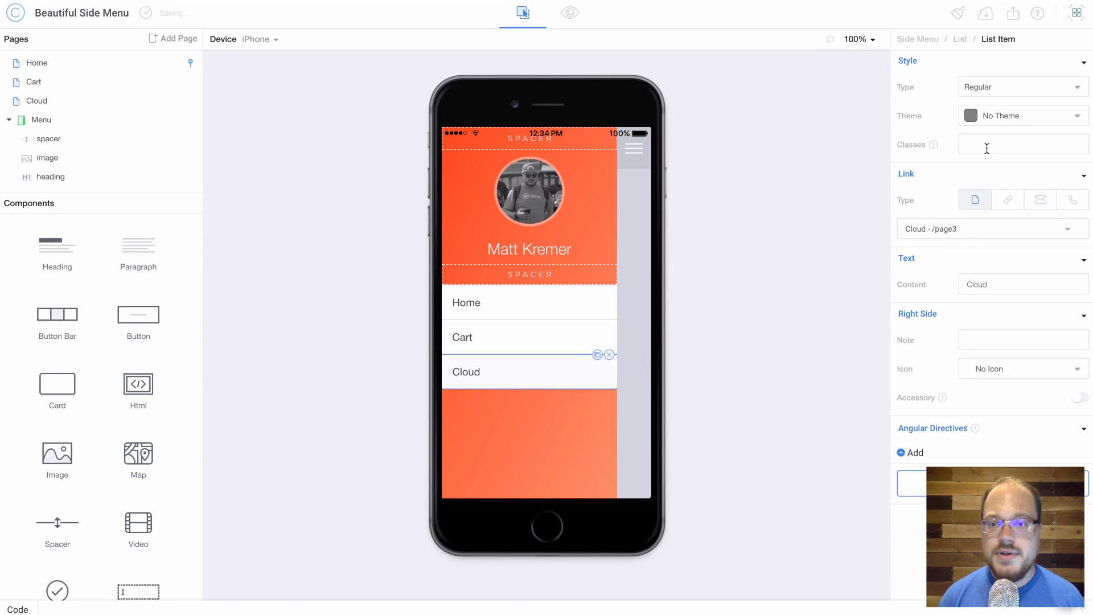
{"action": "type", "text": "side-menu-item"}
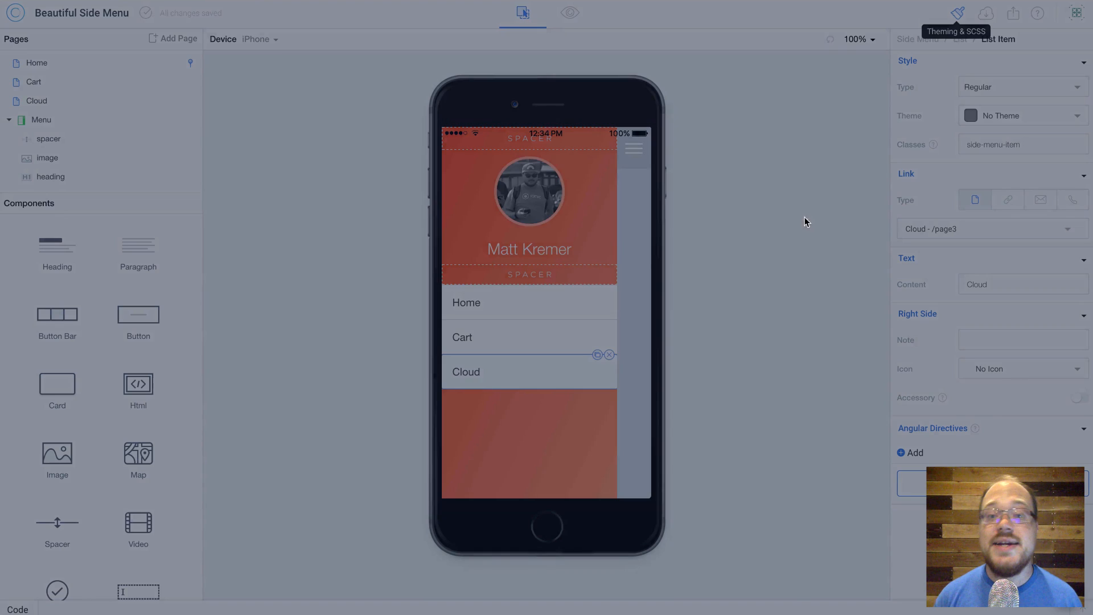
Add a .side-menu-item rule with background none and an .item-content &.activated background of $SIDEMENU_TRANSPARENCY.
{"action": "left_click", "coordinate": [957, 12]}
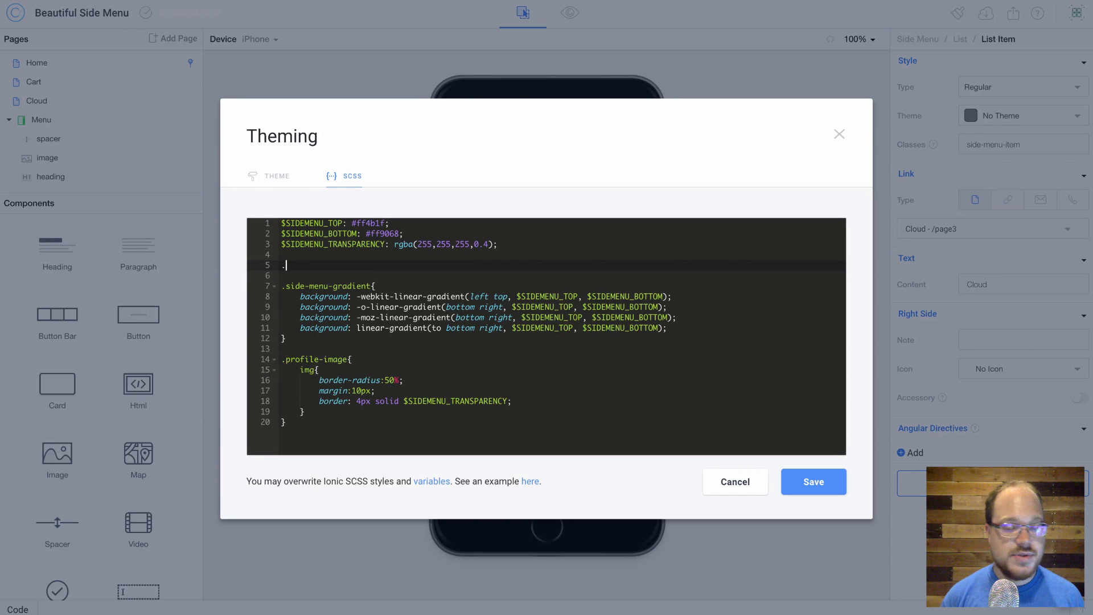
{"action": "type", "text": ".side-menu-item{"}
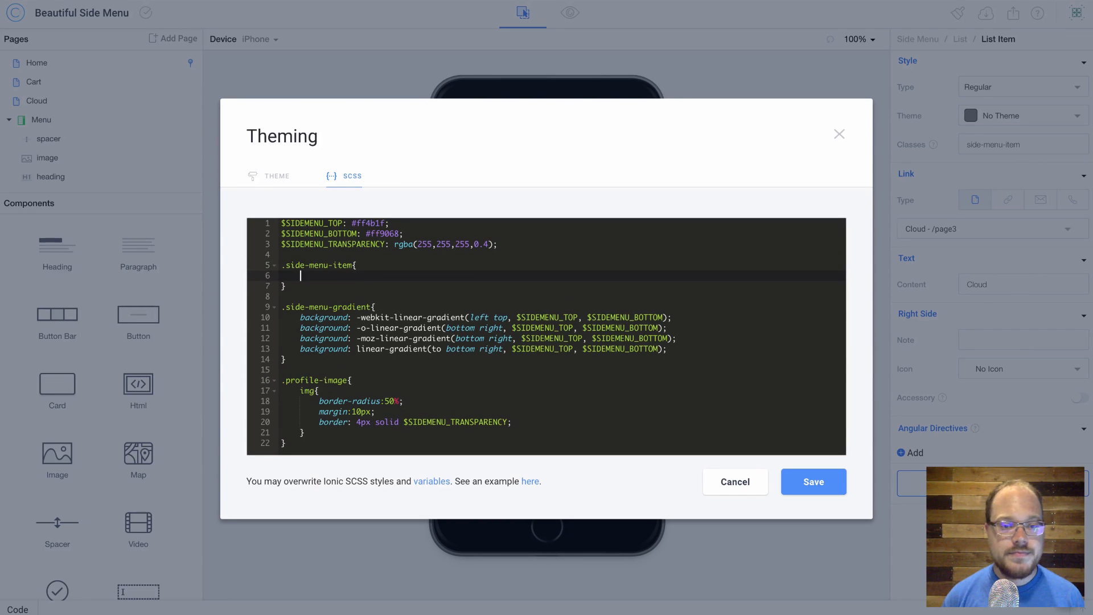
{"action": "type", "text": "background:none;"}
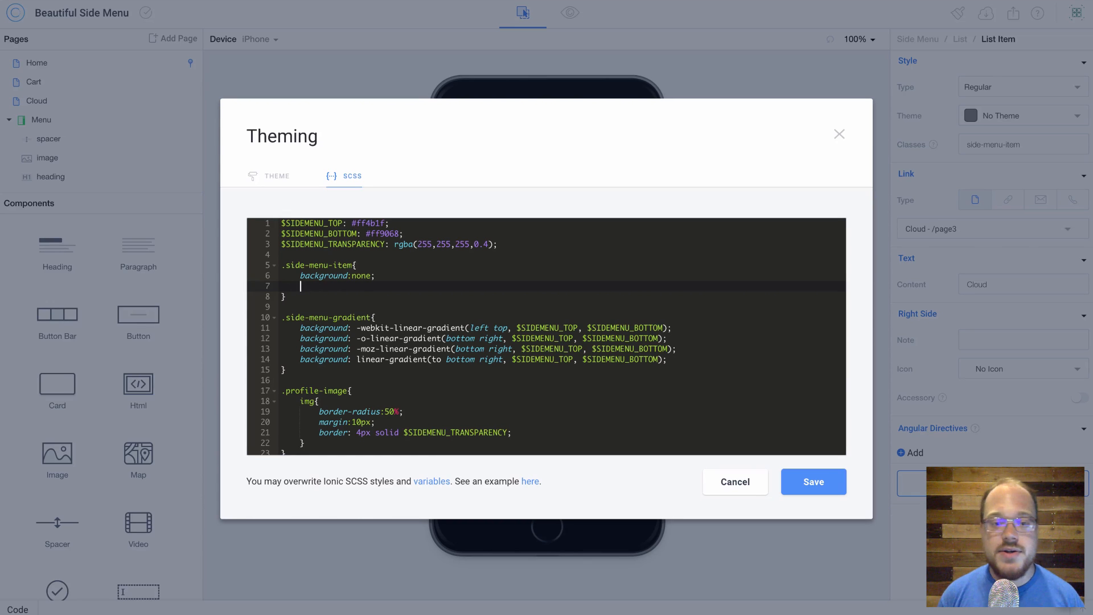
{"action": "type", "text": "."}
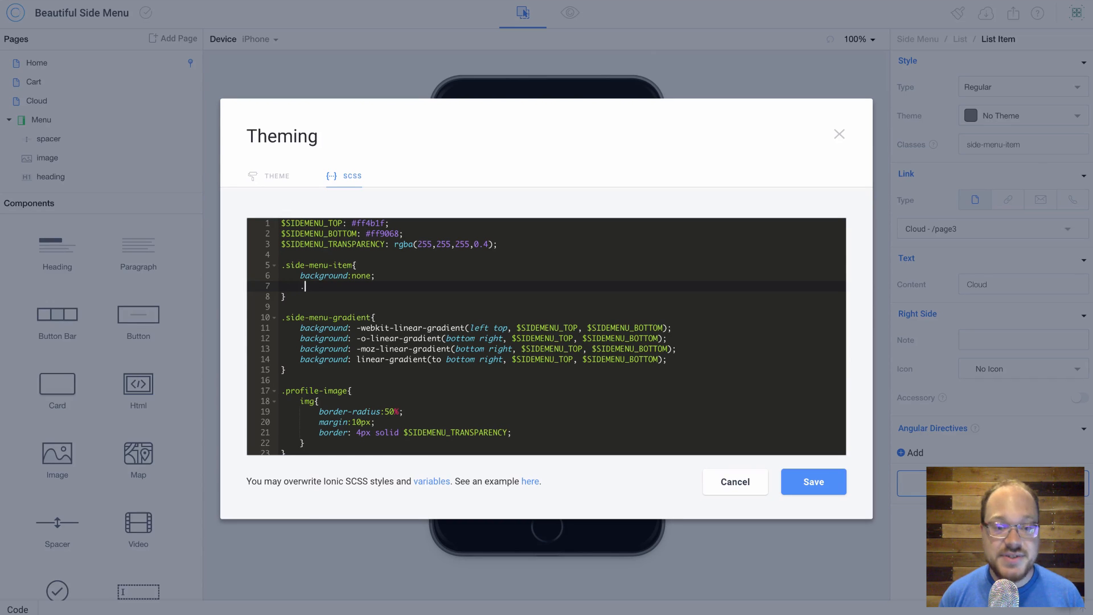
{"action": "type", "text": ".item-content{"}
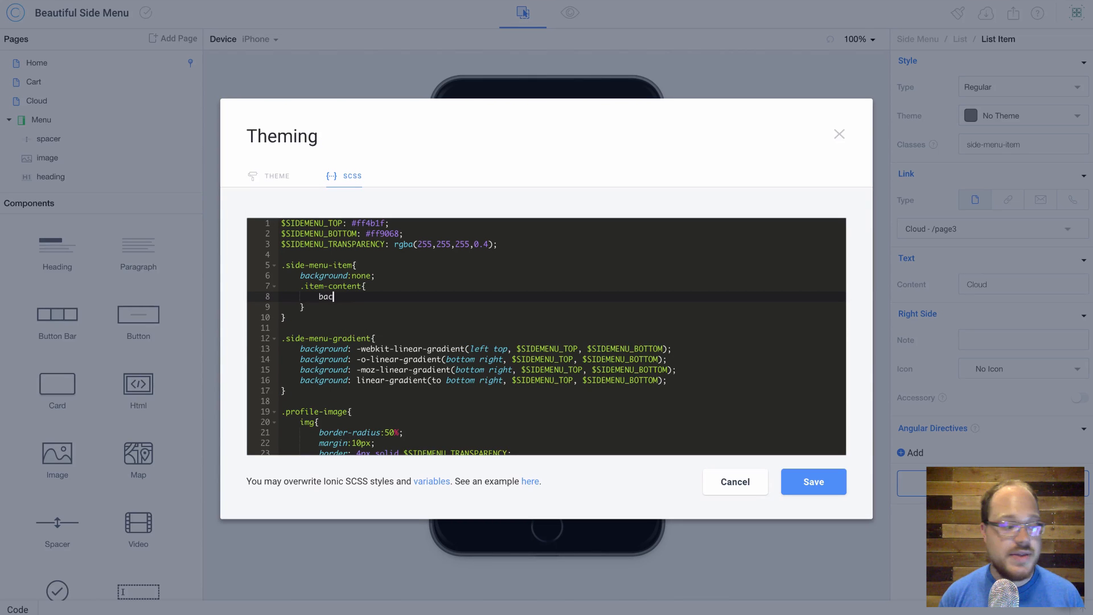
{"action": "type", "text": "kground:none;"}
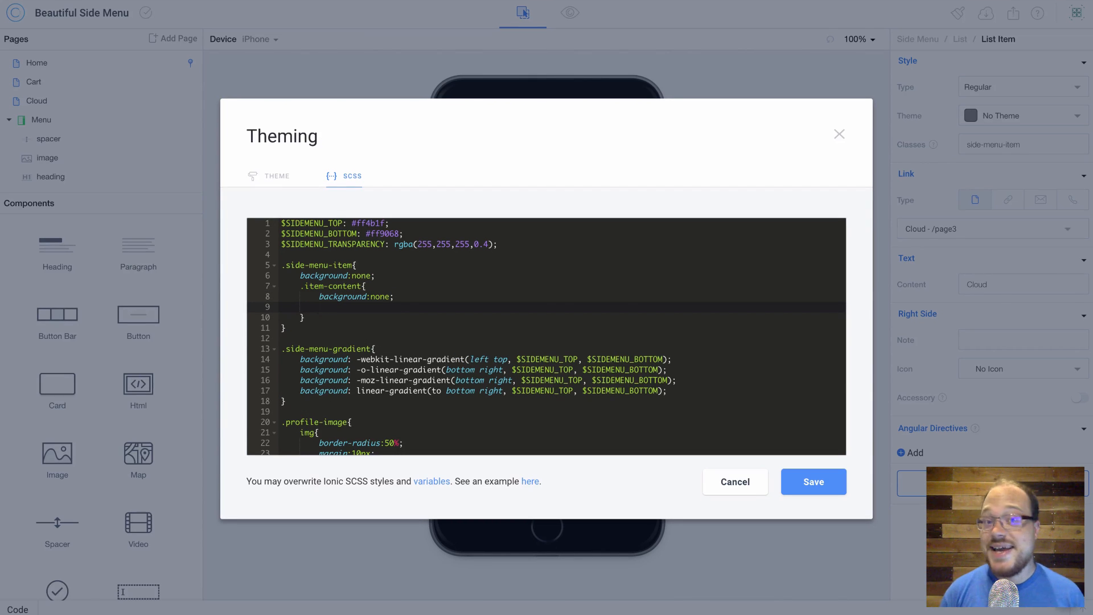
{"action": "type", "text": "&"}
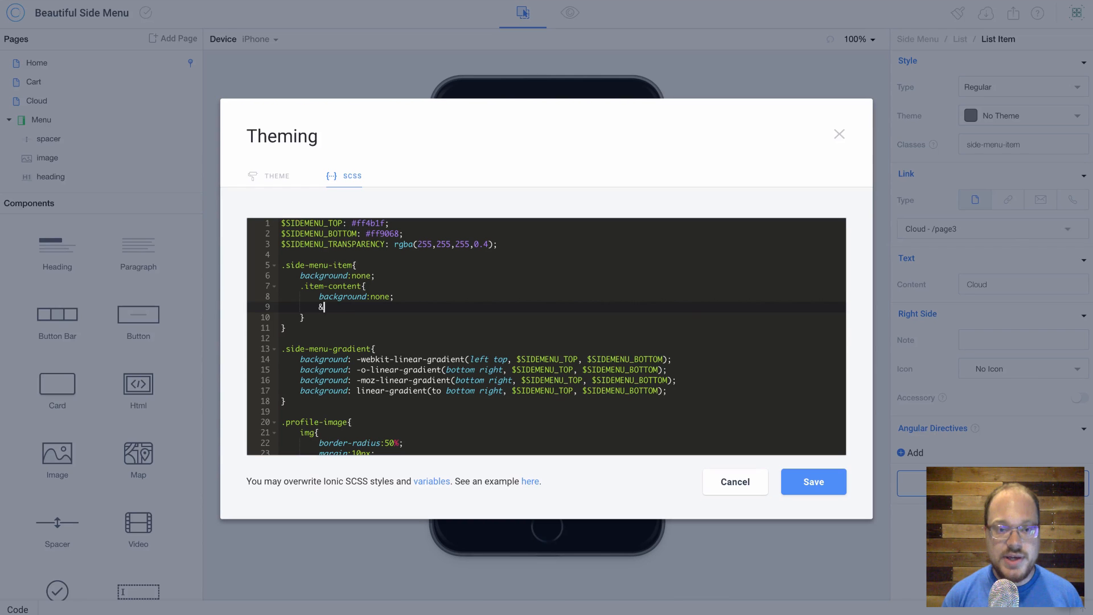
{"action": "type", "text": ".activated{"}
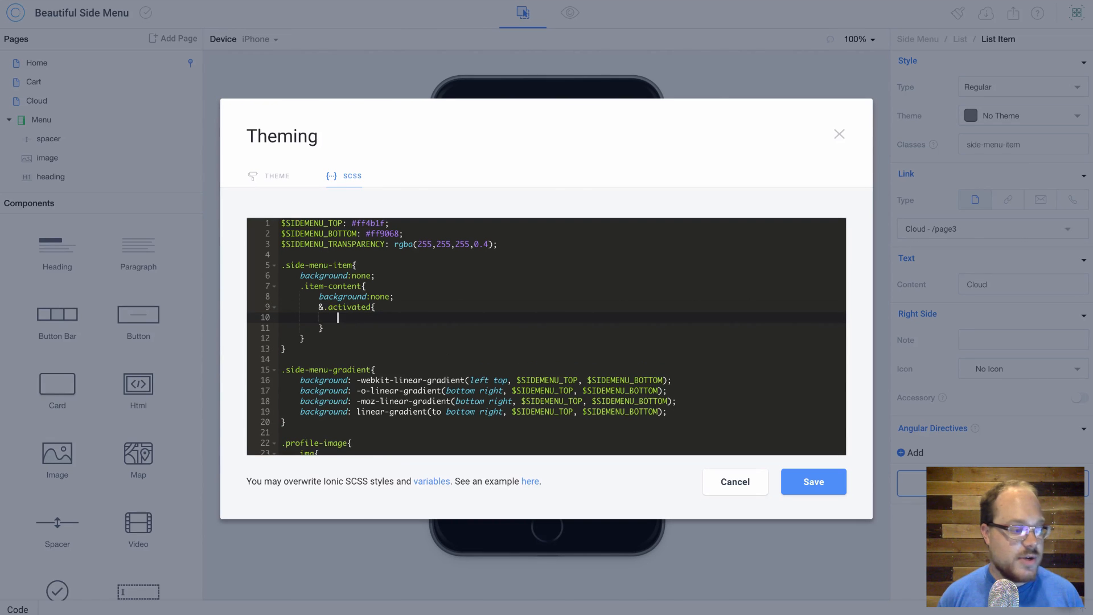
{"action": "type", "text": "background: $SIDE"}
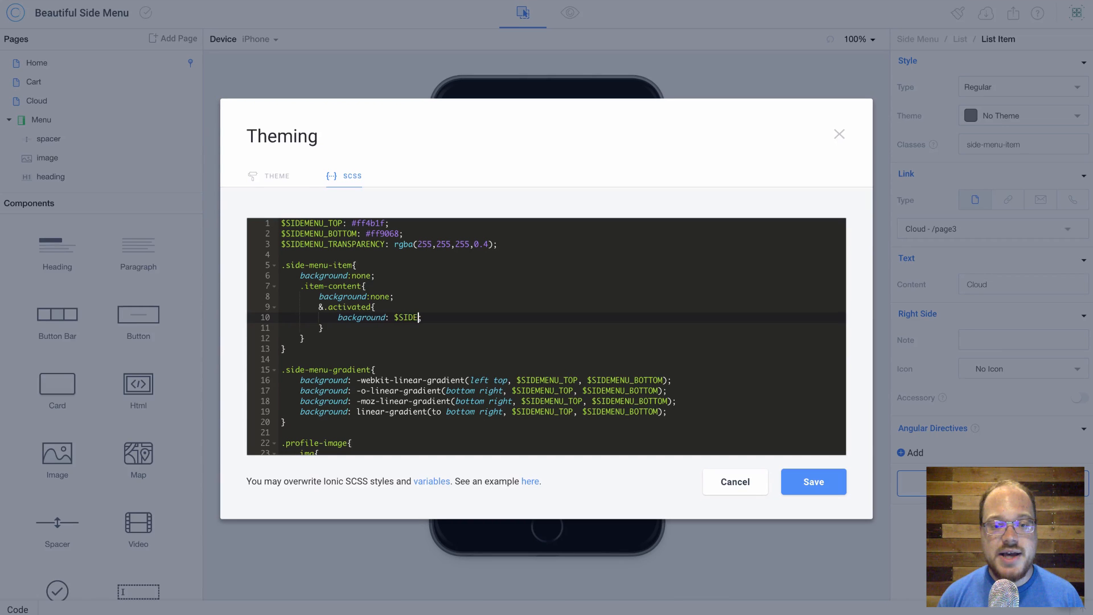
{"action": "type", "text": "MENU_TRANSPARE"}
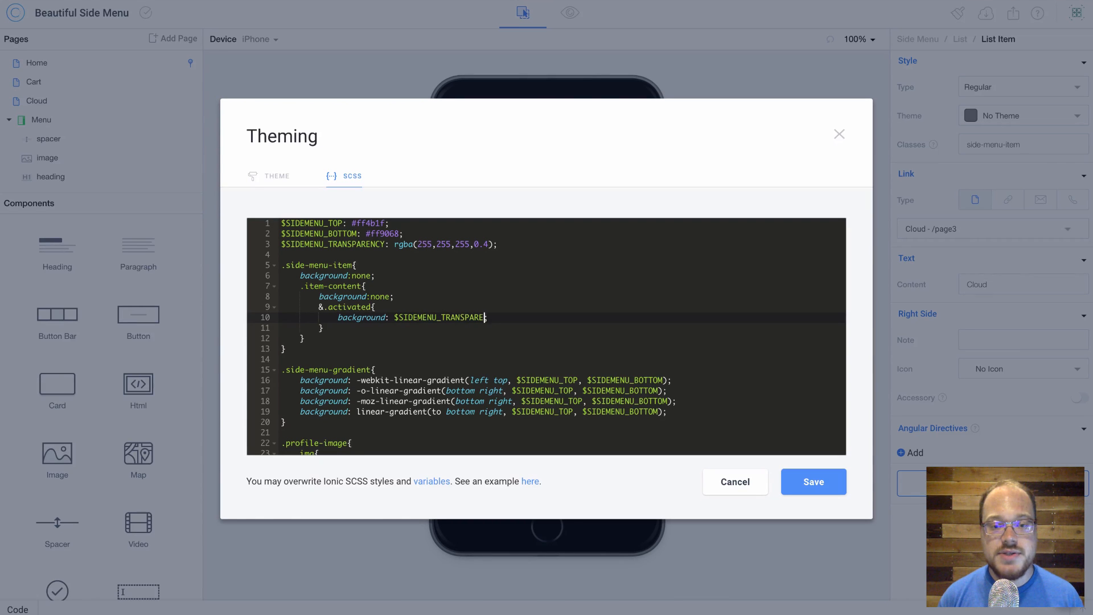
{"action": "type", "text": "NCY;"}
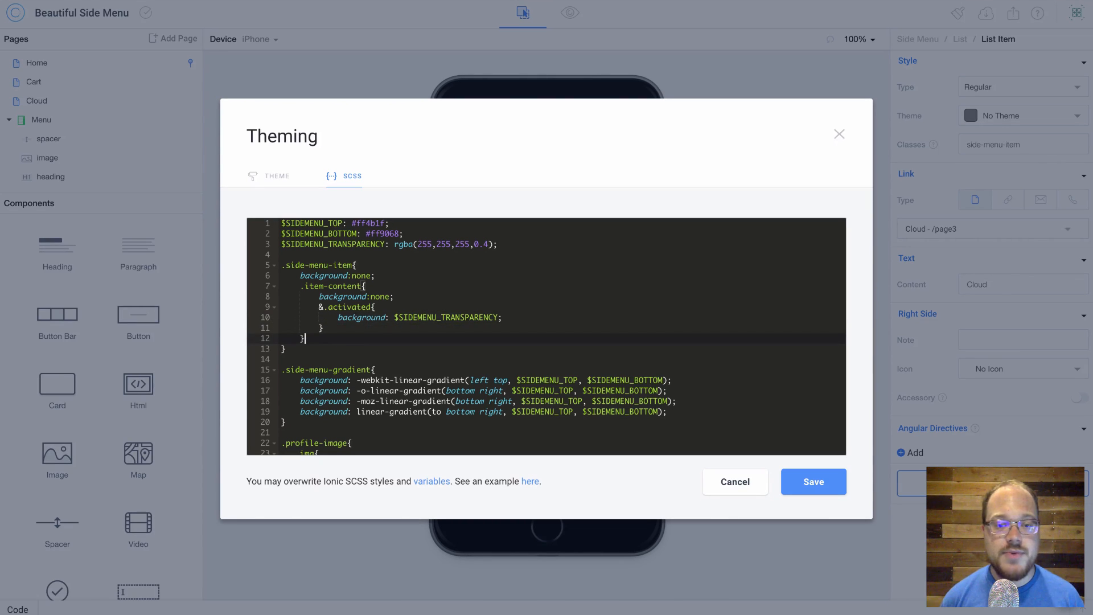
{"action": "mouse_move", "coordinate": [489, 175]}
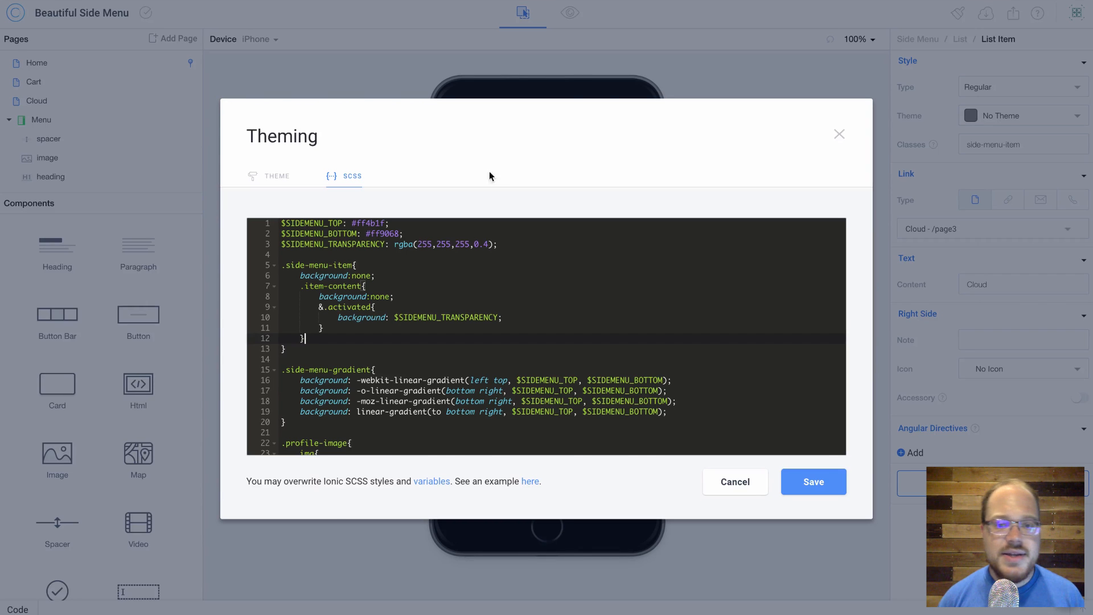
Give side-menu-item white color, font-weight 300 and border 0, then save the theme.
{"action": "key", "text": "enter"}
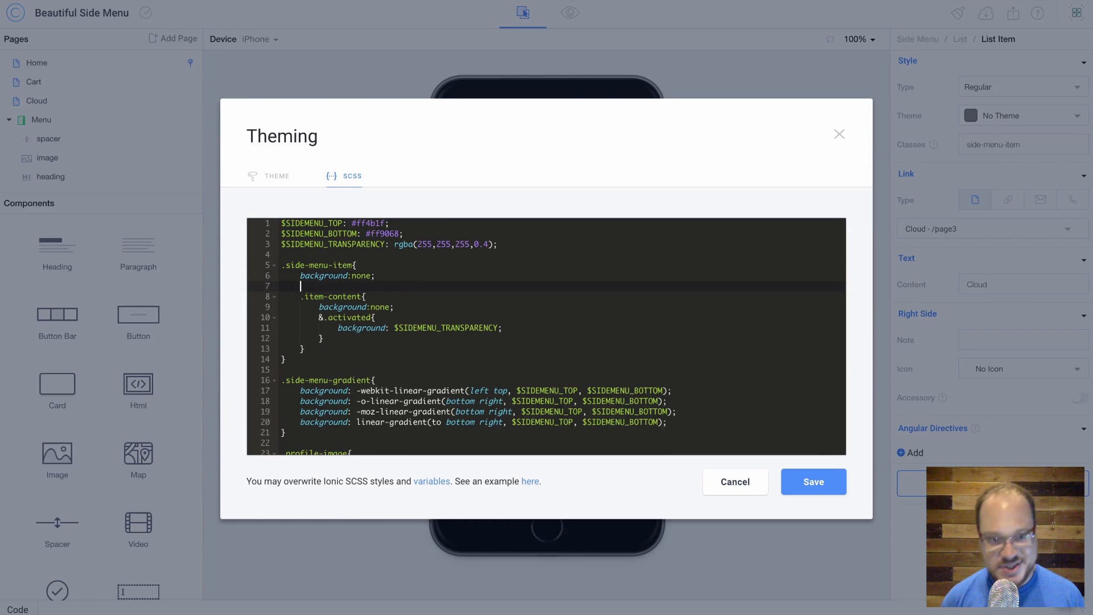
{"action": "type", "text": "color:white;"}
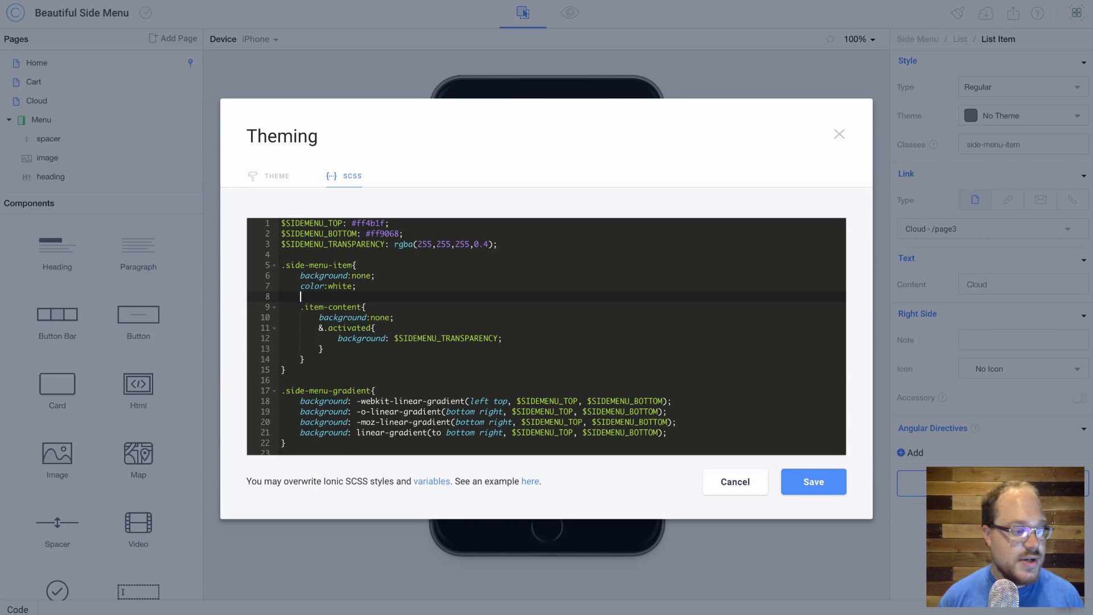
{"action": "type", "text": "font-weight:300;"}
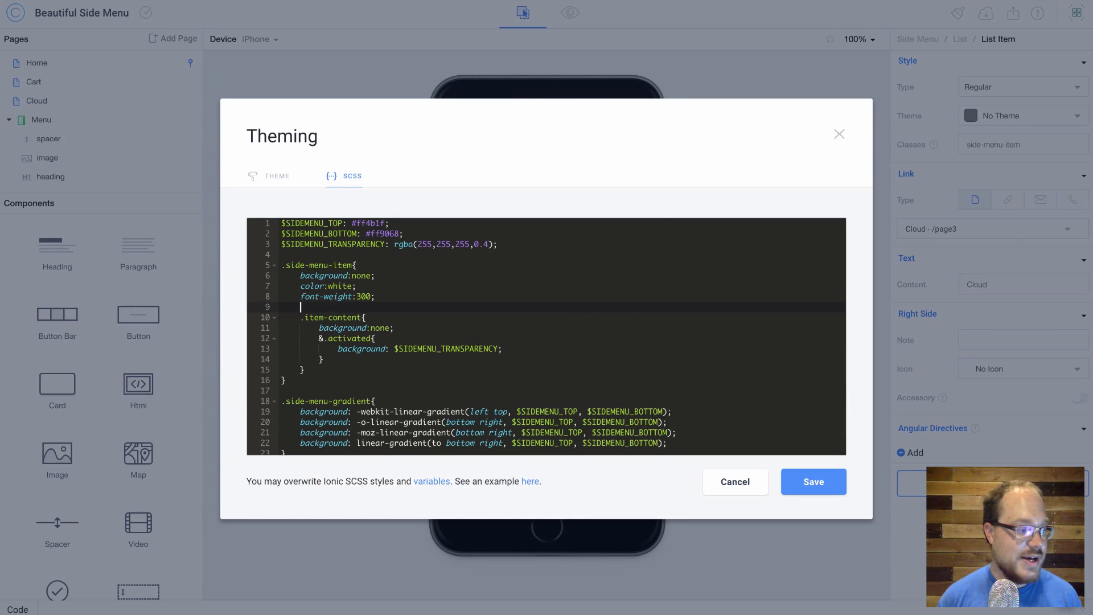
{"action": "type", "text": "border:0;"}
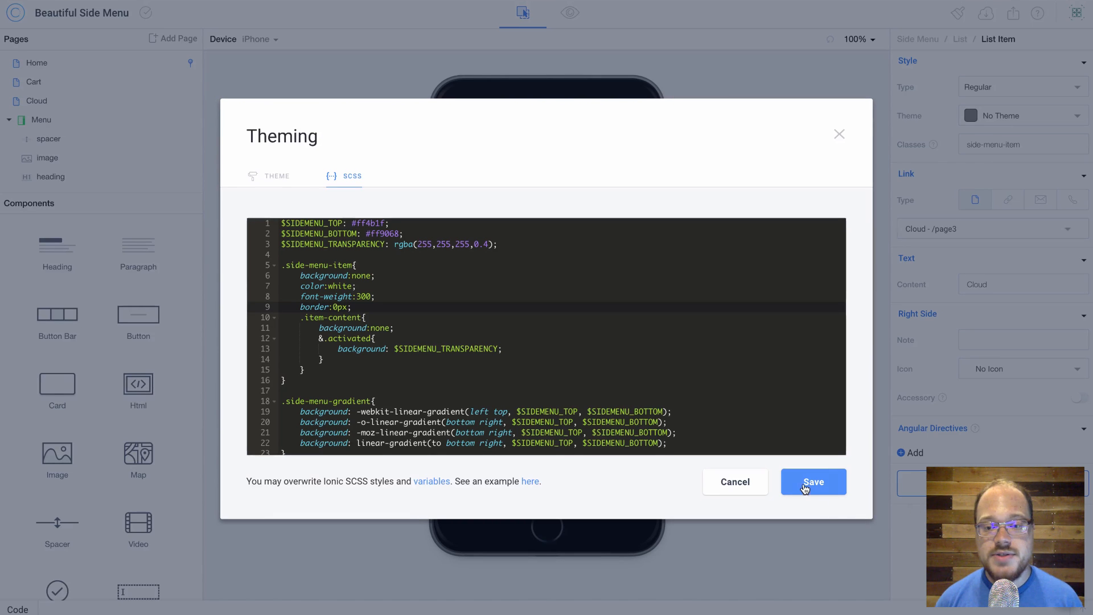
{"action": "left_click", "coordinate": [813, 480]}
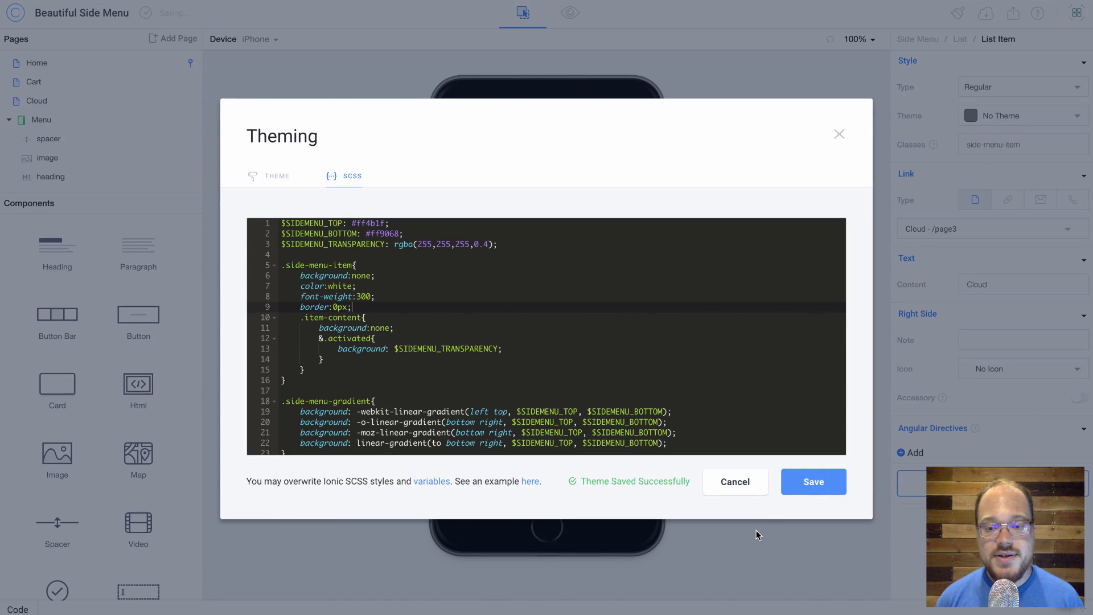
{"action": "left_click", "coordinate": [813, 481]}
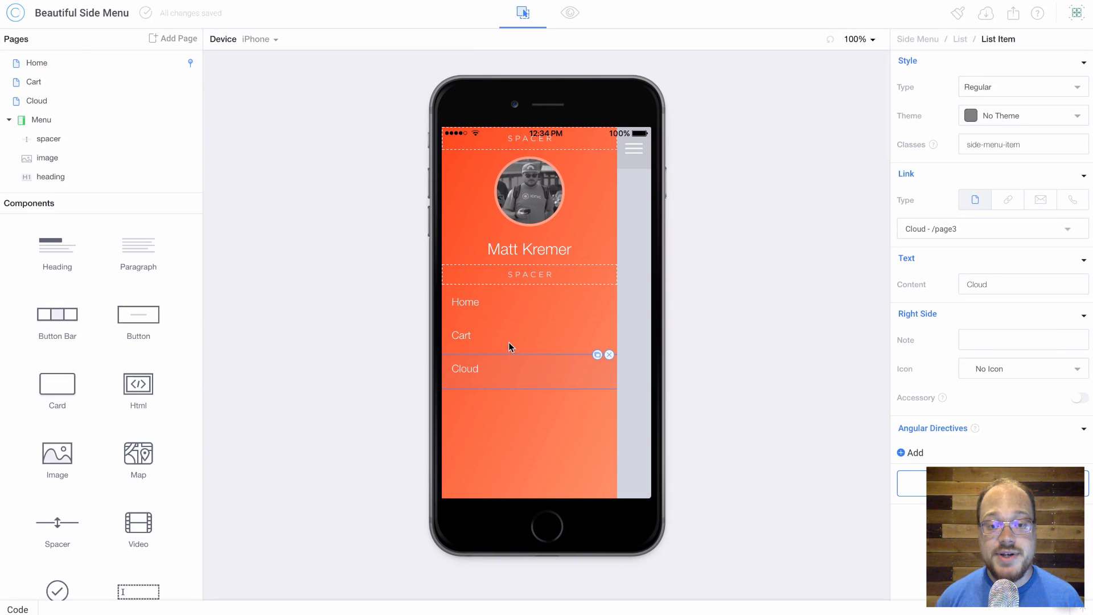
{"action": "left_click", "coordinate": [569, 13]}
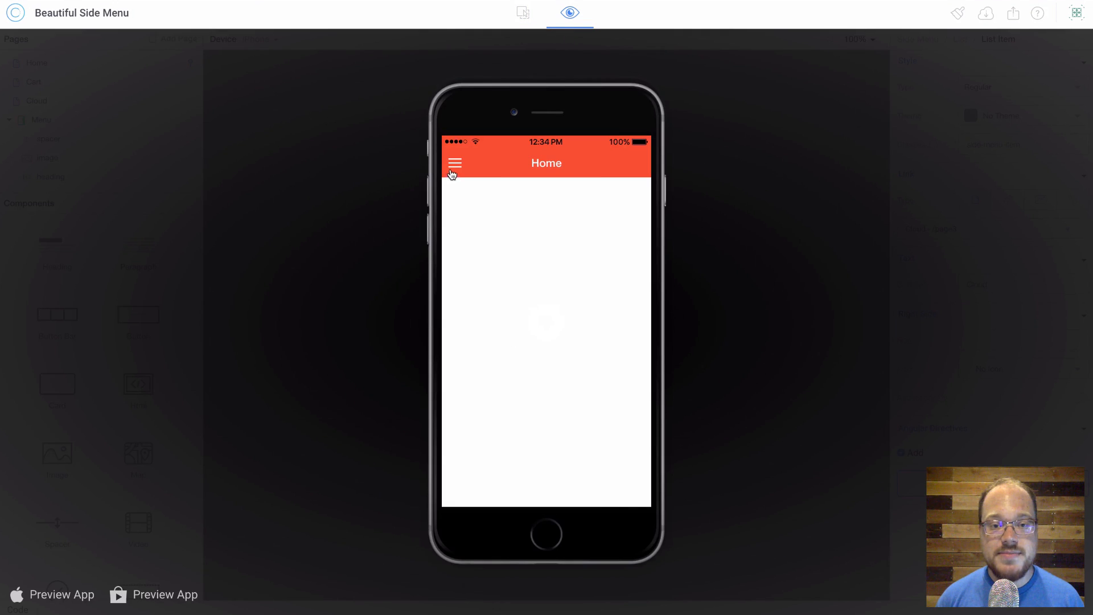
{"action": "left_click", "coordinate": [454, 162]}
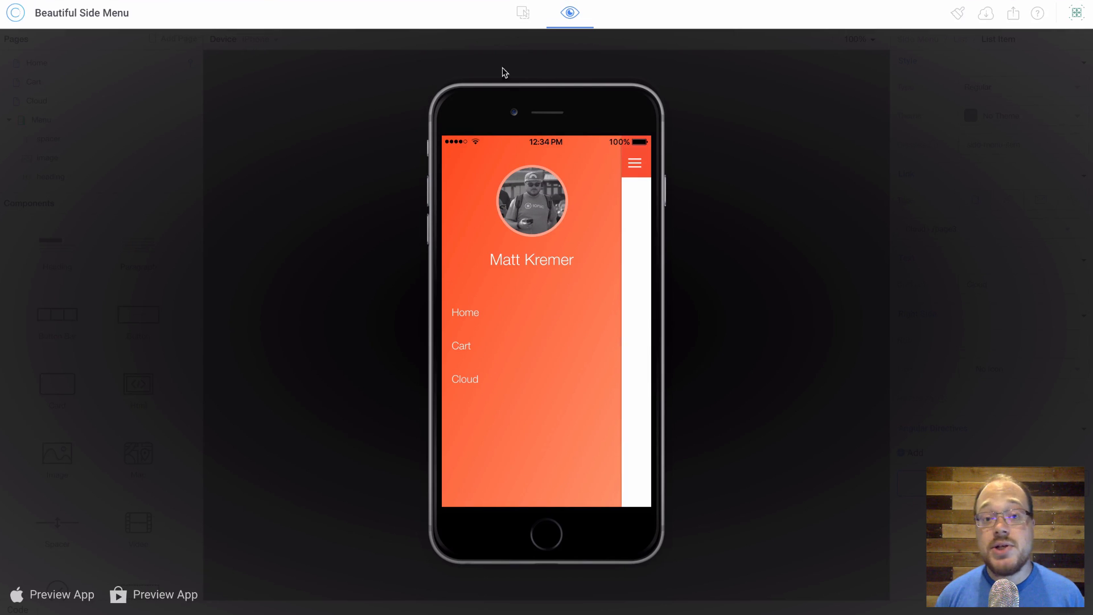
{"action": "left_click", "coordinate": [523, 13]}
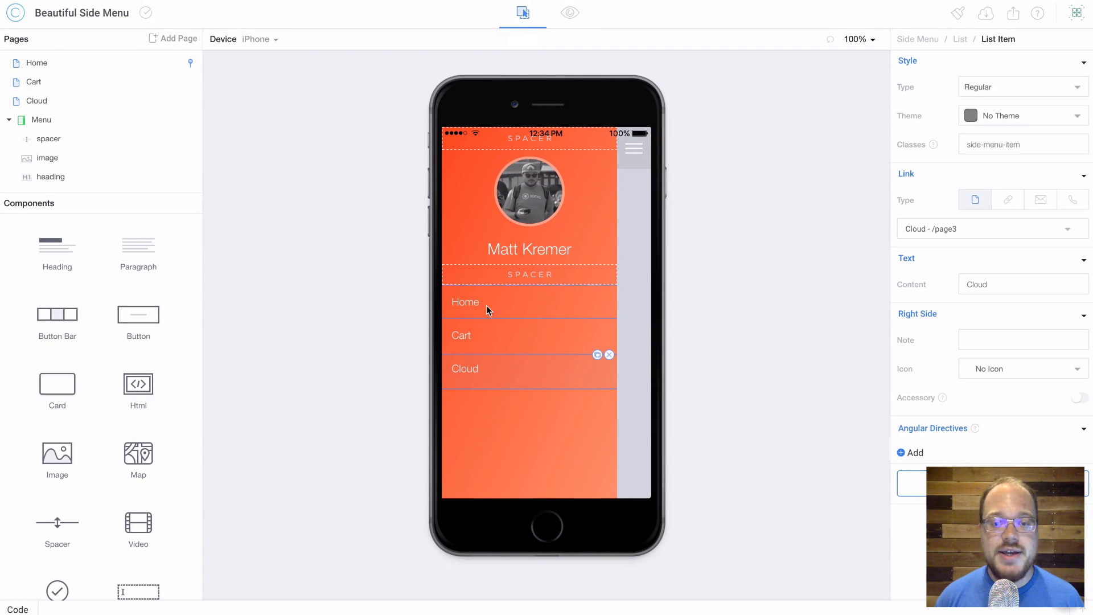
Rename the Home item to My Profile with an icon type, then select the Cart item.
{"action": "left_click", "coordinate": [465, 302]}
{"action": "type", "text": "M"}
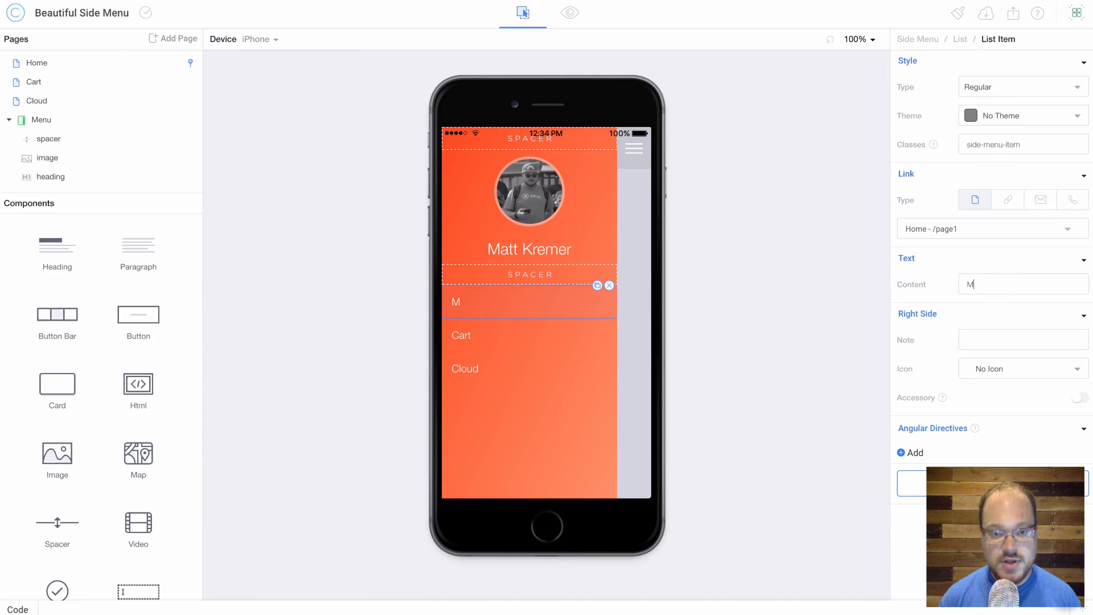
{"action": "type", "text": "y Profile"}
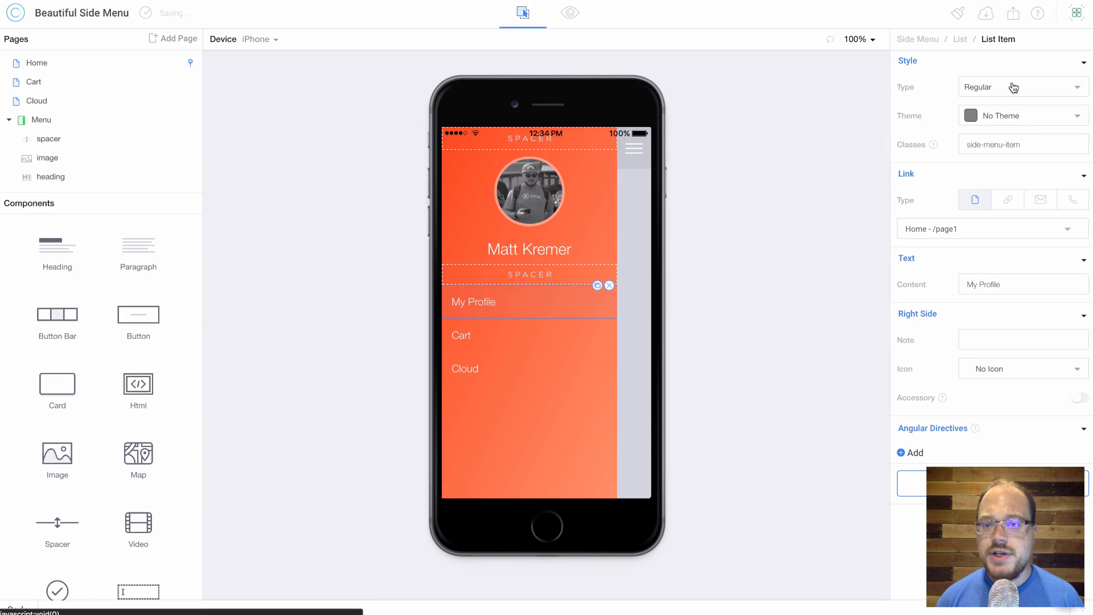
{"action": "left_click", "coordinate": [1017, 87]}
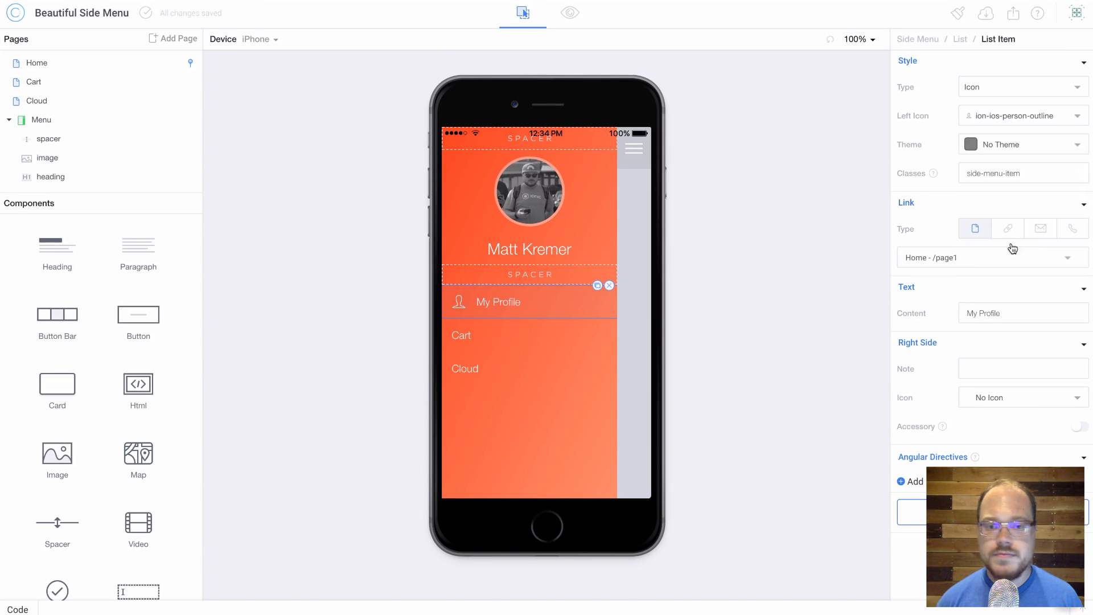
{"action": "left_click", "coordinate": [461, 335]}
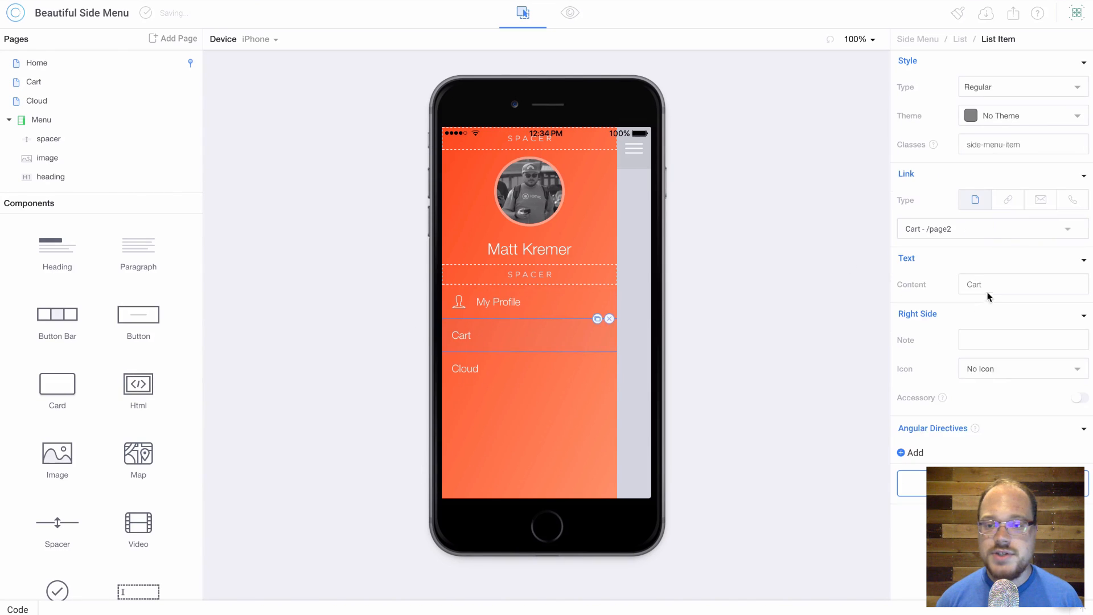
Rename the Cart item to My Photos with the ion-ios-camera-outline icon, then select the Cloud item.
{"action": "left_click", "coordinate": [1021, 284]}
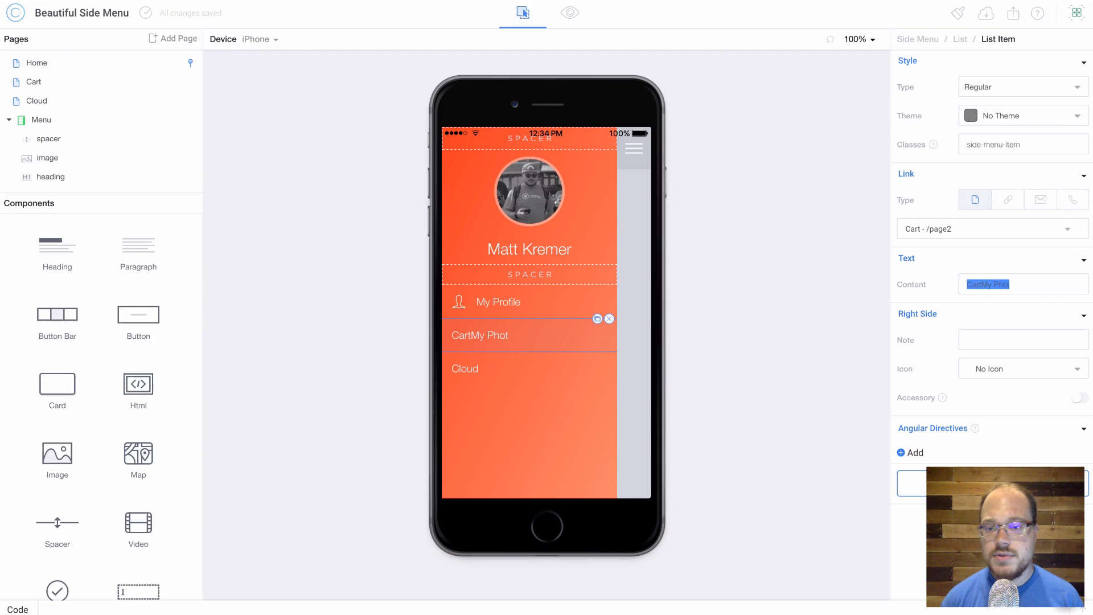
{"action": "type", "text": "My Phot"}
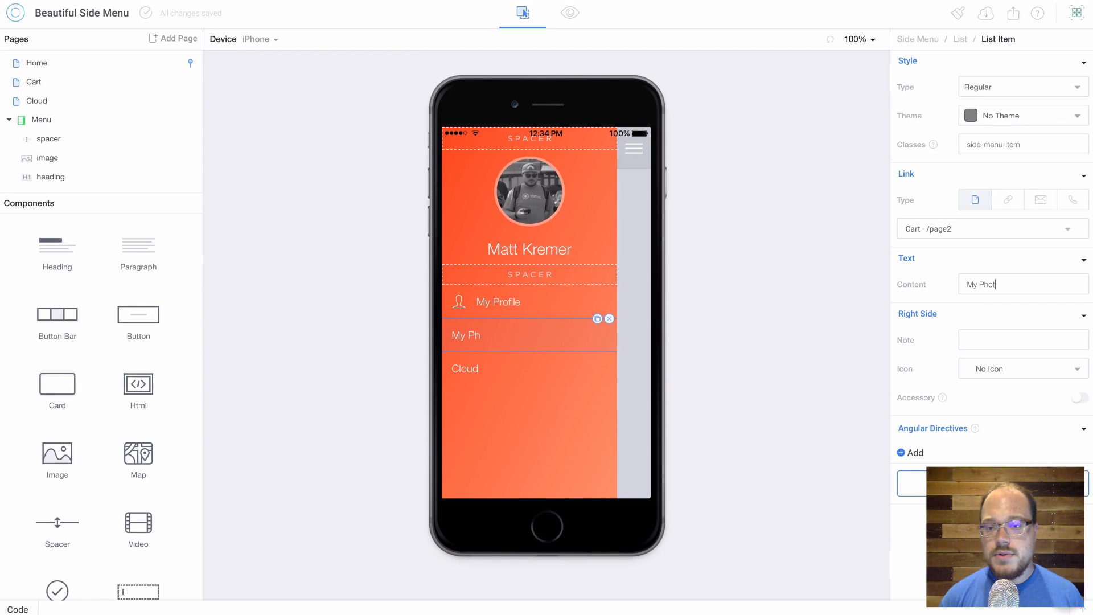
{"action": "left_click", "coordinate": [1021, 87]}
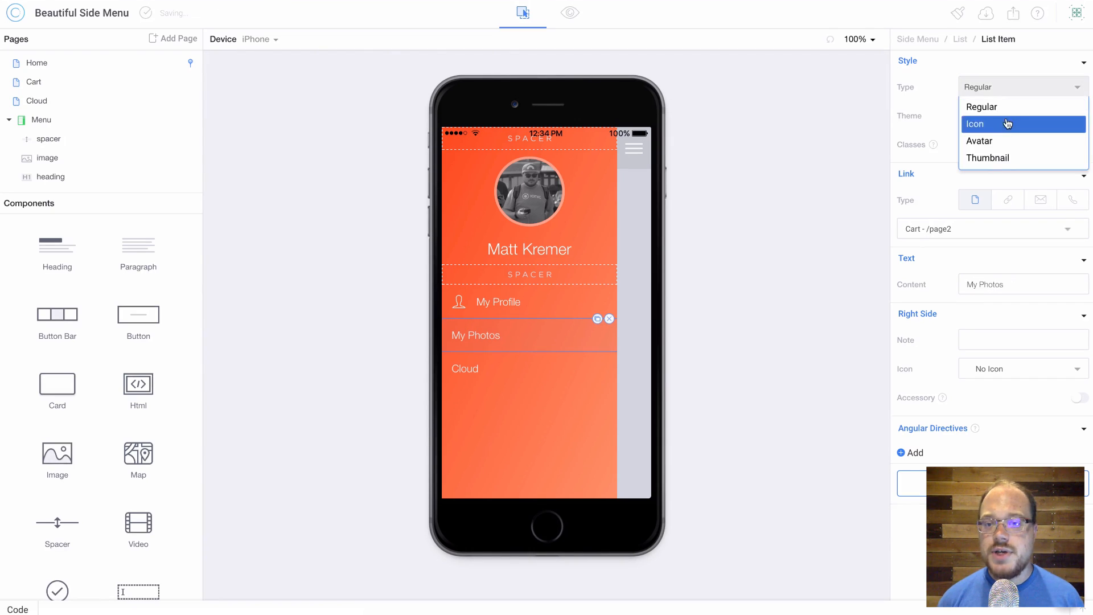
{"action": "left_click", "coordinate": [975, 123]}
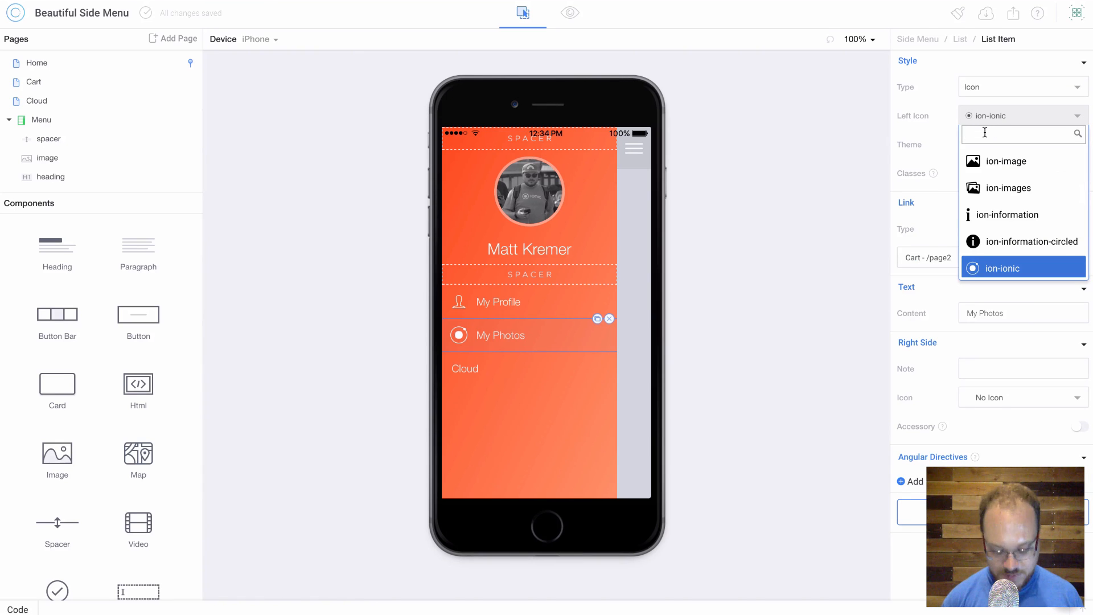
{"action": "type", "text": "camne"}
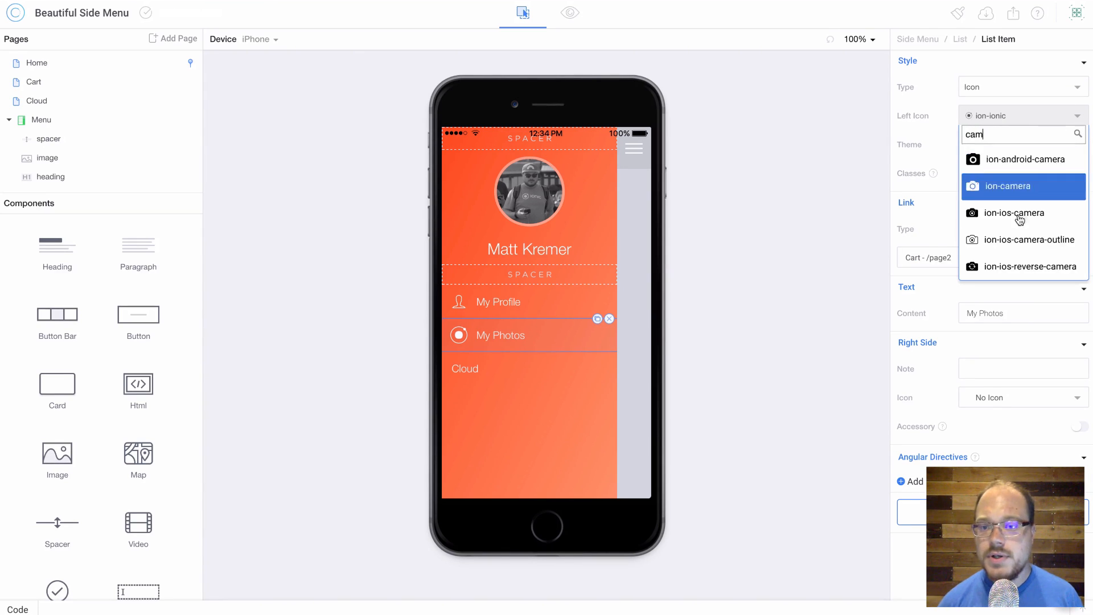
{"action": "left_click", "coordinate": [1025, 239]}
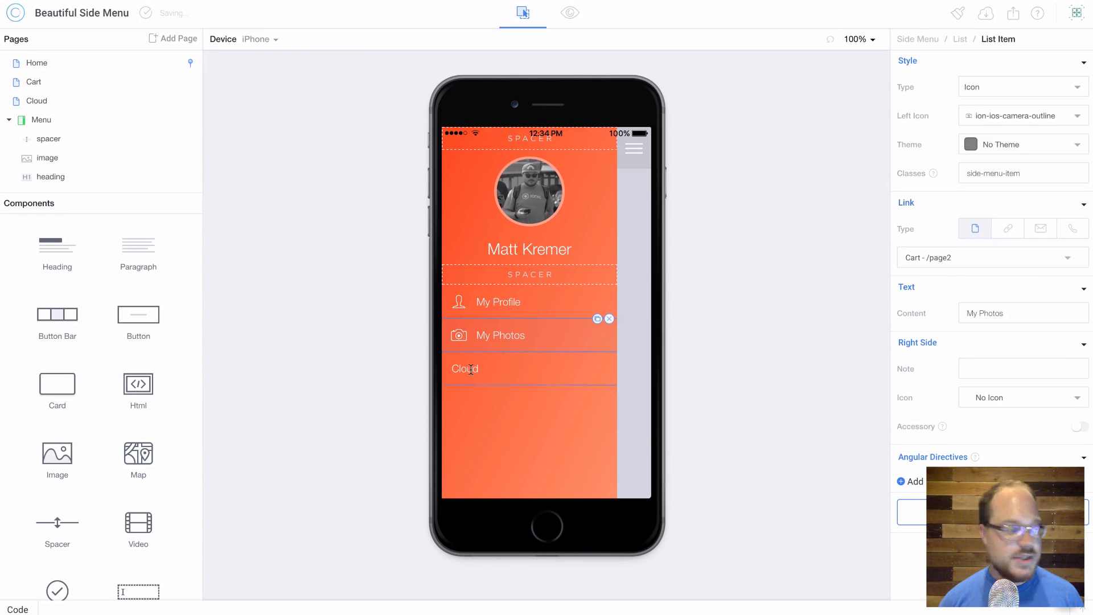
{"action": "left_click", "coordinate": [464, 368]}
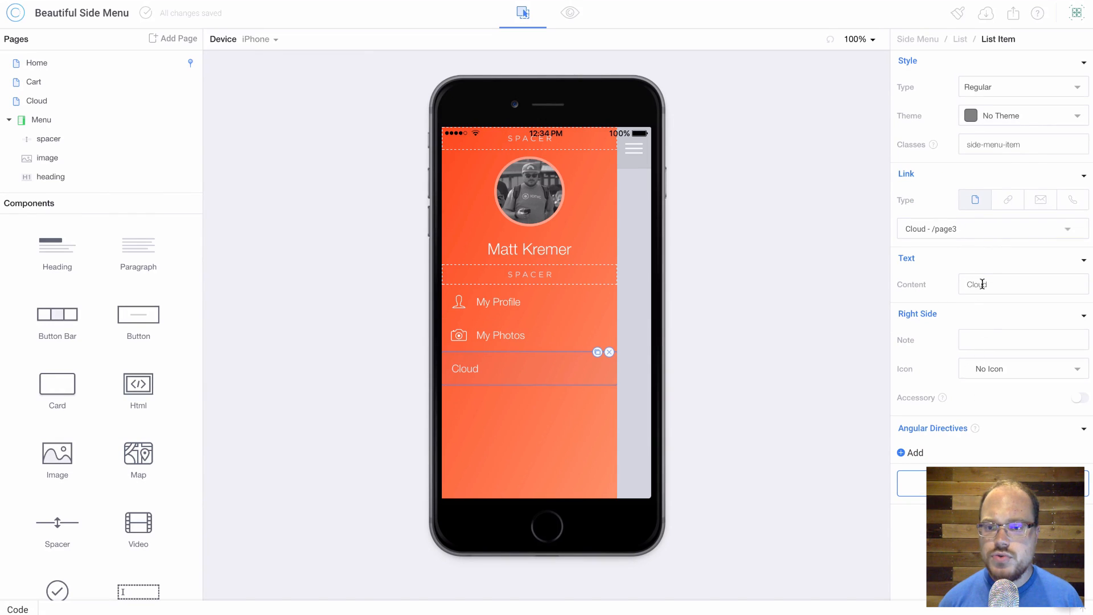
Rename the Cloud item to My Favorites with the ion-ios-heart-outline icon.
{"action": "type", "text": "My F"}
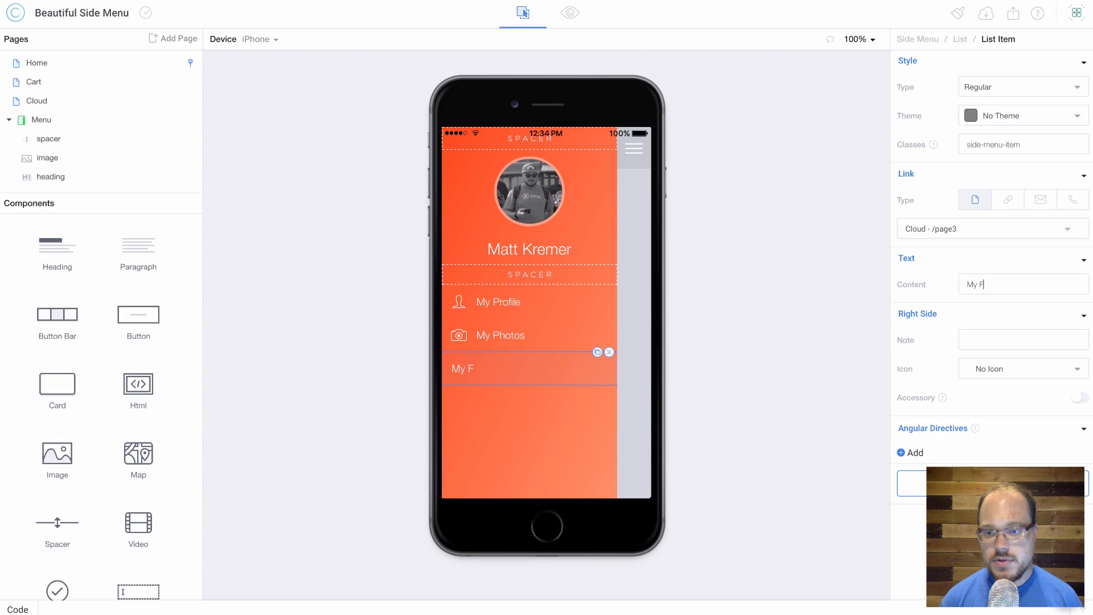
{"action": "type", "text": "avorites"}
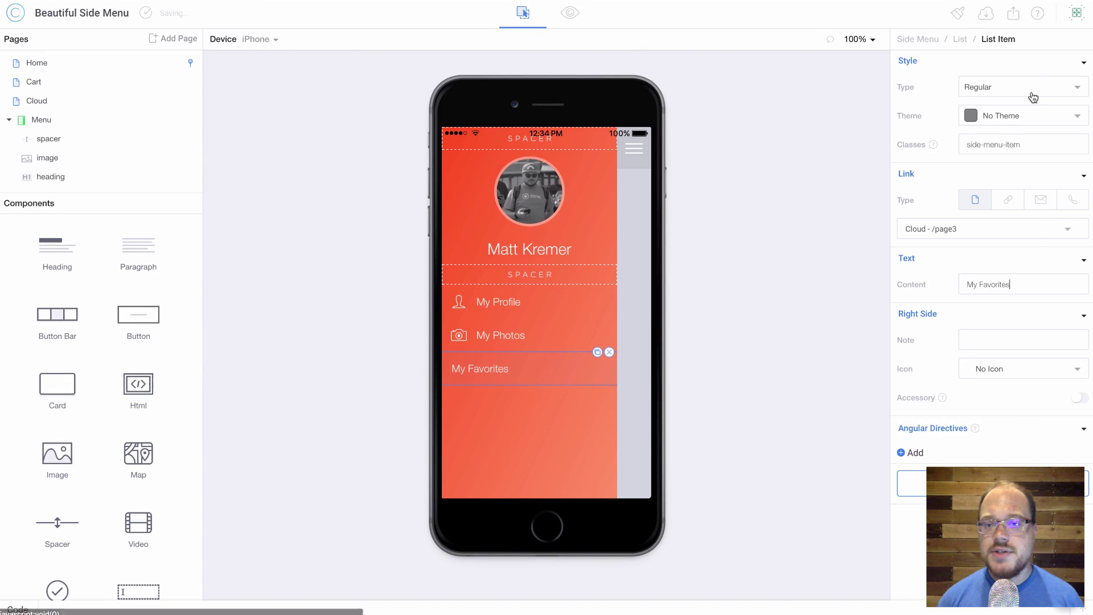
{"action": "left_click", "coordinate": [1021, 87]}
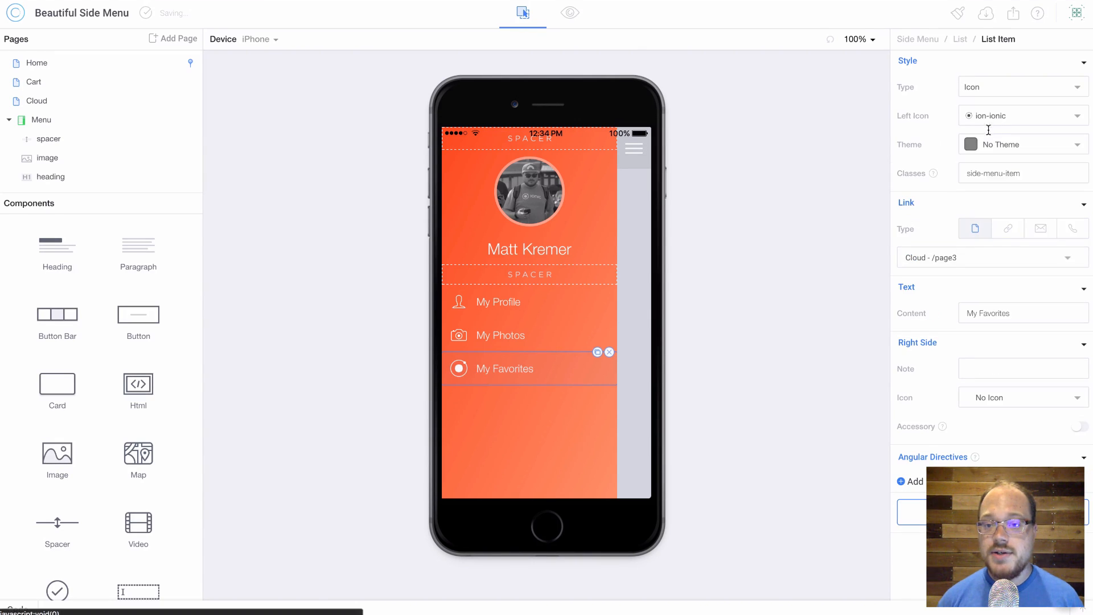
{"action": "type", "text": "heart"}
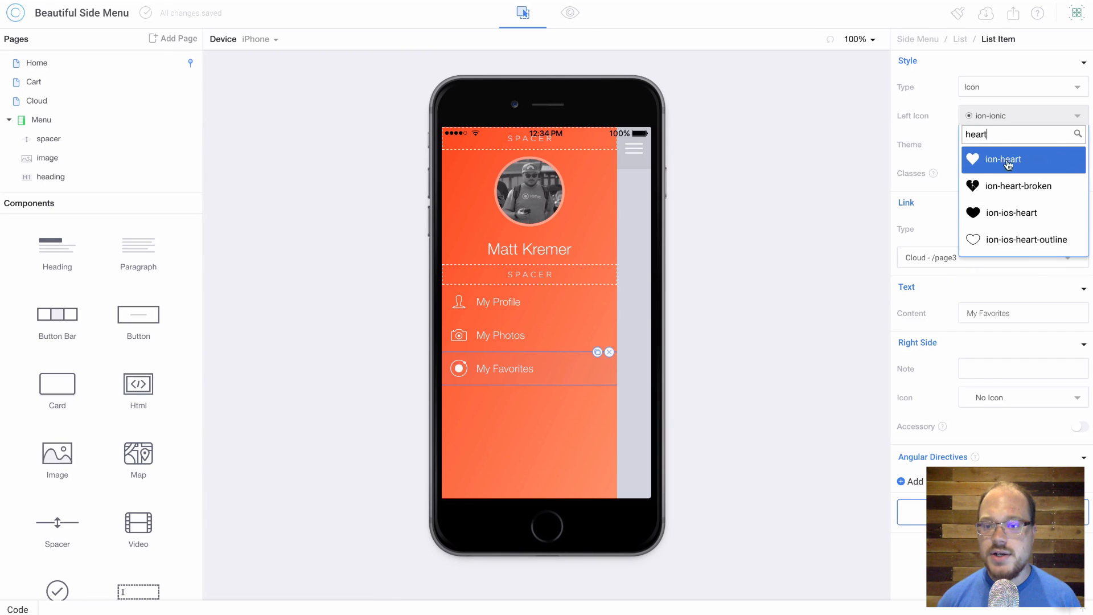
{"action": "left_click", "coordinate": [1025, 239]}
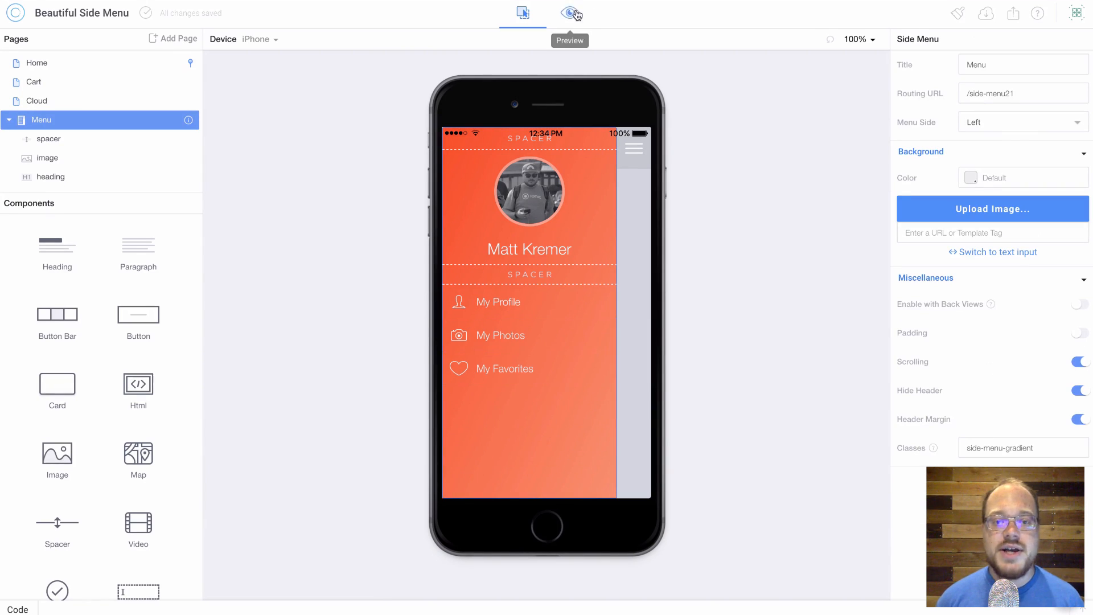
{"action": "left_click", "coordinate": [569, 12]}
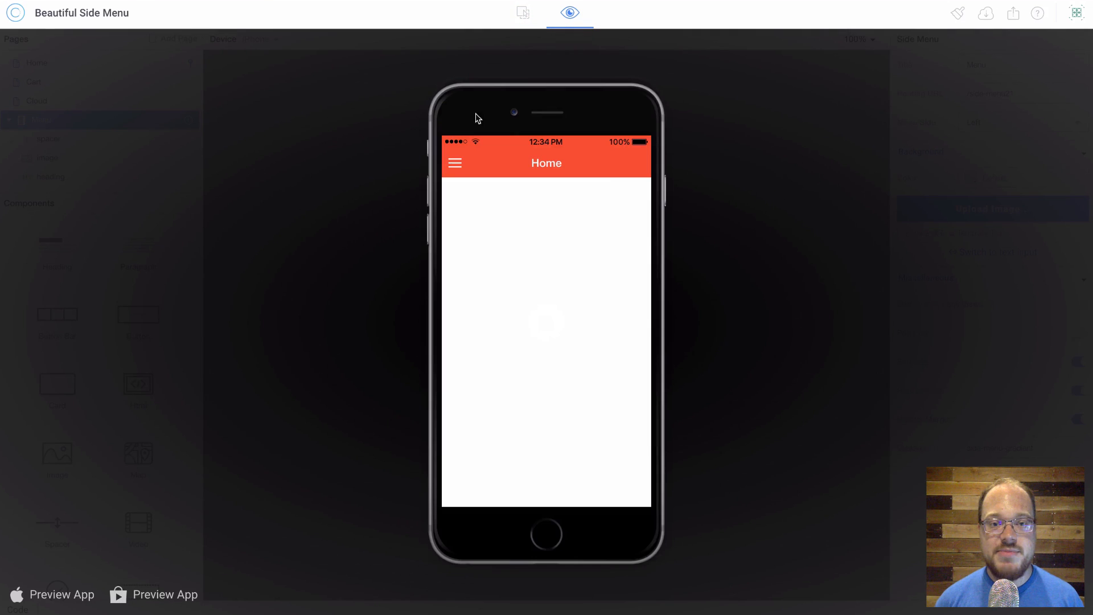
{"action": "left_click", "coordinate": [454, 163]}
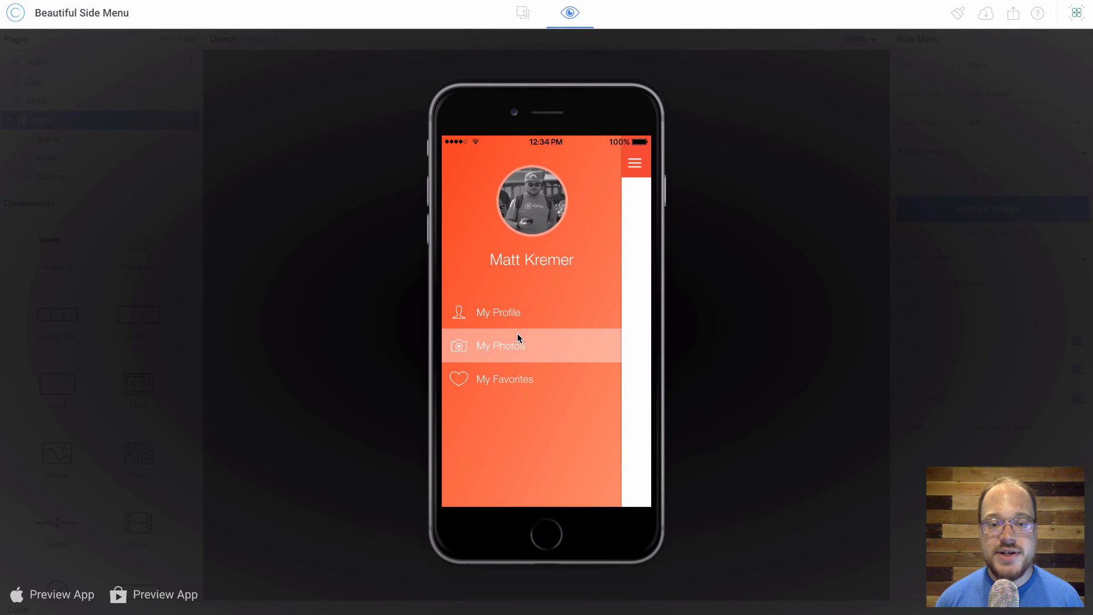
{"action": "mouse_move", "coordinate": [522, 421]}
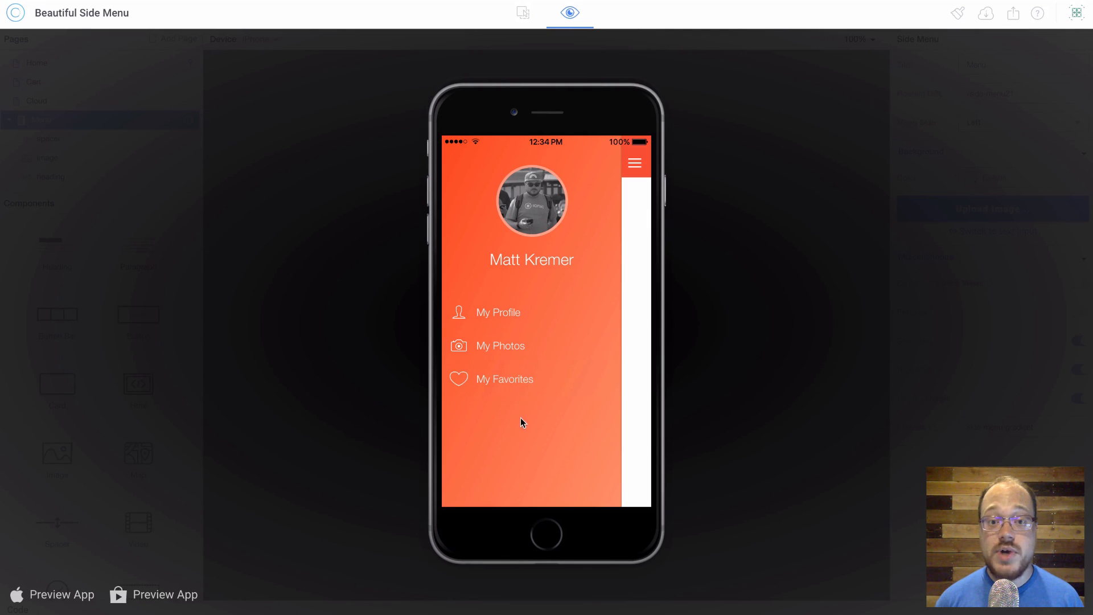
{"action": "mouse_move", "coordinate": [544, 100]}
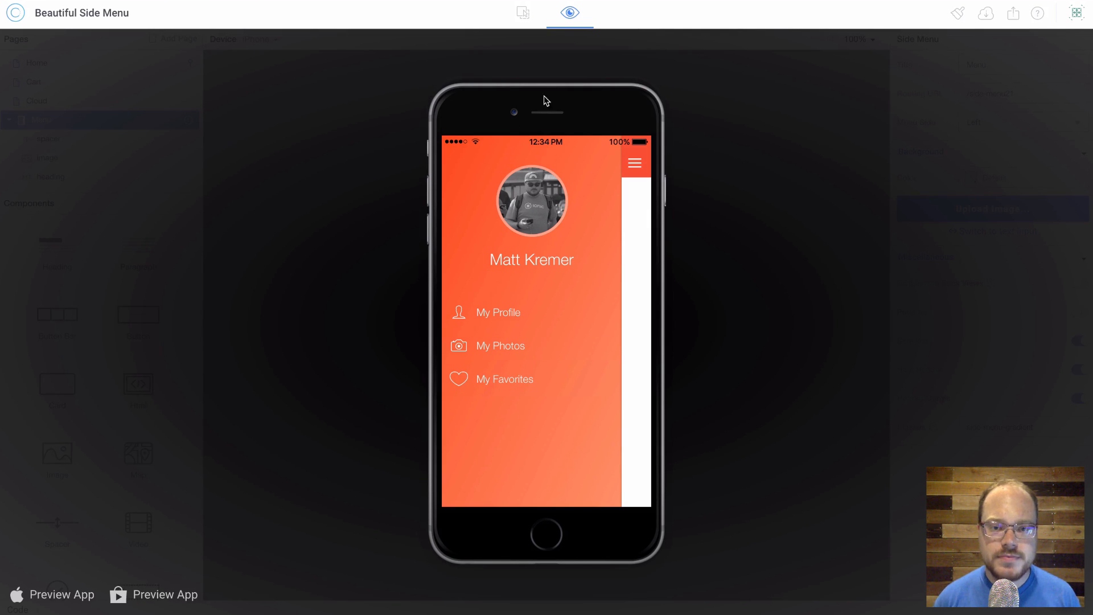
{"action": "mouse_move", "coordinate": [522, 13]}
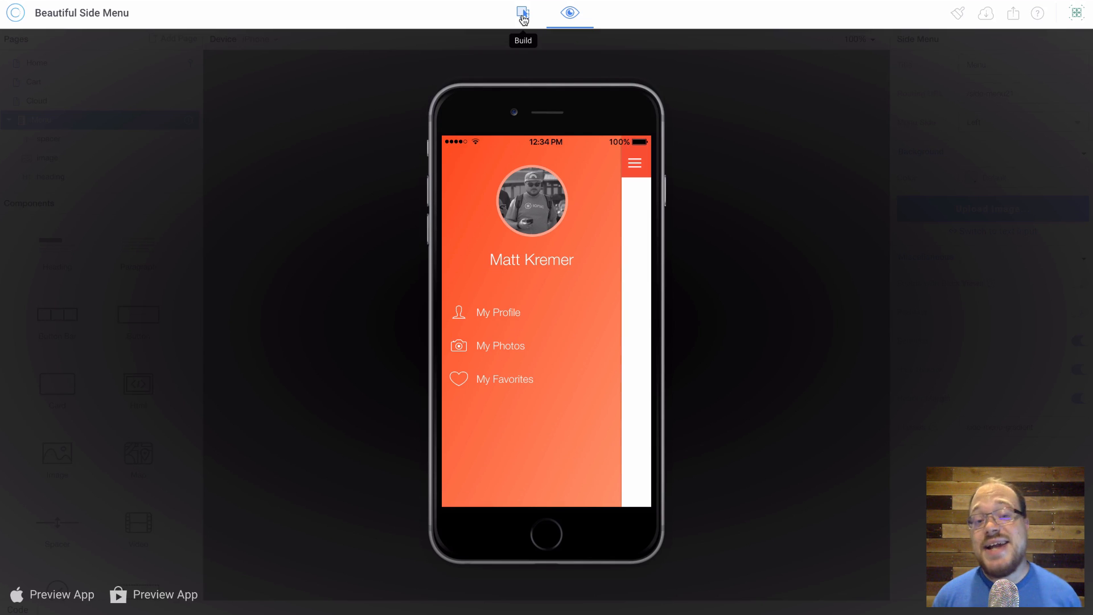
{"action": "mouse_move", "coordinate": [595, 130]}
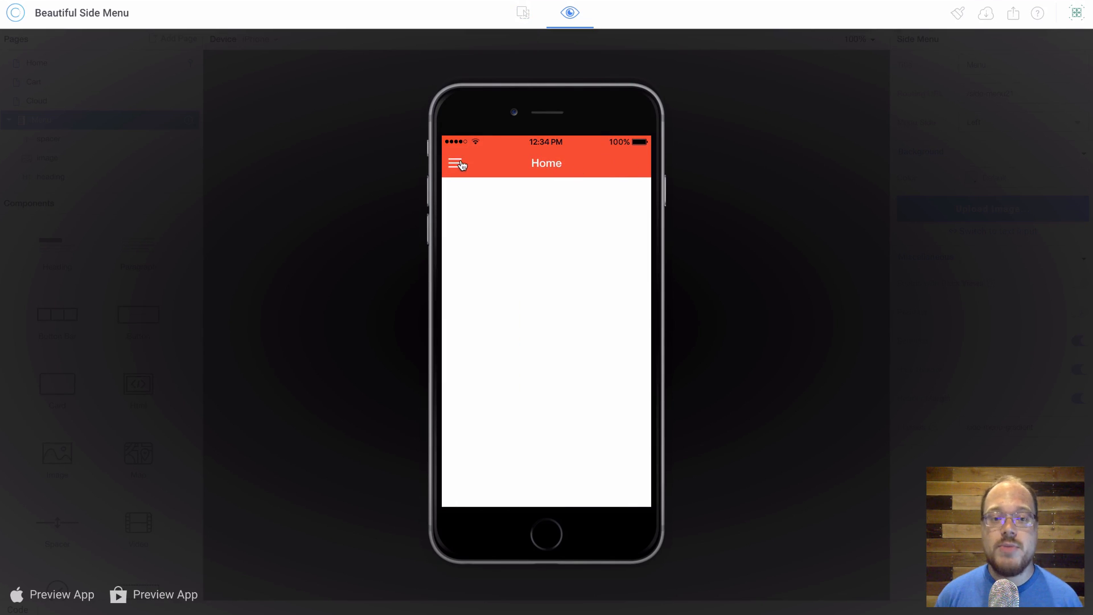
{"action": "left_click", "coordinate": [458, 163]}
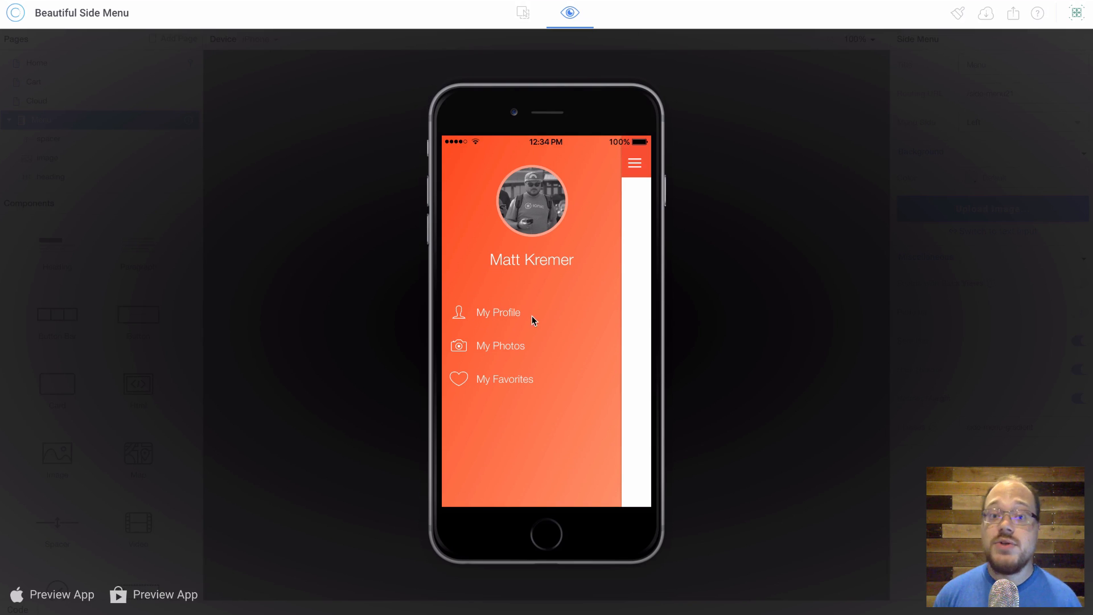
{"action": "mouse_move", "coordinate": [477, 66]}
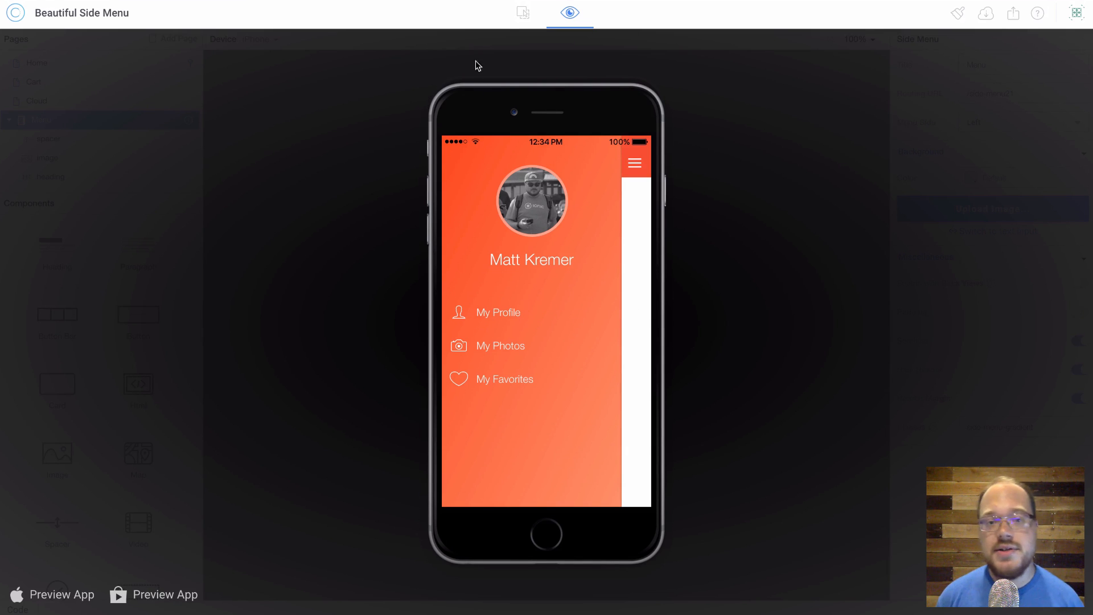
{"action": "left_click", "coordinate": [522, 12]}
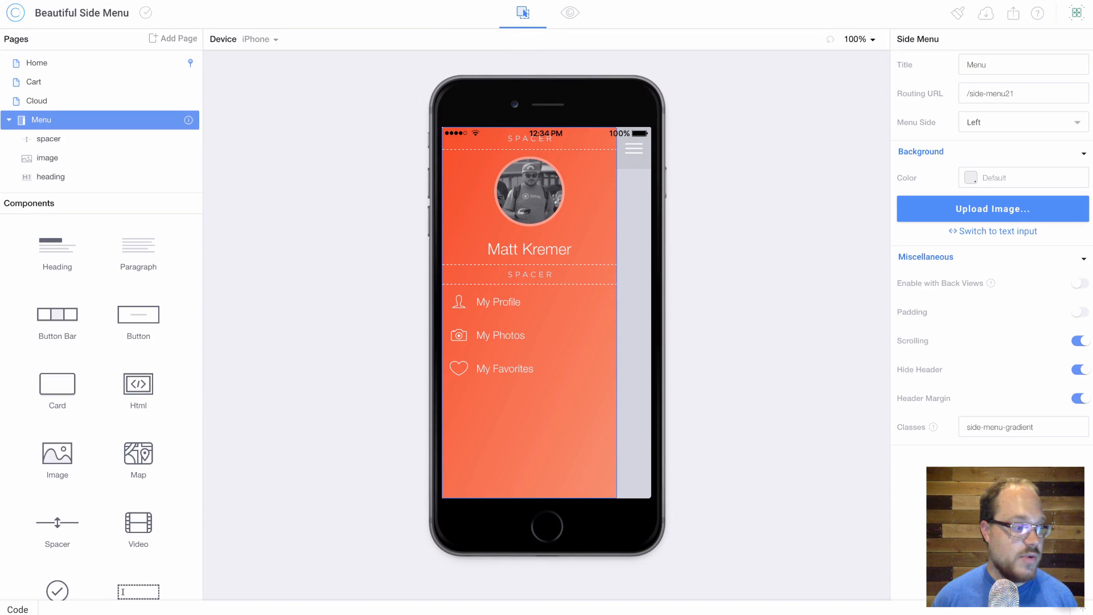
{"action": "mouse_move", "coordinate": [124, 166]}
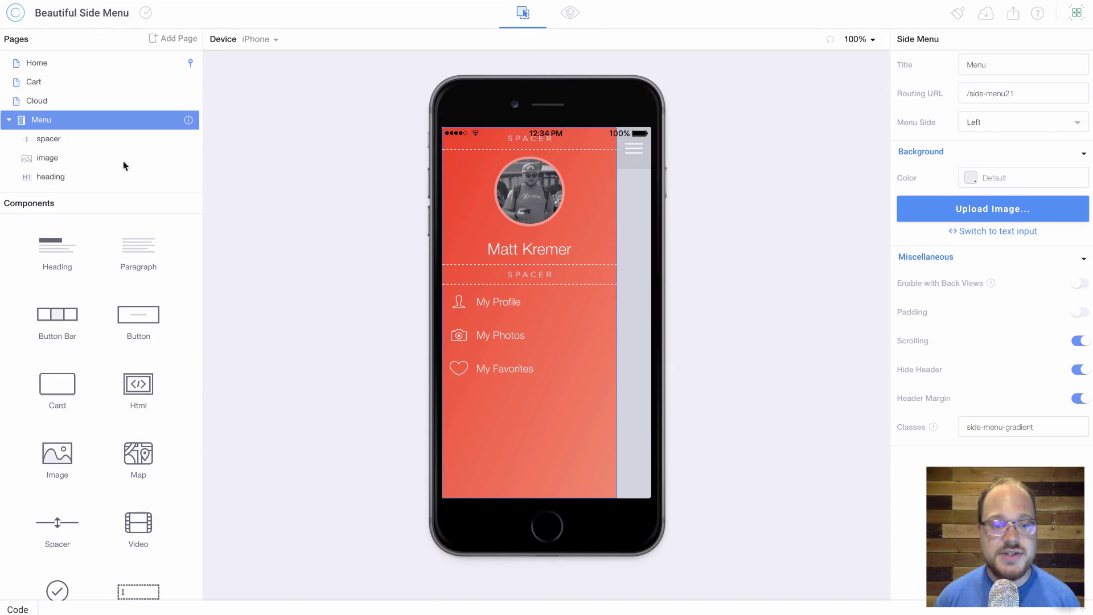
{"action": "mouse_move", "coordinate": [349, 576]}
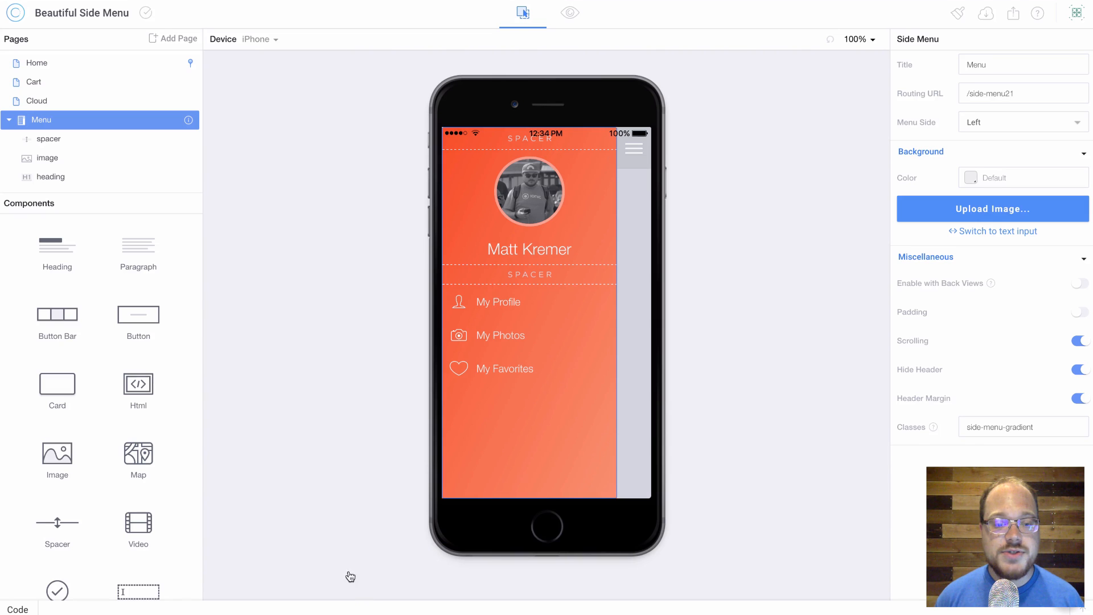
Open directives.js in the code files and review the pasted activePageHighlight directive.
{"action": "left_click", "coordinate": [17, 607]}
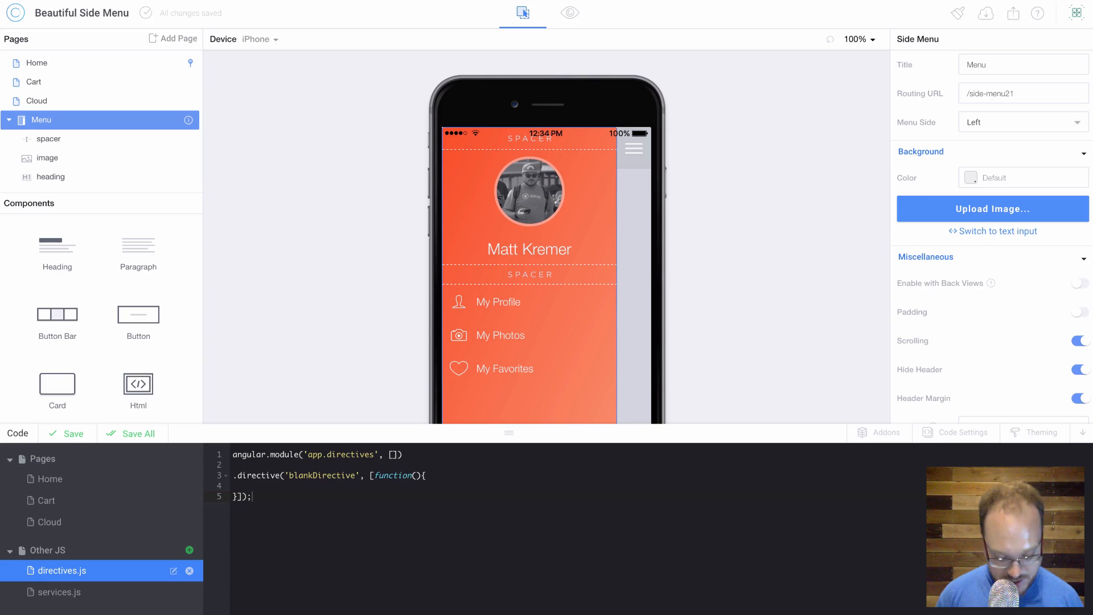
{"action": "left_click", "coordinate": [256, 495]}
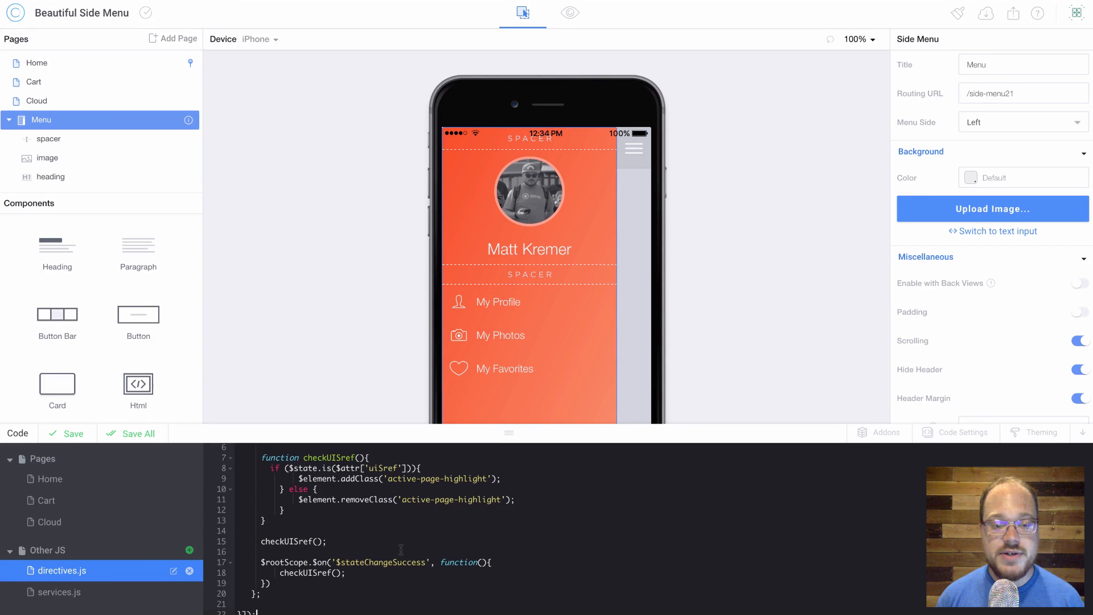
{"action": "scroll", "scroll_direction": "up", "scroll_amount": 3}
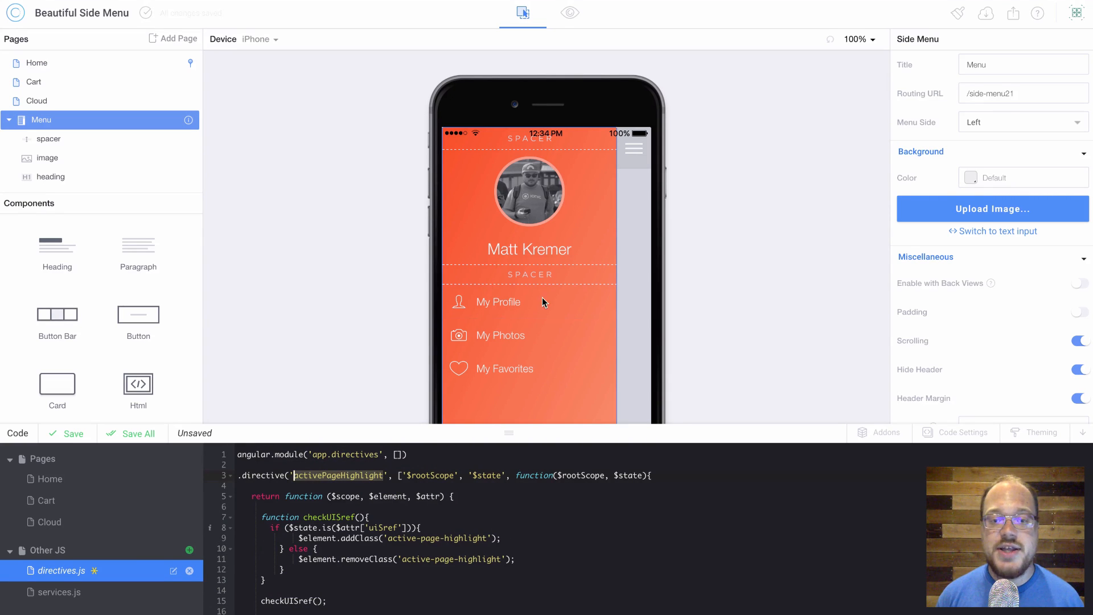
Add an active-page-highlight directive entry to My Profile, My Photos and My Favorites, copying the name from code.
{"action": "left_click", "coordinate": [498, 301]}
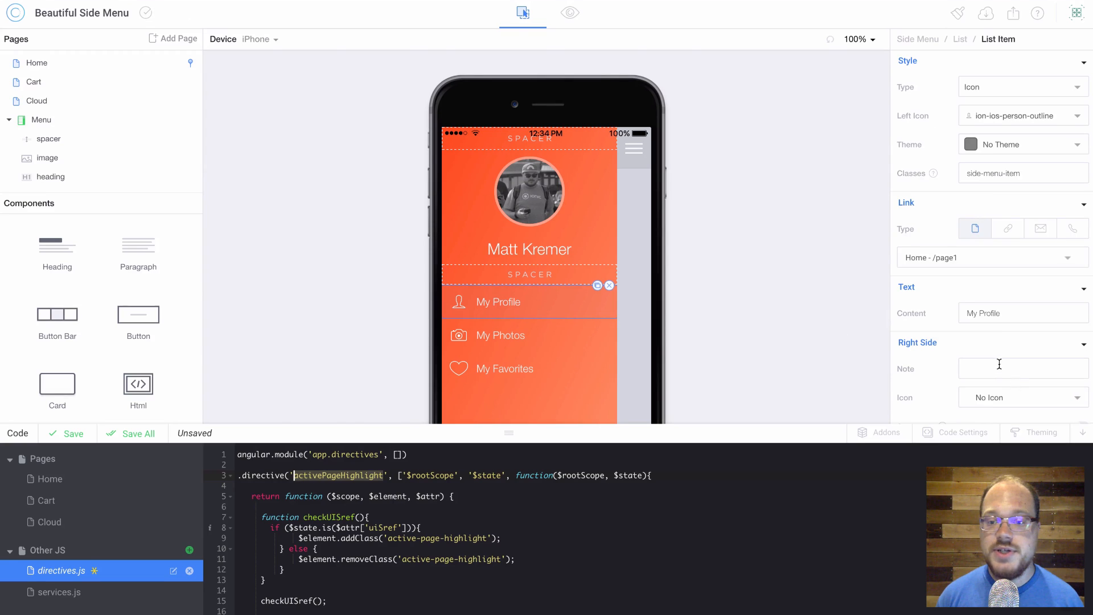
{"action": "scroll", "scroll_direction": "down", "scroll_amount": 3}
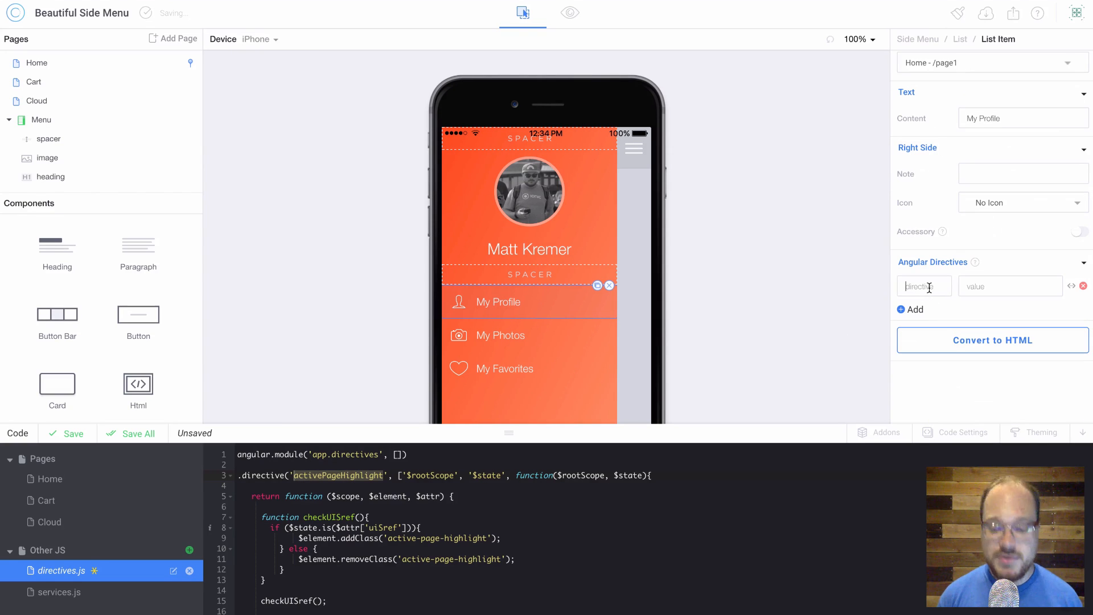
{"action": "type", "text": "active"}
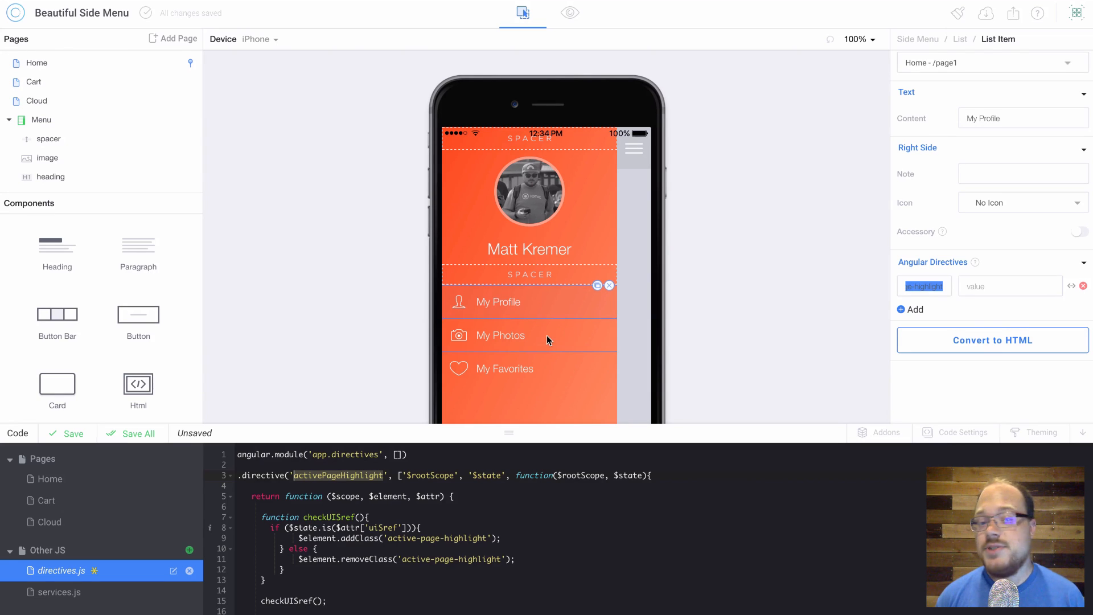
{"action": "left_click", "coordinate": [500, 335]}
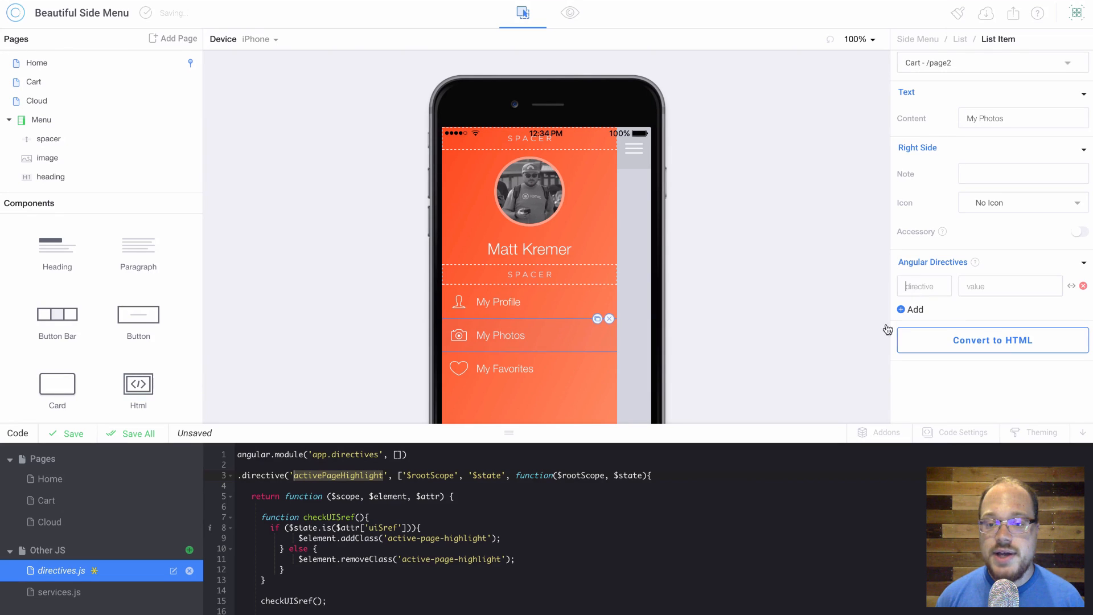
{"action": "left_click", "coordinate": [503, 368]}
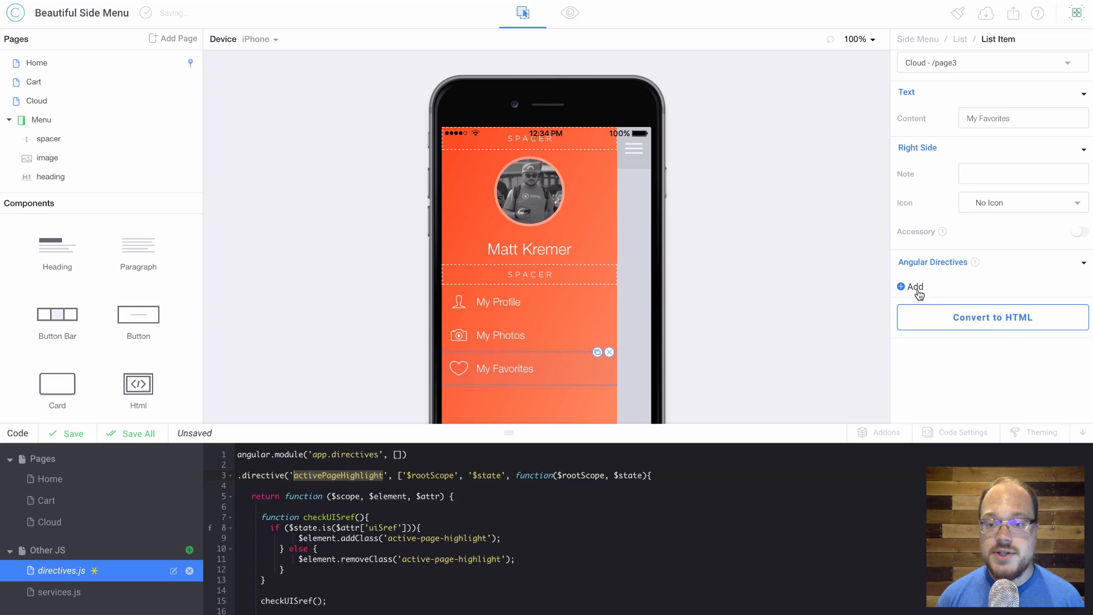
{"action": "left_click", "coordinate": [911, 287]}
{"action": "type", "text": "active-page"}
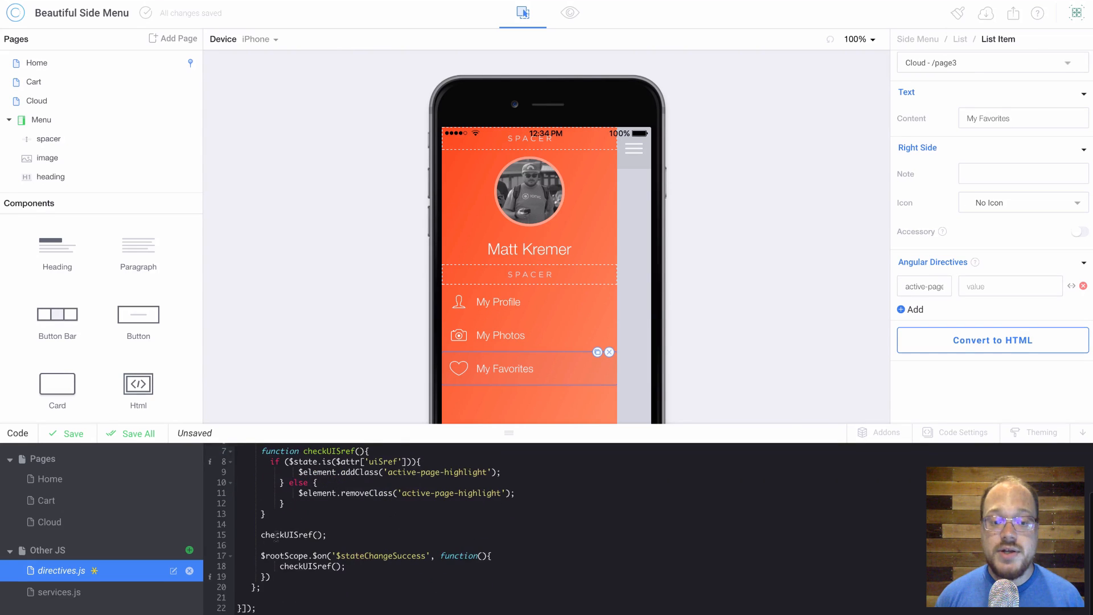
{"action": "double_click", "coordinate": [290, 535]}
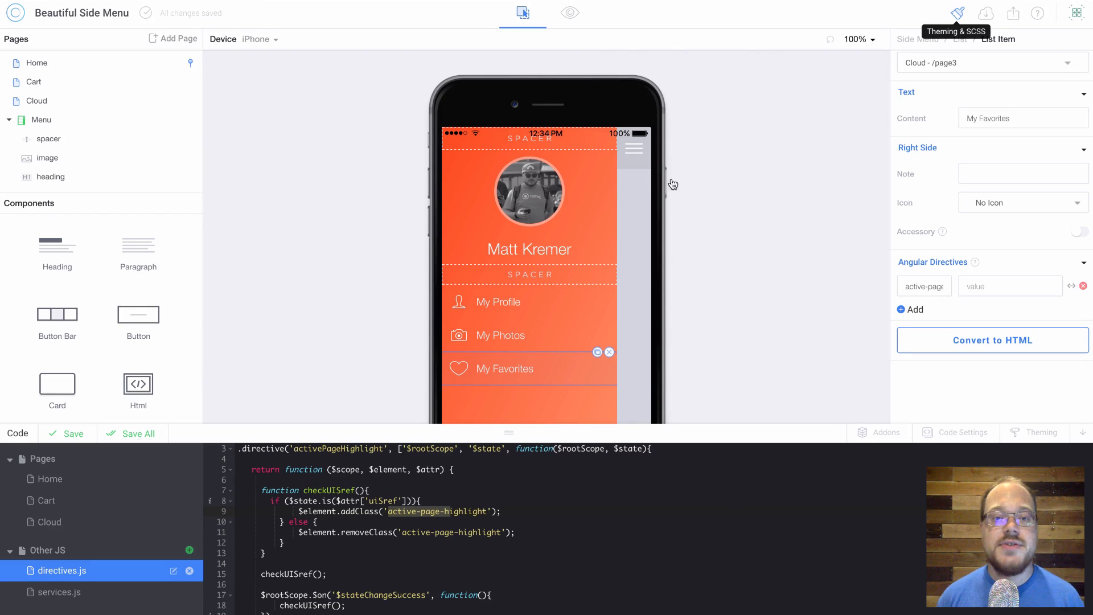
Add &.active-page-highlight { .item-content { background: $SIDEMENU_TRANSPARENCY; } } to the theme SCSS and save.
{"action": "left_click", "coordinate": [957, 12]}
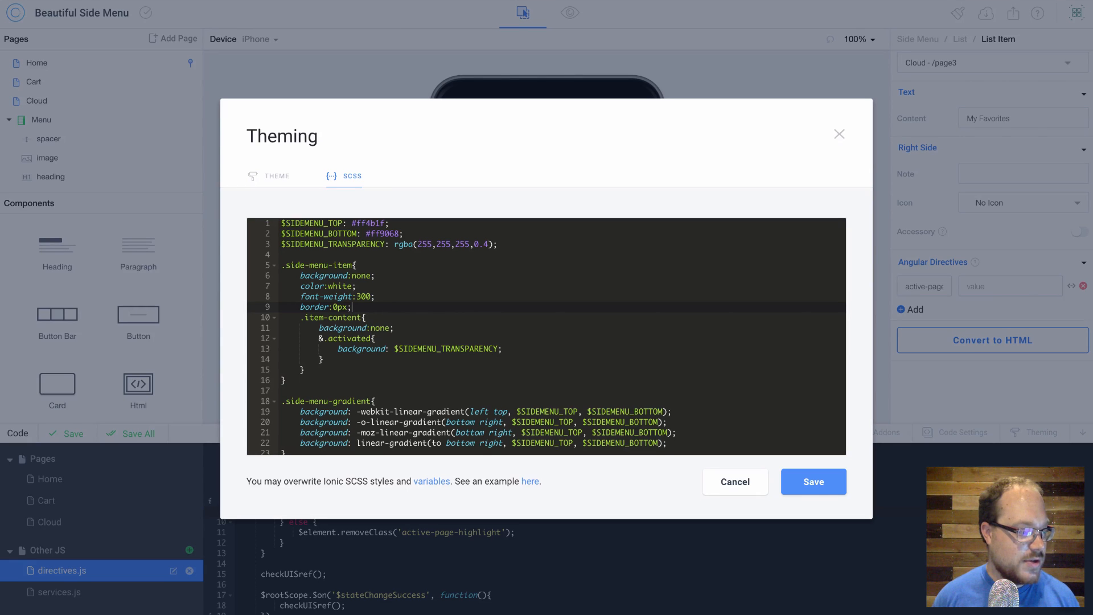
{"action": "mouse_move", "coordinate": [233, 3]}
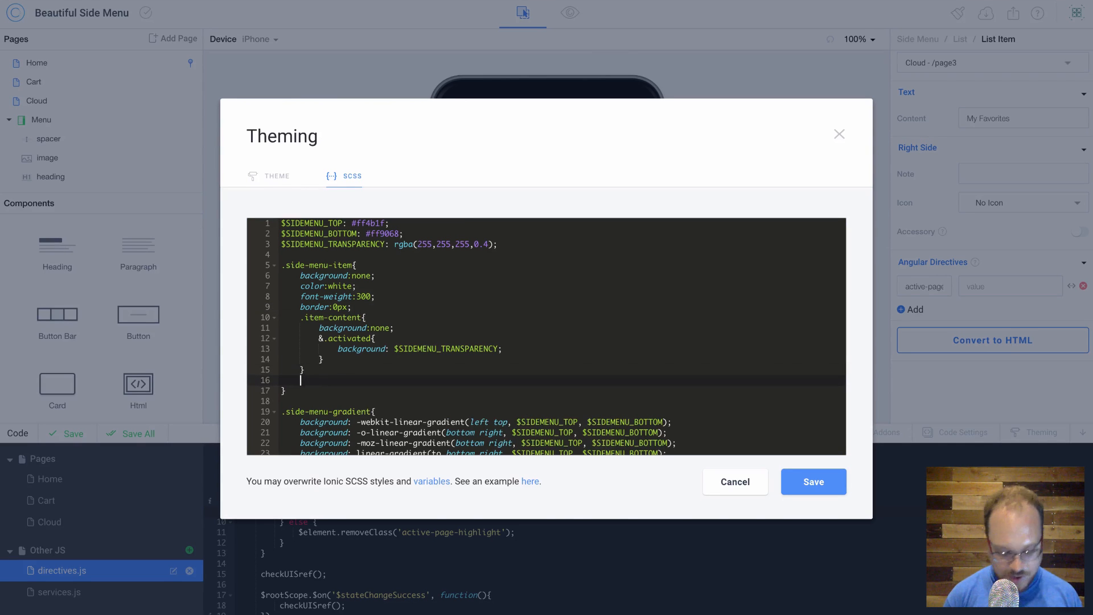
{"action": "type", "text": "&.active-"}
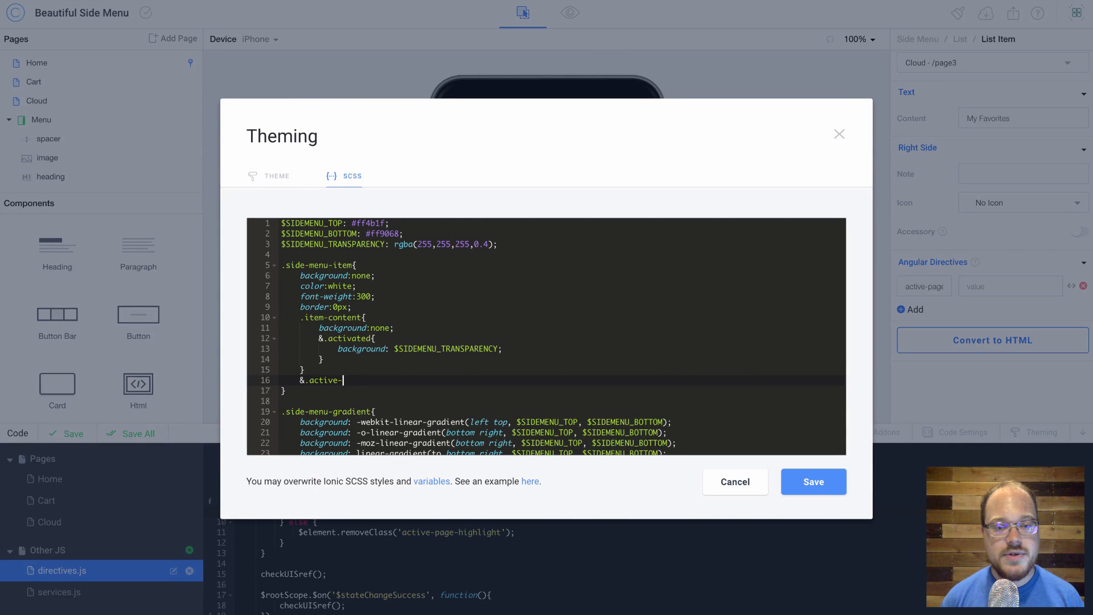
{"action": "type", "text": "page-hig"}
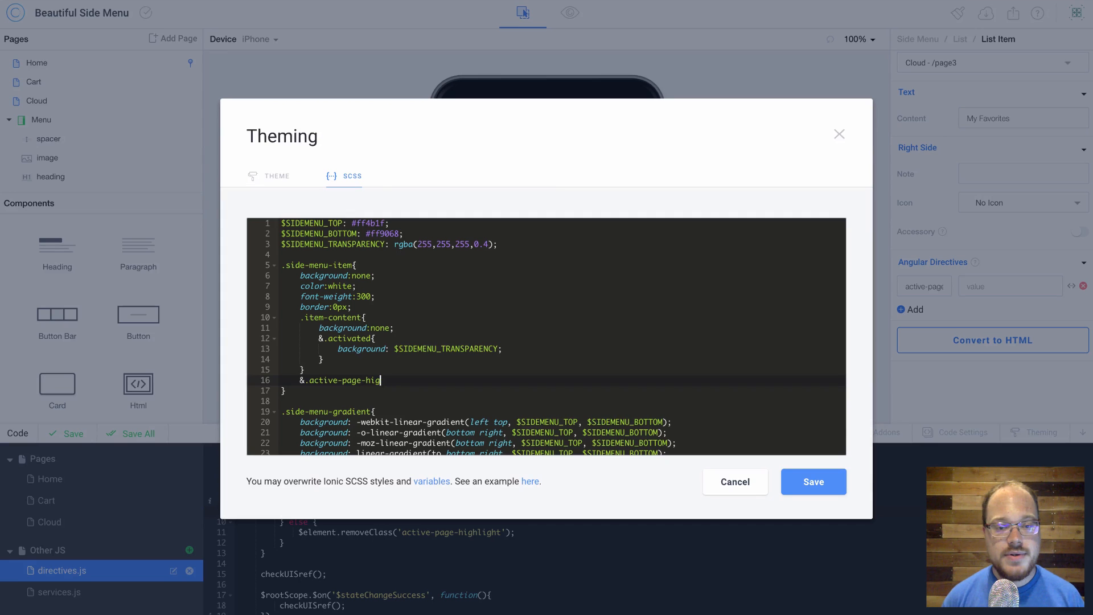
{"action": "type", "text": "hlight{"}
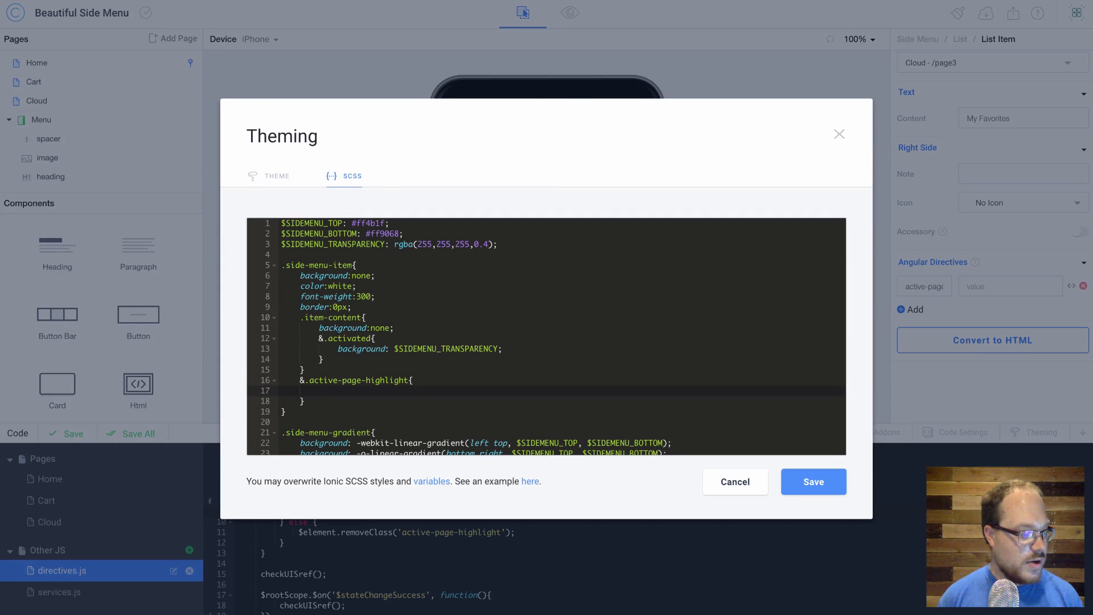
{"action": "type", "text": ".item-c"}
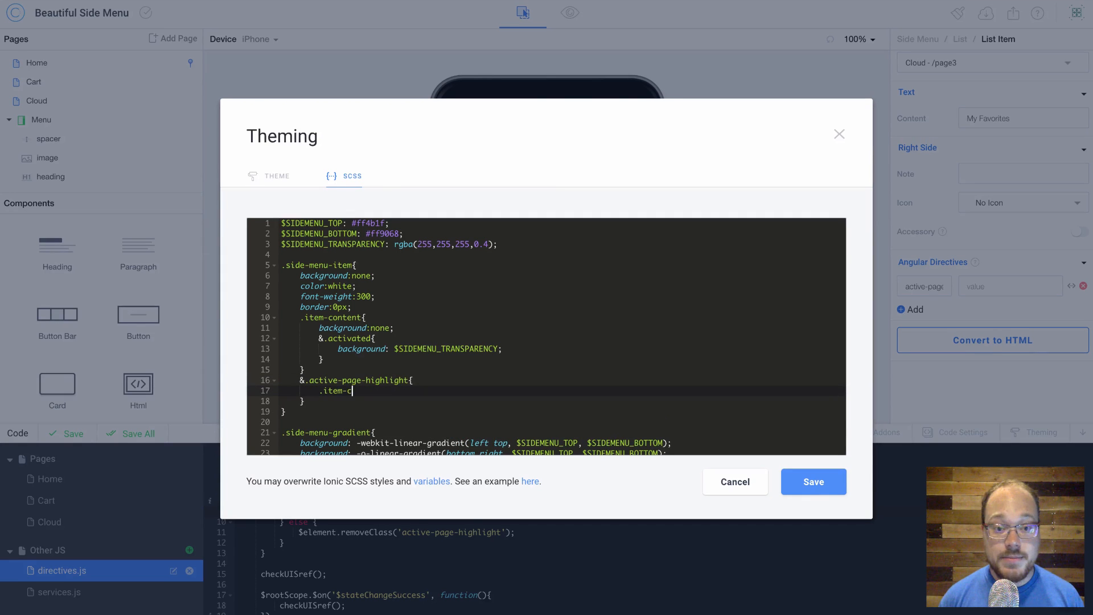
{"action": "type", "text": "ontent{"}
{"action": "type", "text": "background: ;"}
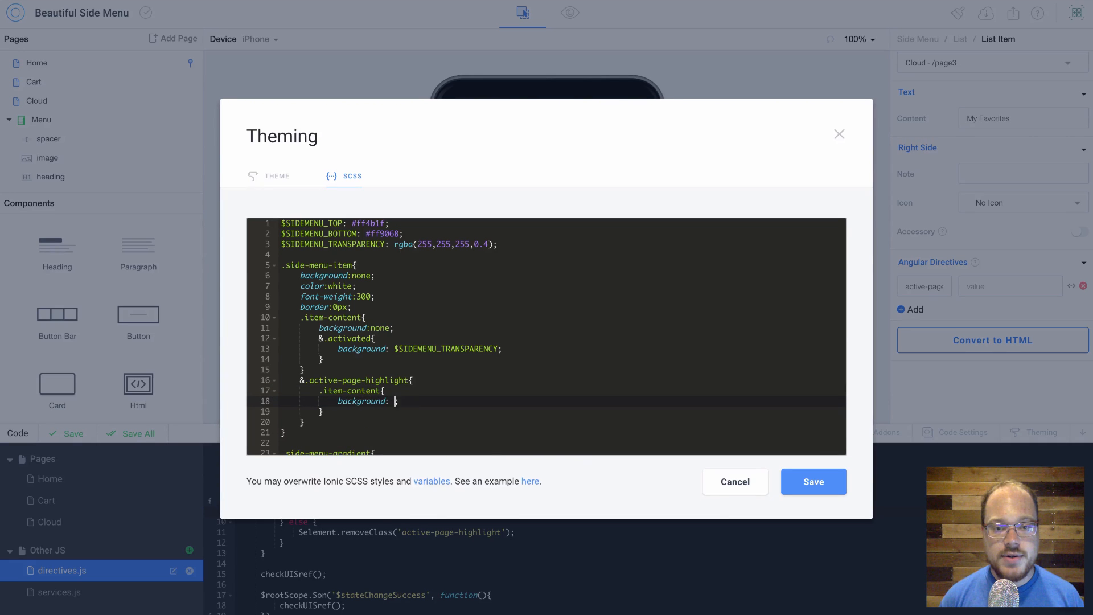
{"action": "type", "text": "$SIDEMENU_T"}
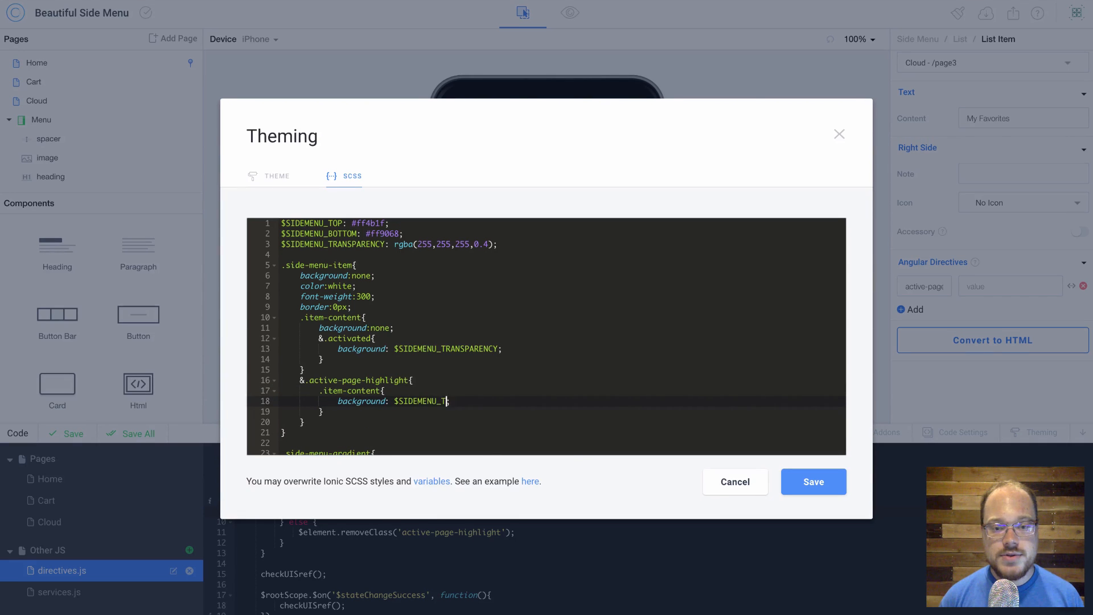
{"action": "type", "text": "RANSPARENCY;"}
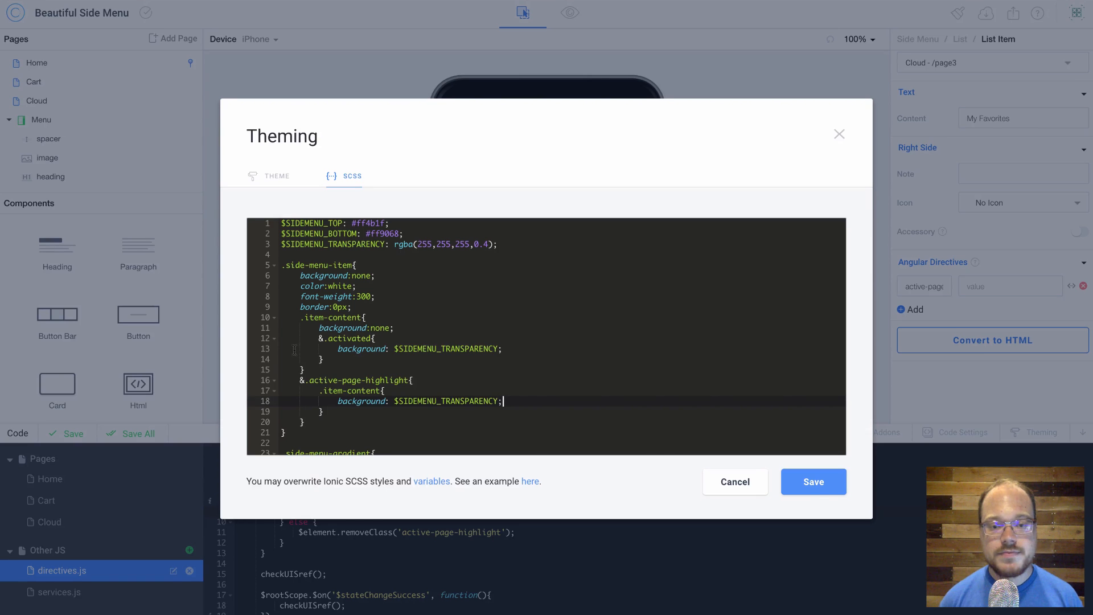
{"action": "left_click", "coordinate": [812, 482]}
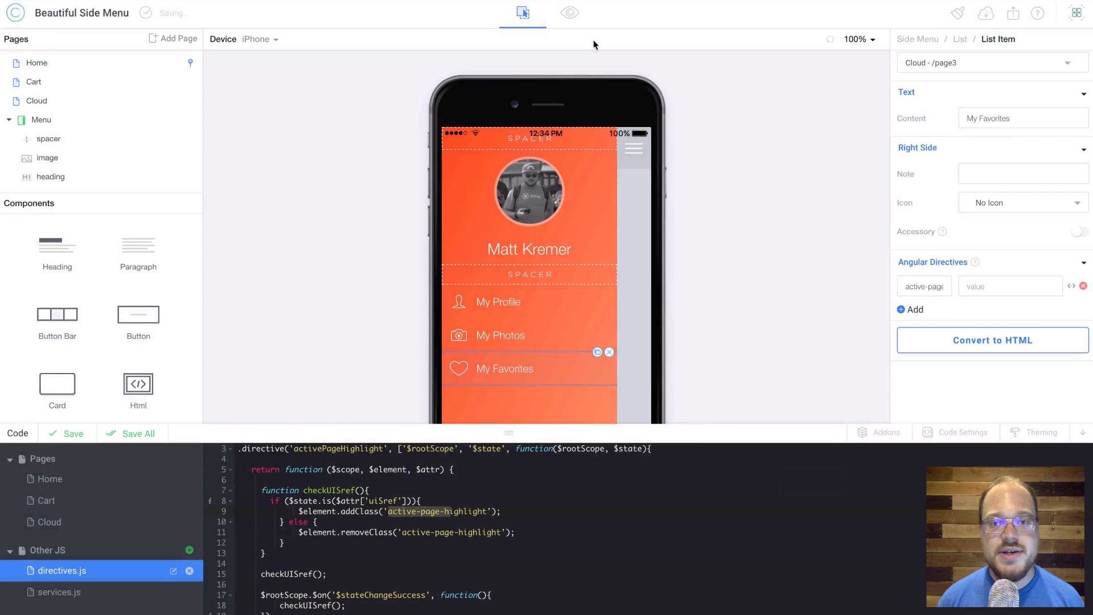
Preview the running app, go to the Cart page, then return to Home.
{"action": "left_click", "coordinate": [570, 13]}
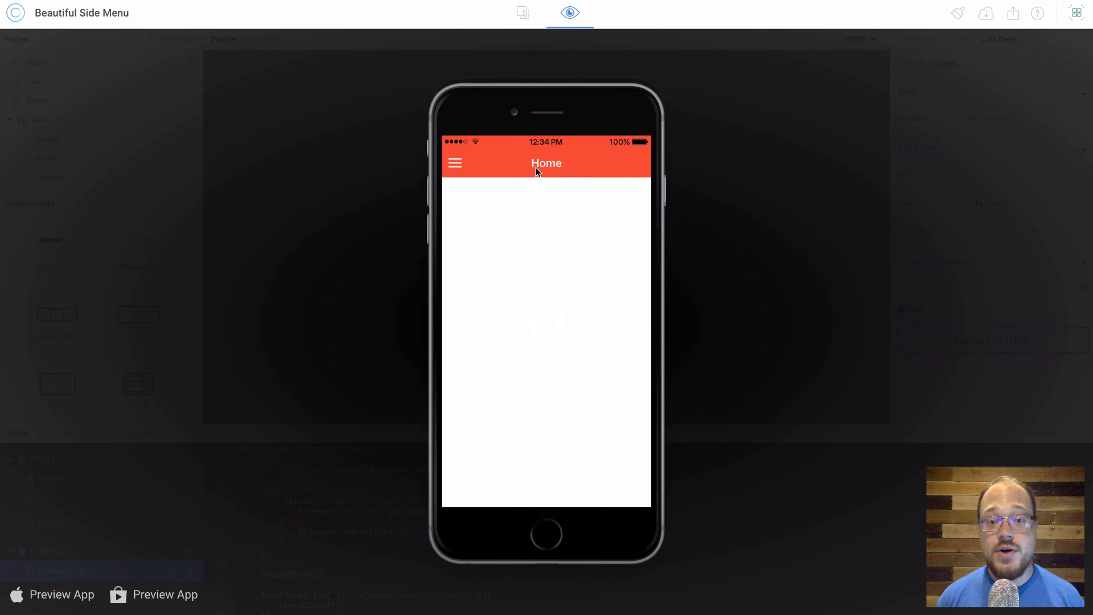
{"action": "left_click", "coordinate": [454, 163]}
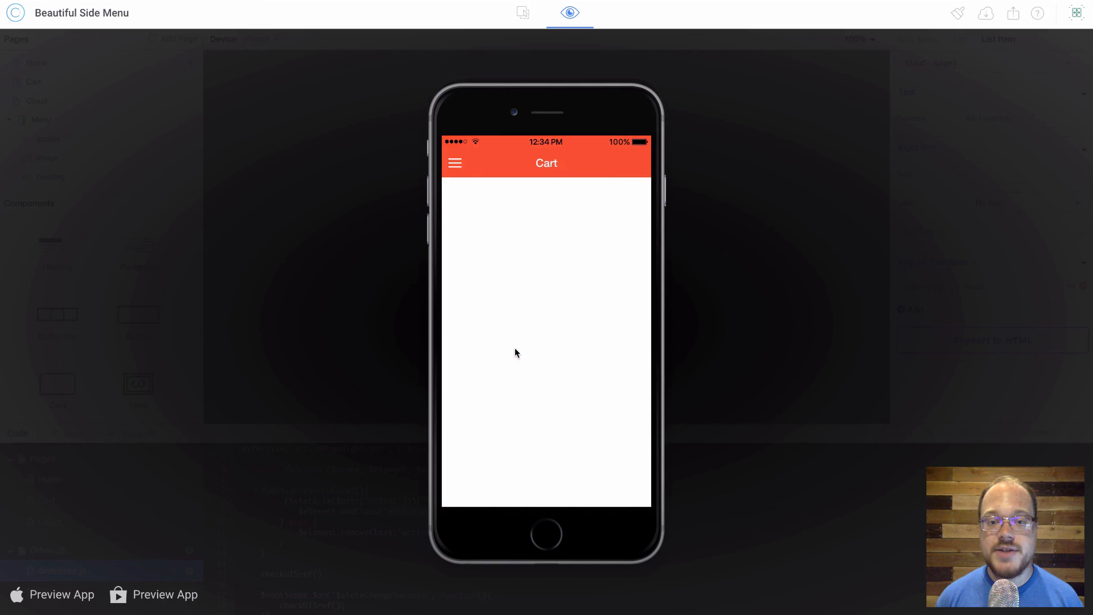
{"action": "left_click", "coordinate": [454, 163]}
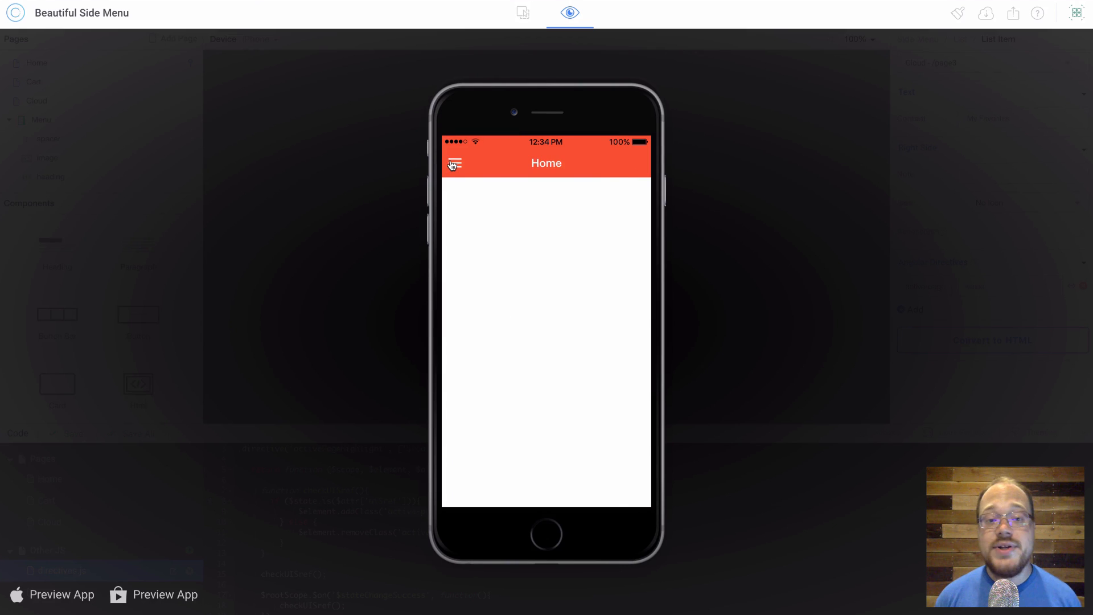
Open the preview's side menu showing My Profile highlighted on the orange gradient.
{"action": "left_click", "coordinate": [454, 163]}
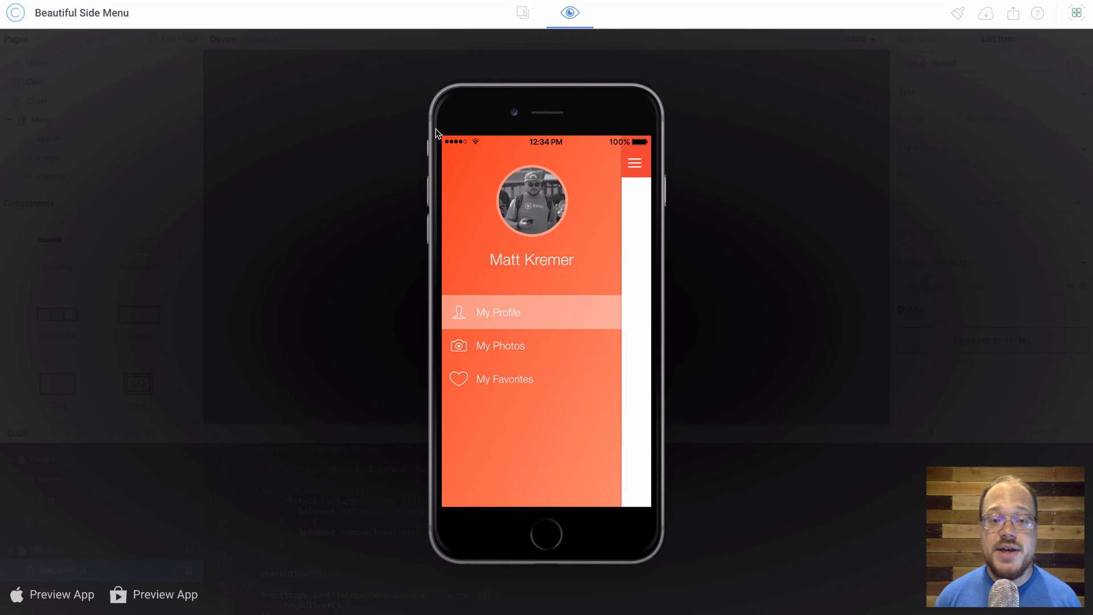
{"action": "mouse_move", "coordinate": [481, 250]}
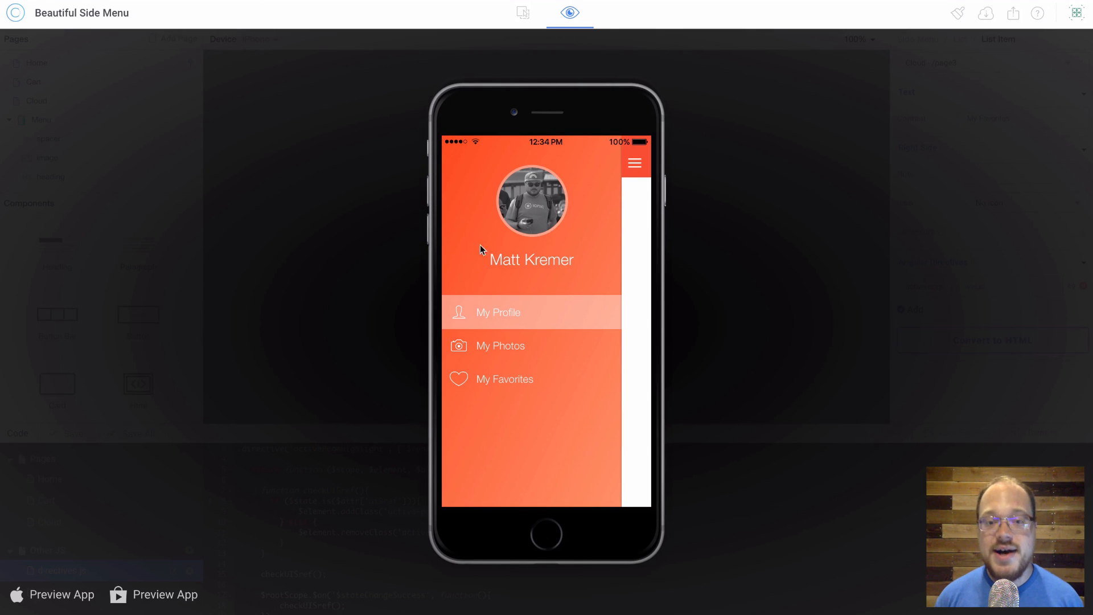
{"action": "mouse_move", "coordinate": [510, 324]}
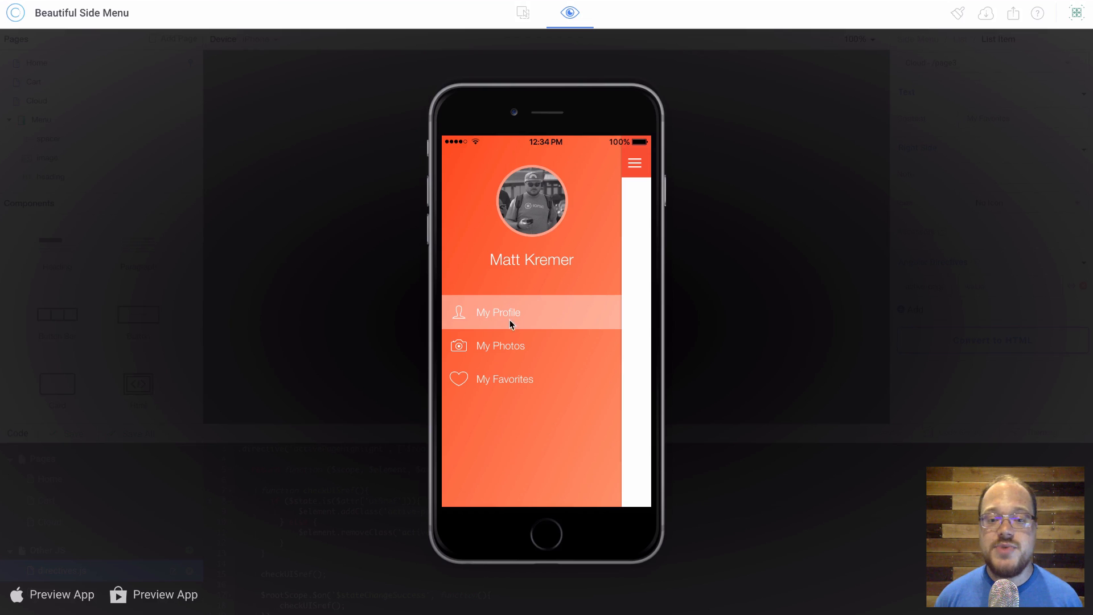
{"action": "mouse_move", "coordinate": [525, 319]}
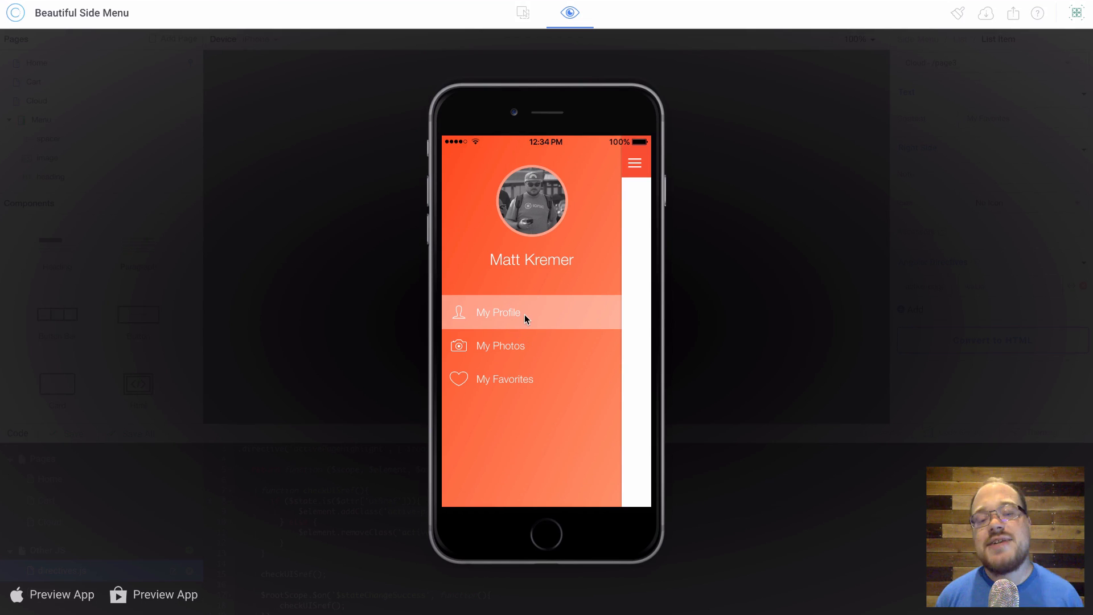
{"action": "mouse_move", "coordinate": [530, 319]}
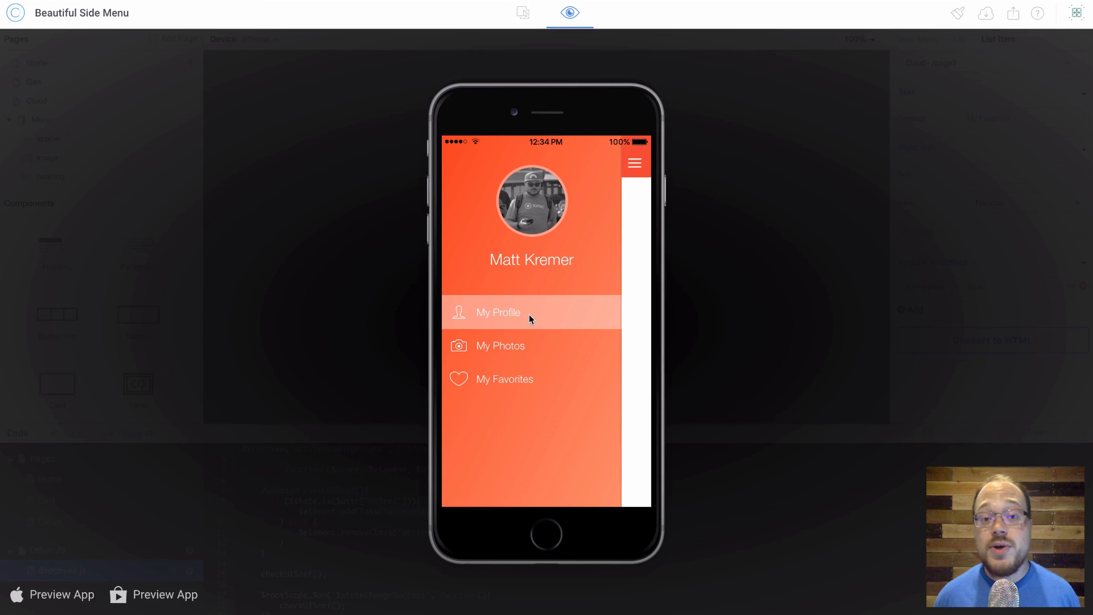
{"action": "mouse_move", "coordinate": [519, 297]}
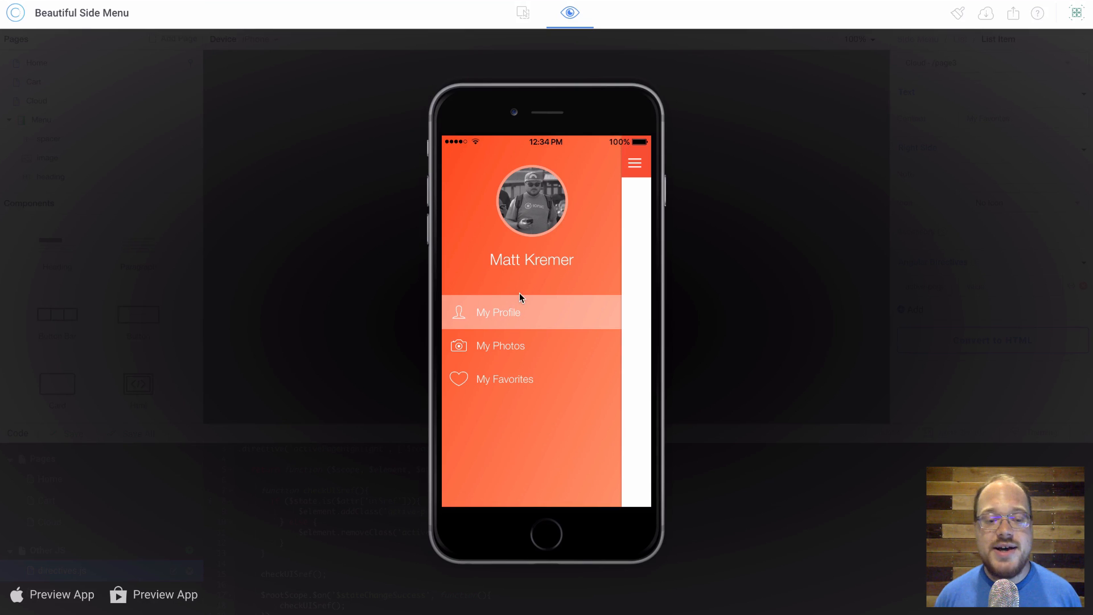
{"action": "mouse_move", "coordinate": [515, 292]}
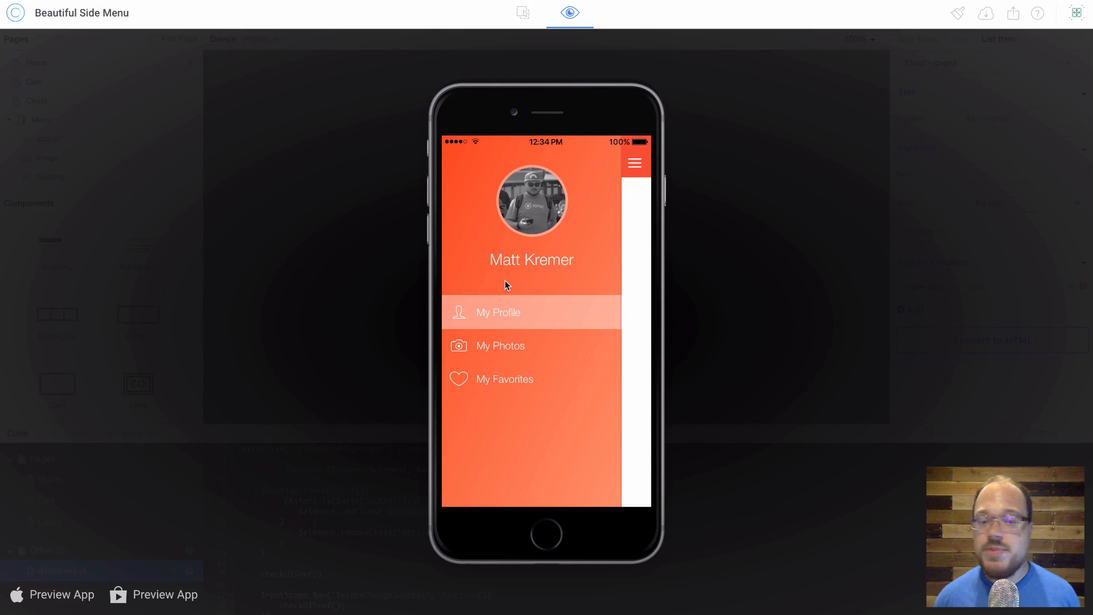
{"action": "mouse_move", "coordinate": [522, 309]}
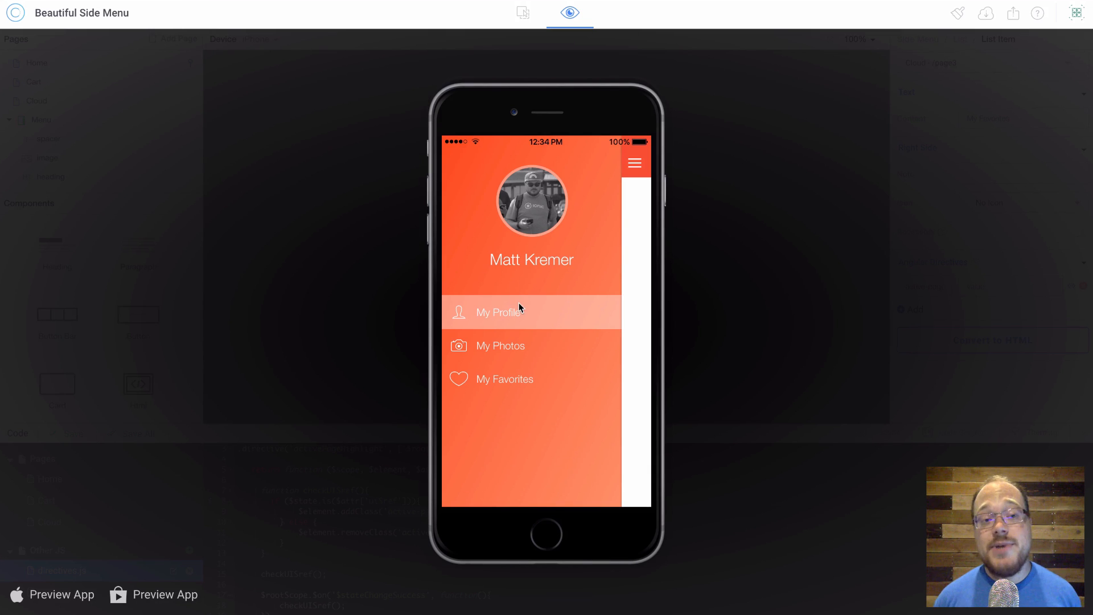
{"action": "mouse_move", "coordinate": [519, 300]}
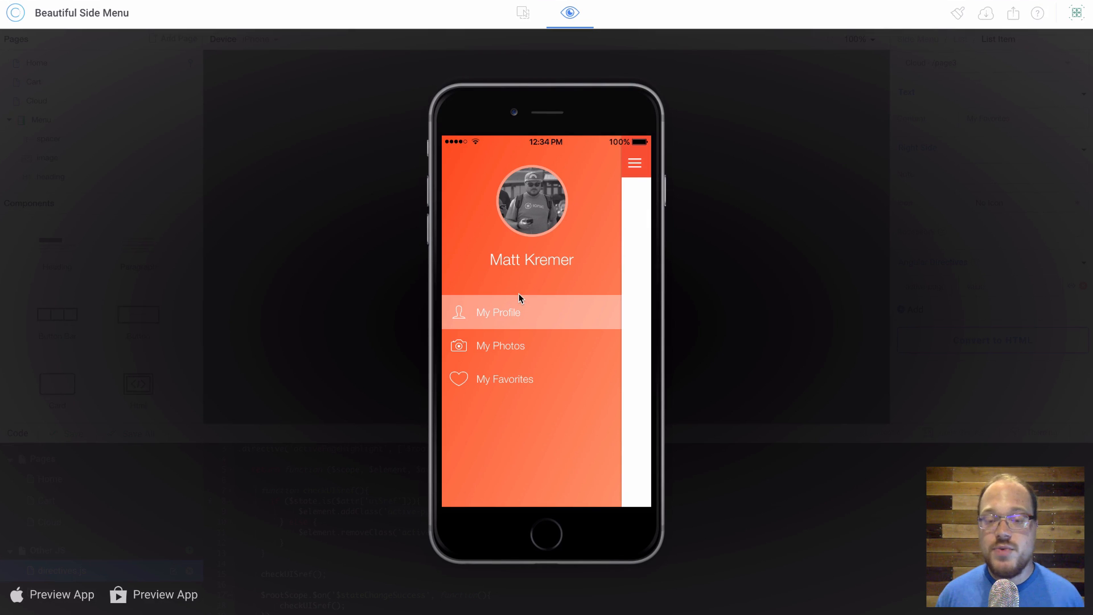
{"action": "mouse_move", "coordinate": [575, 232]}
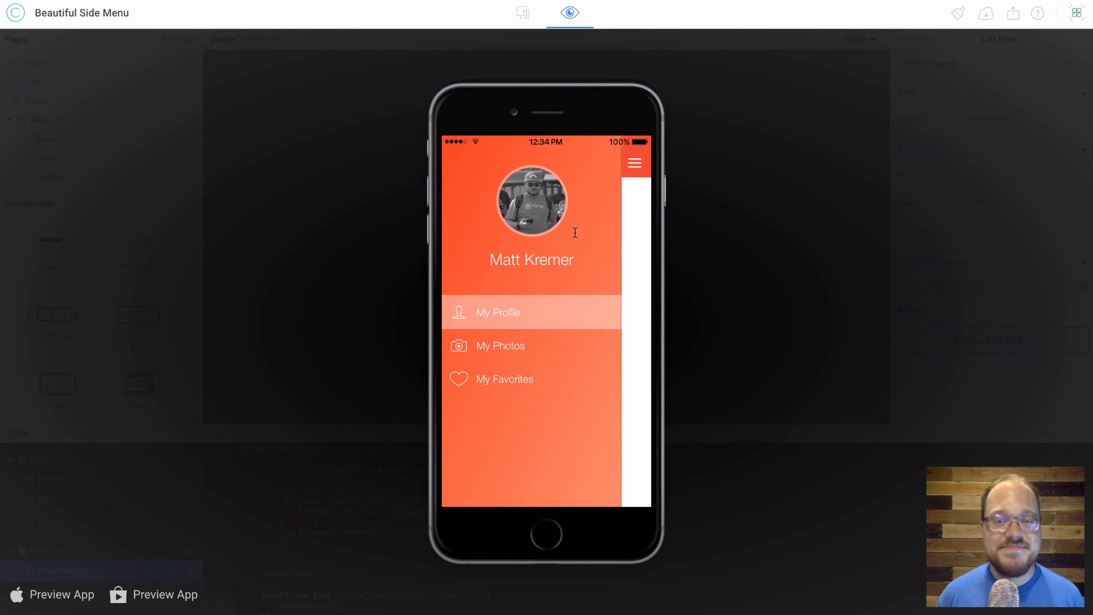